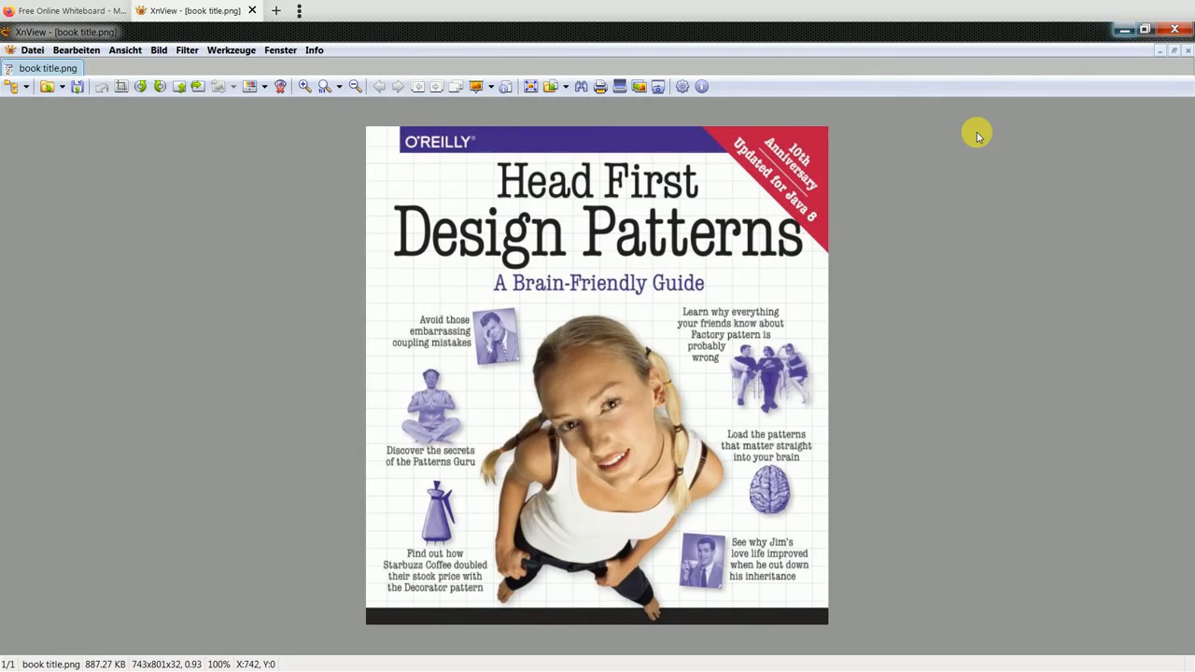
mouse_move(1079, 287)
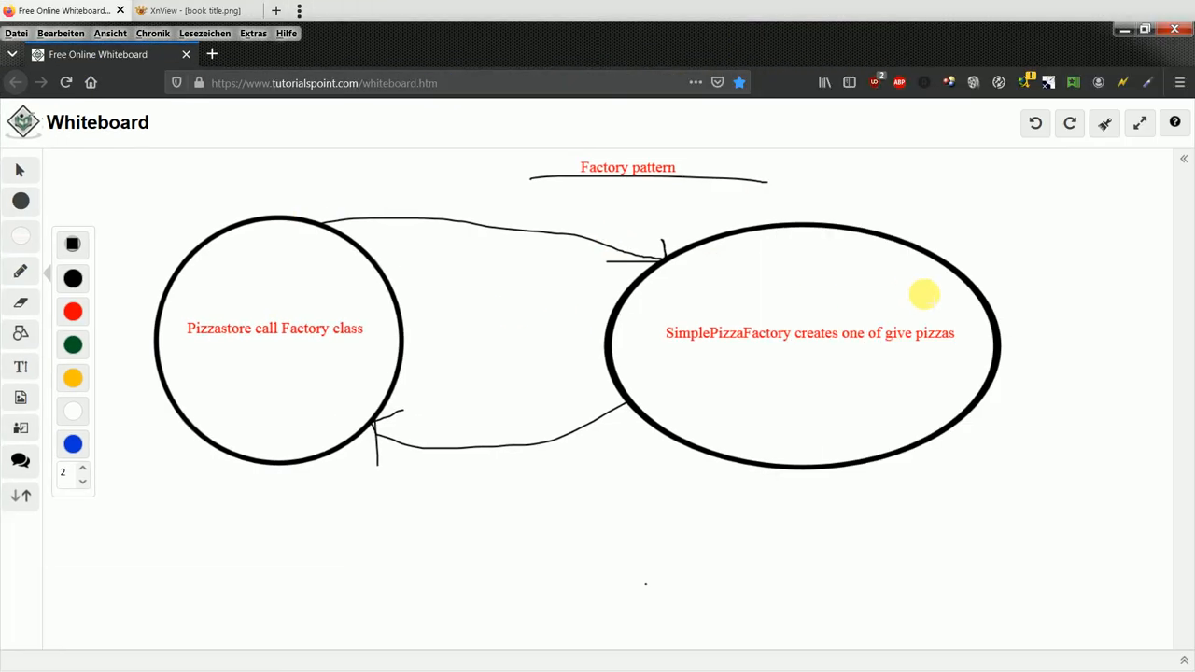
mouse_move(1025, 239)
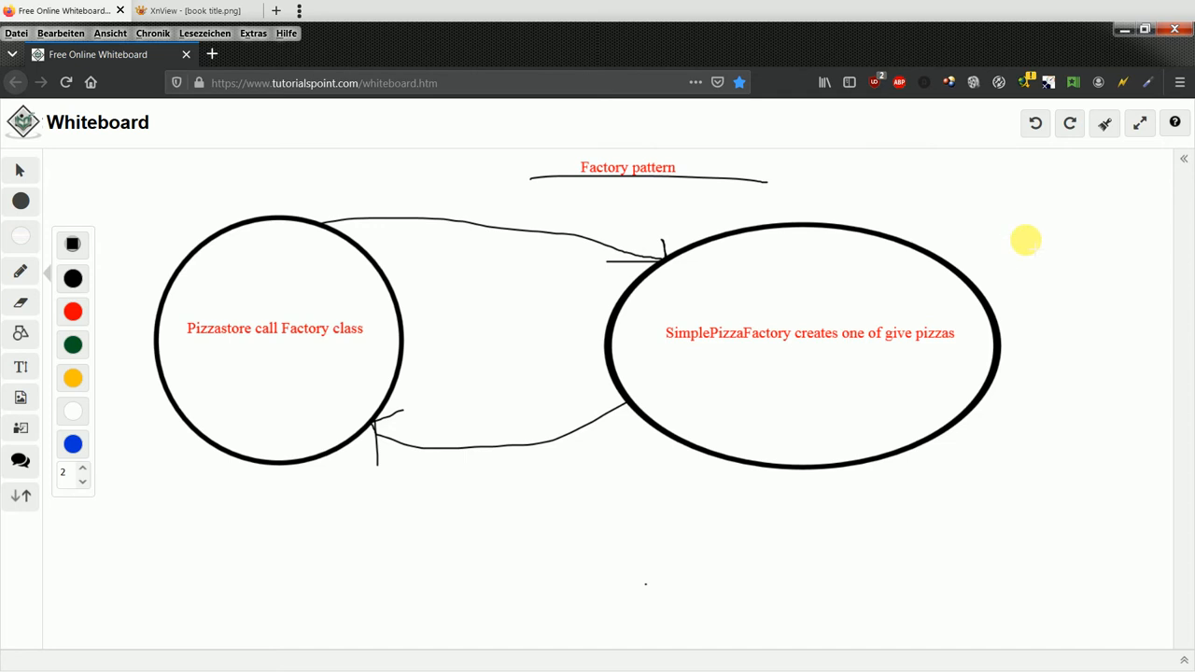
mouse_move(1054, 206)
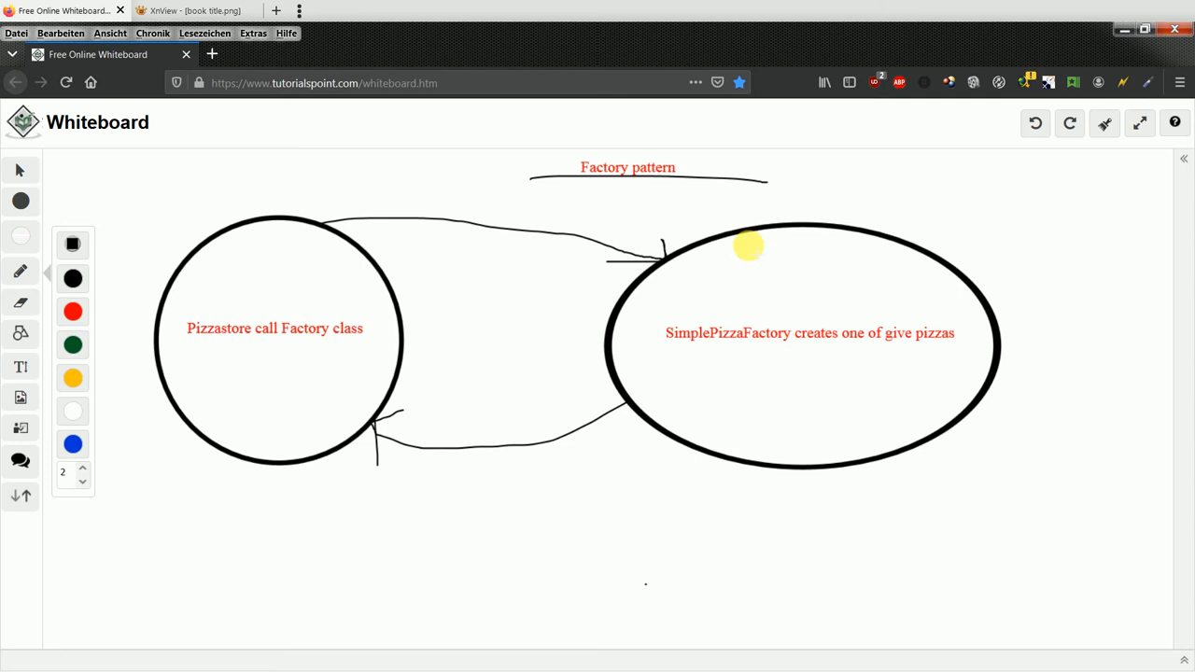
Step: Check the installed Visual Paradigm version in the About dialog and dismiss it
drag(747, 247, 764, 209)
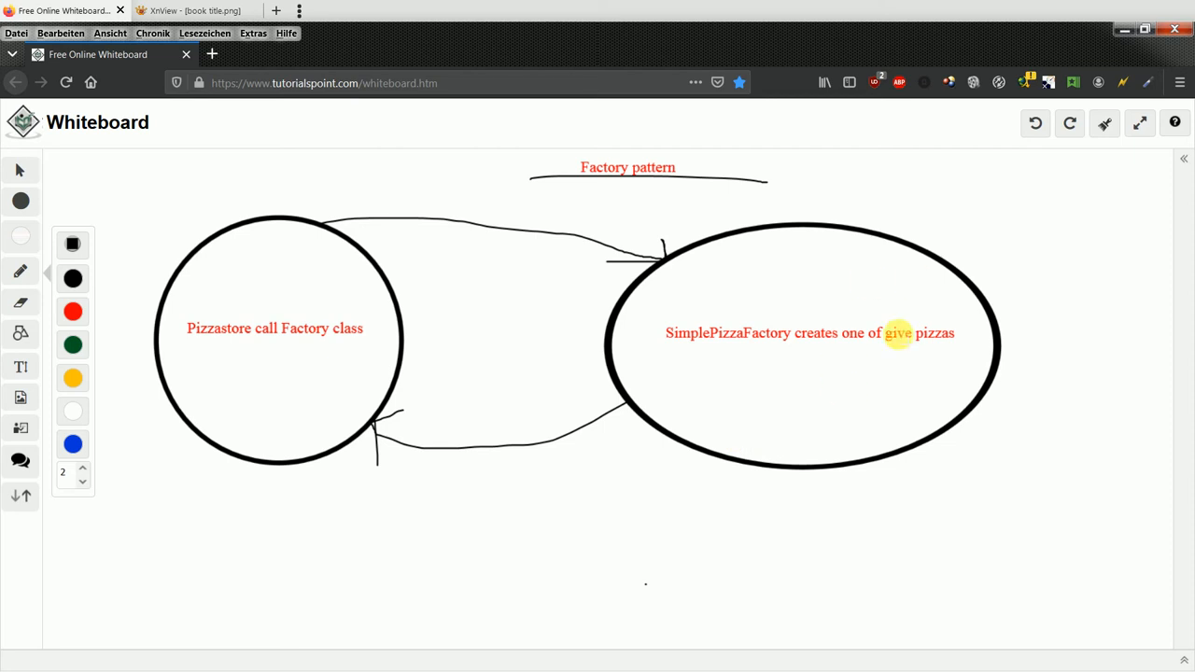
mouse_move(404, 329)
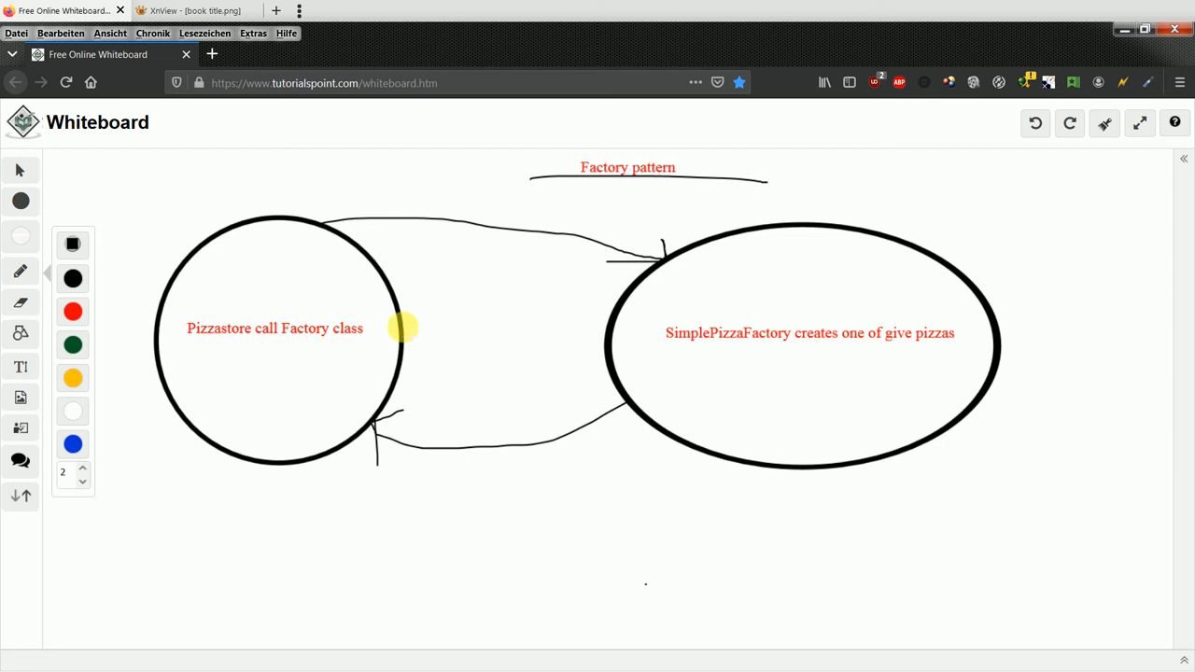
mouse_move(377, 325)
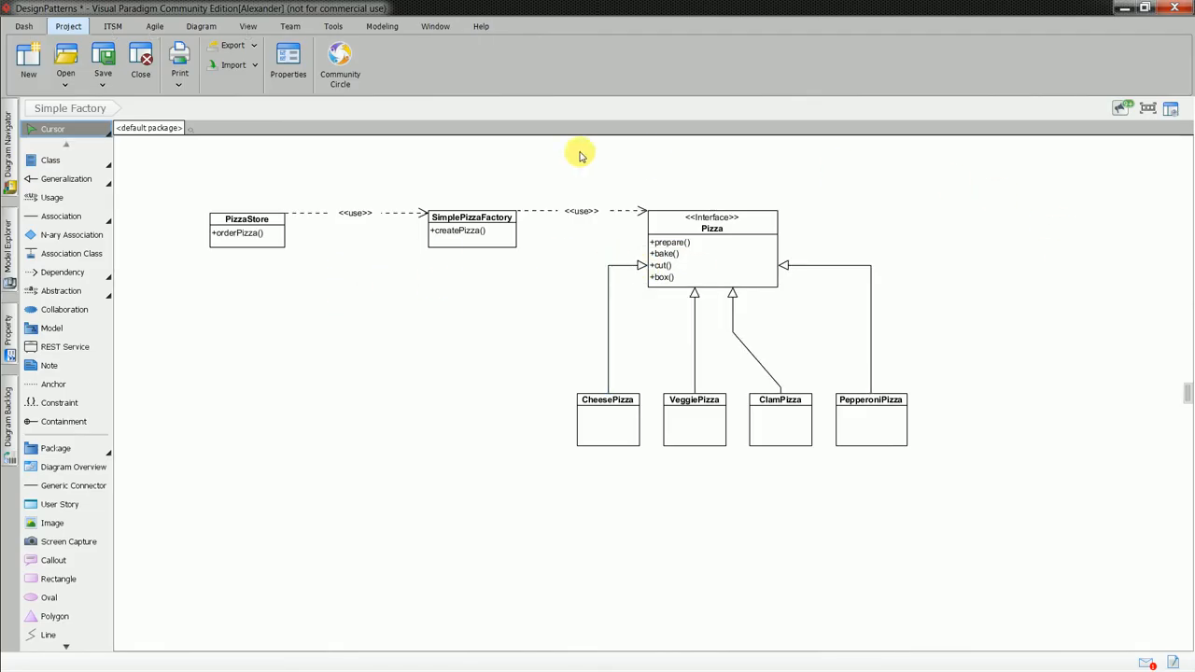
mouse_move(482, 26)
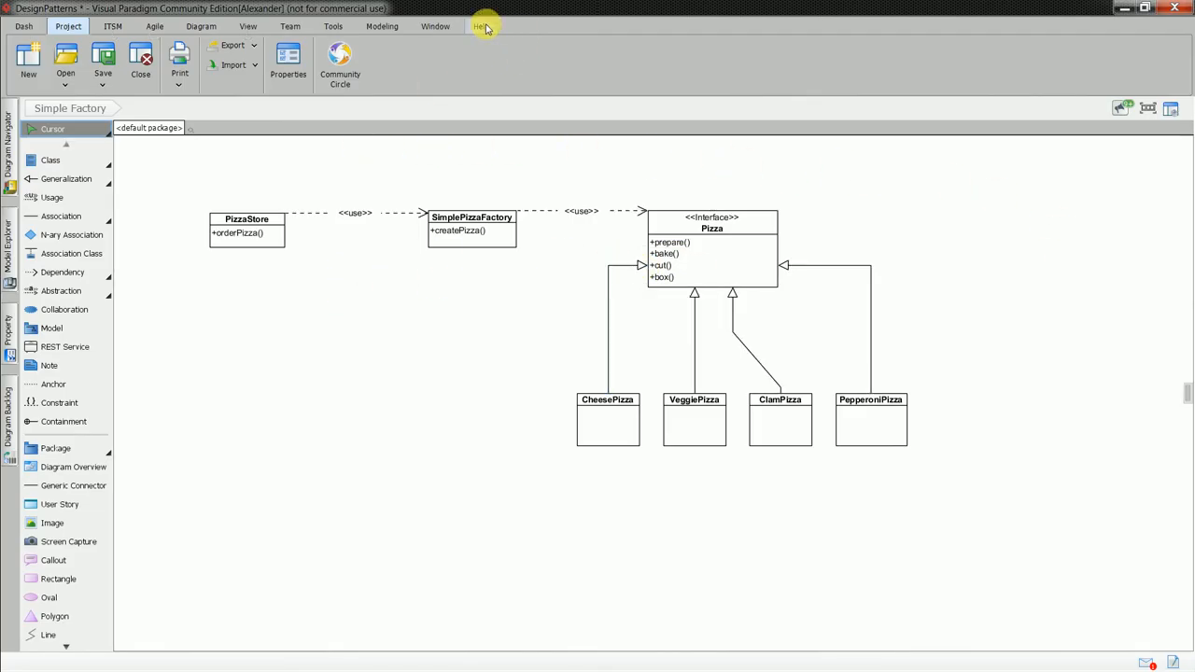
click(480, 26)
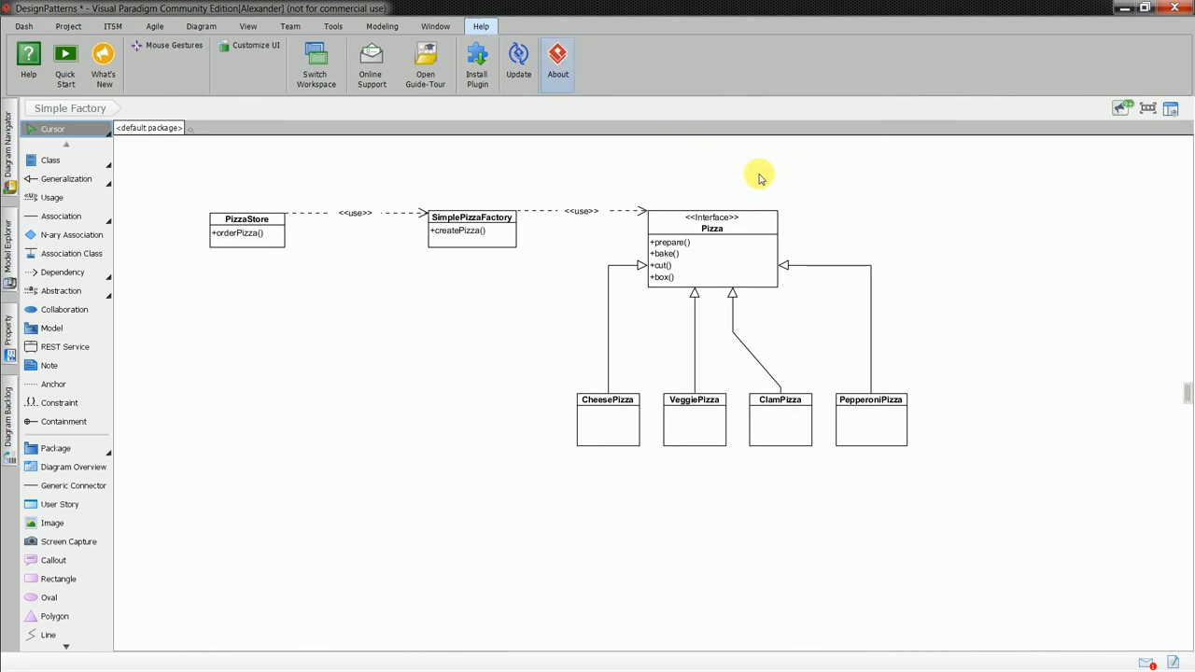
click(557, 60)
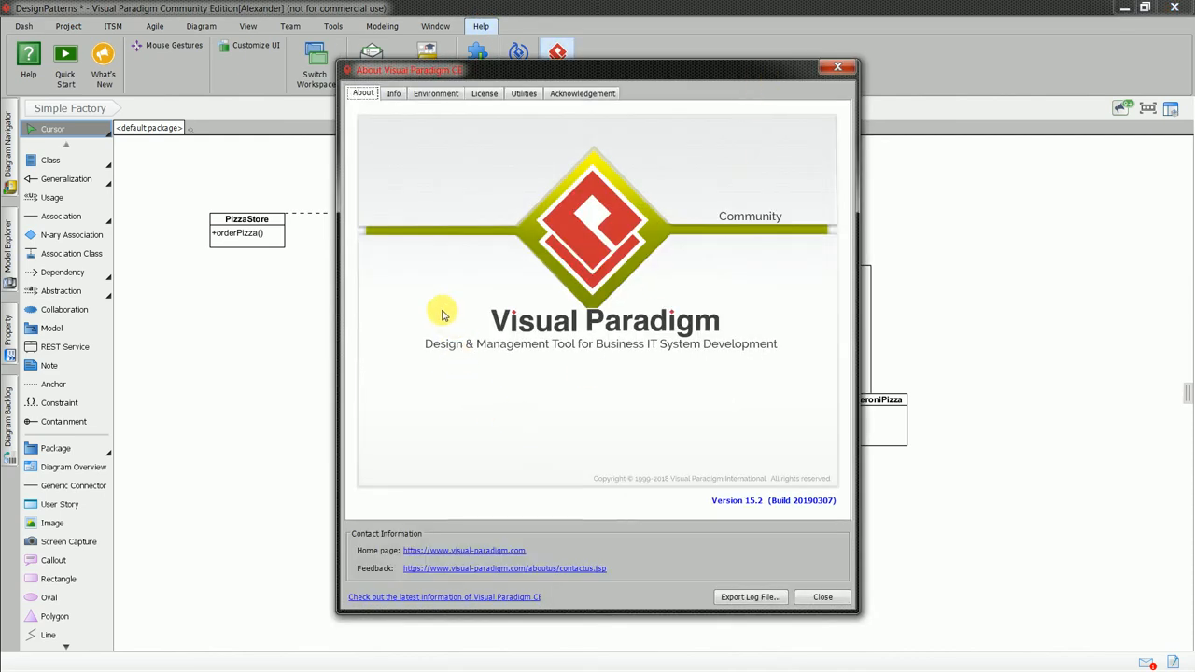
mouse_move(800, 352)
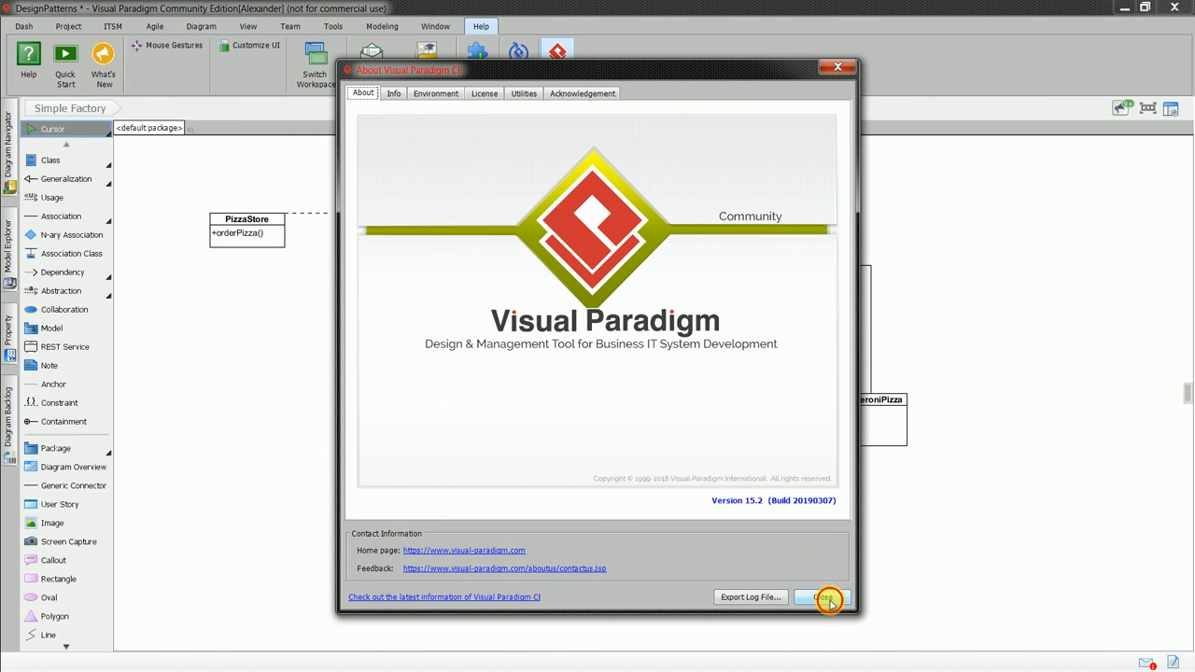
click(821, 597)
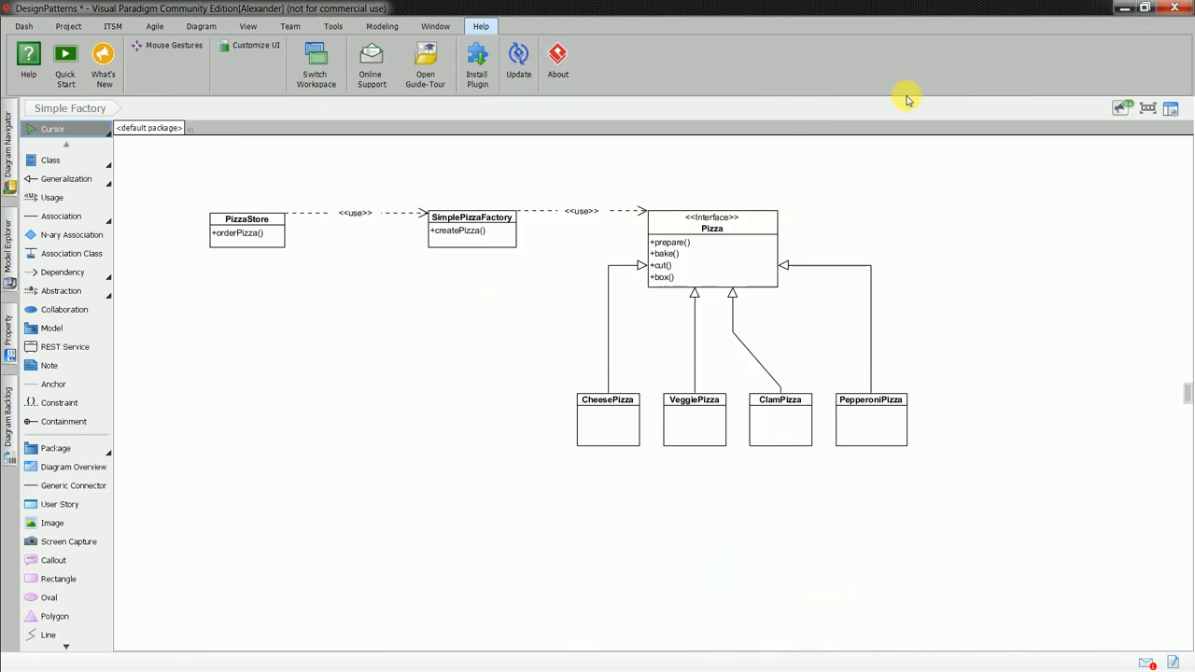
mouse_move(205, 284)
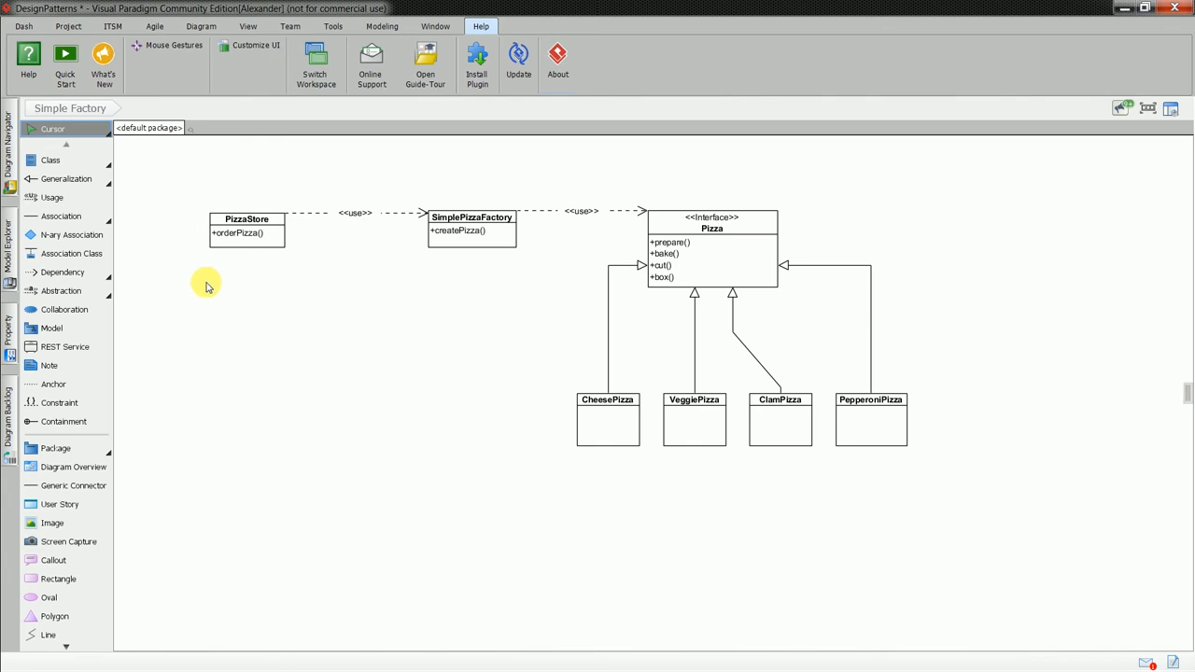
Step: Return focus to the Simple Factory class diagram with PizzaStore and the pizza classes
click(607, 419)
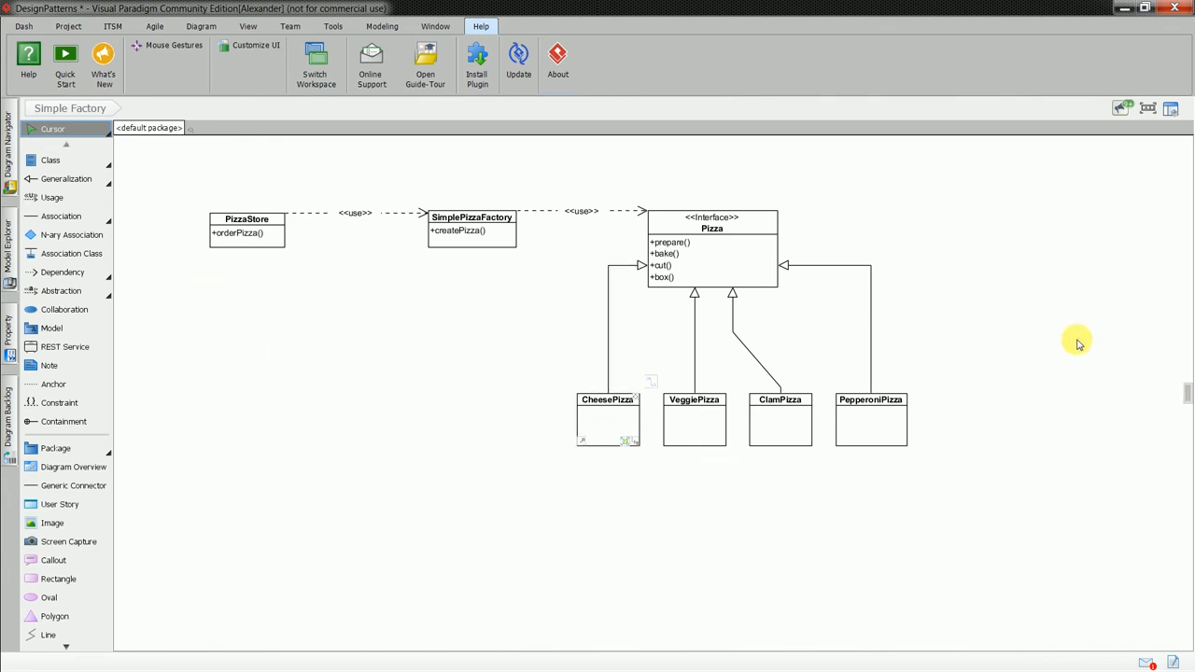
mouse_move(570, 168)
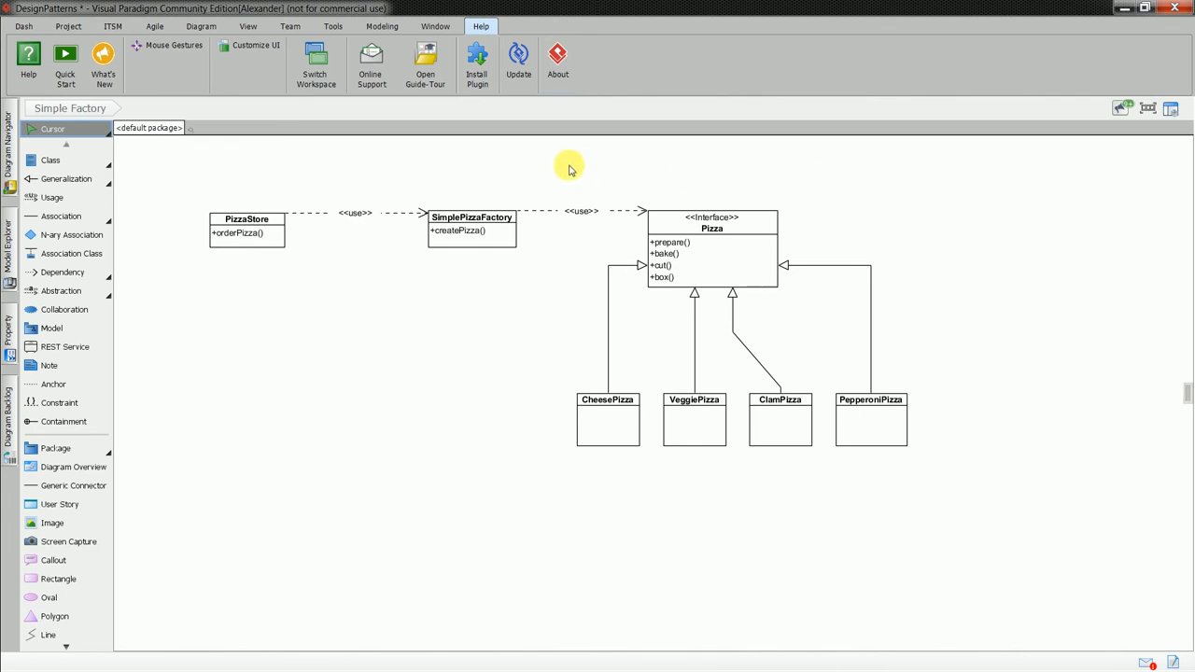
mouse_move(551, 168)
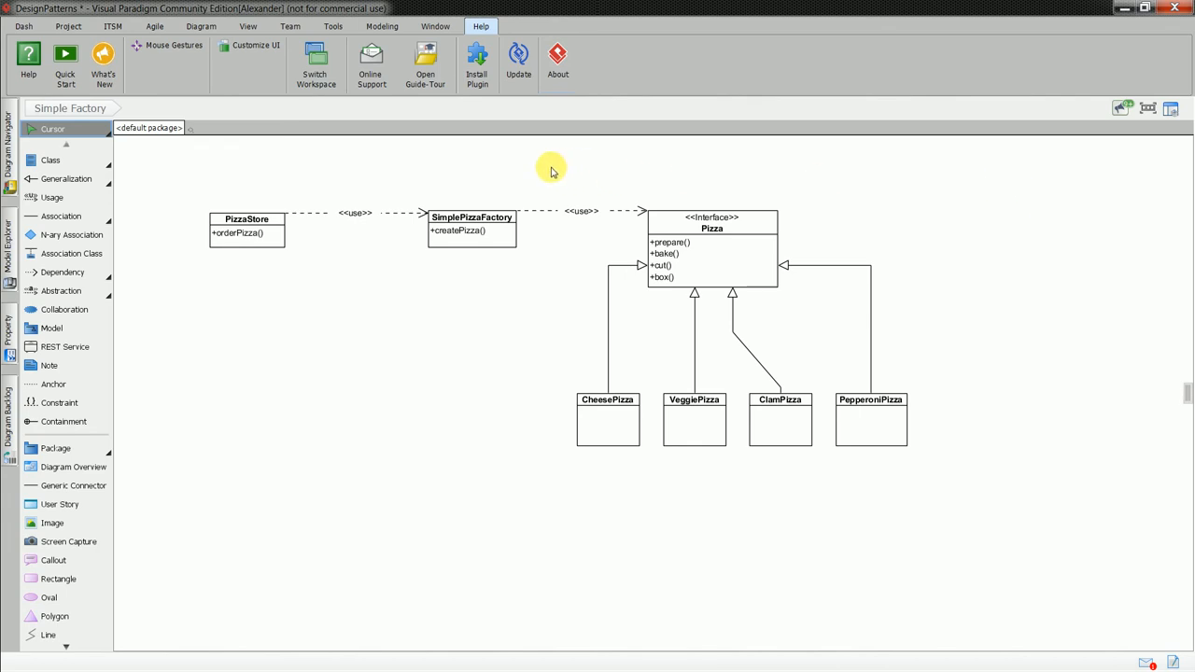
click(246, 224)
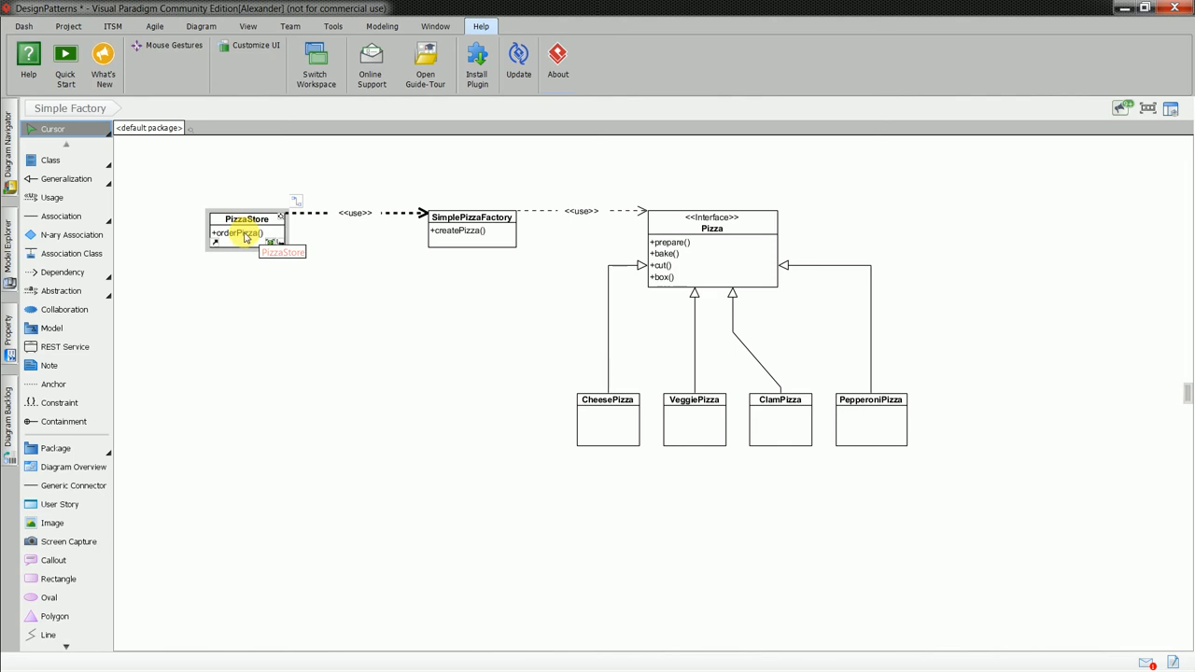
mouse_move(365, 228)
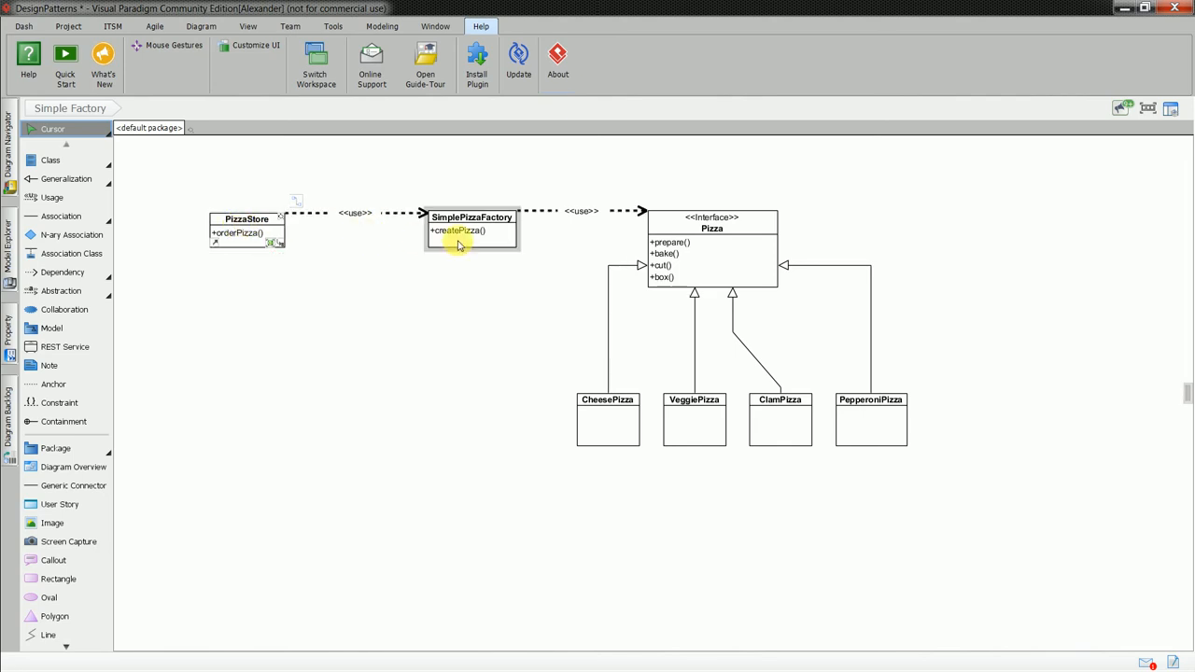
click(433, 429)
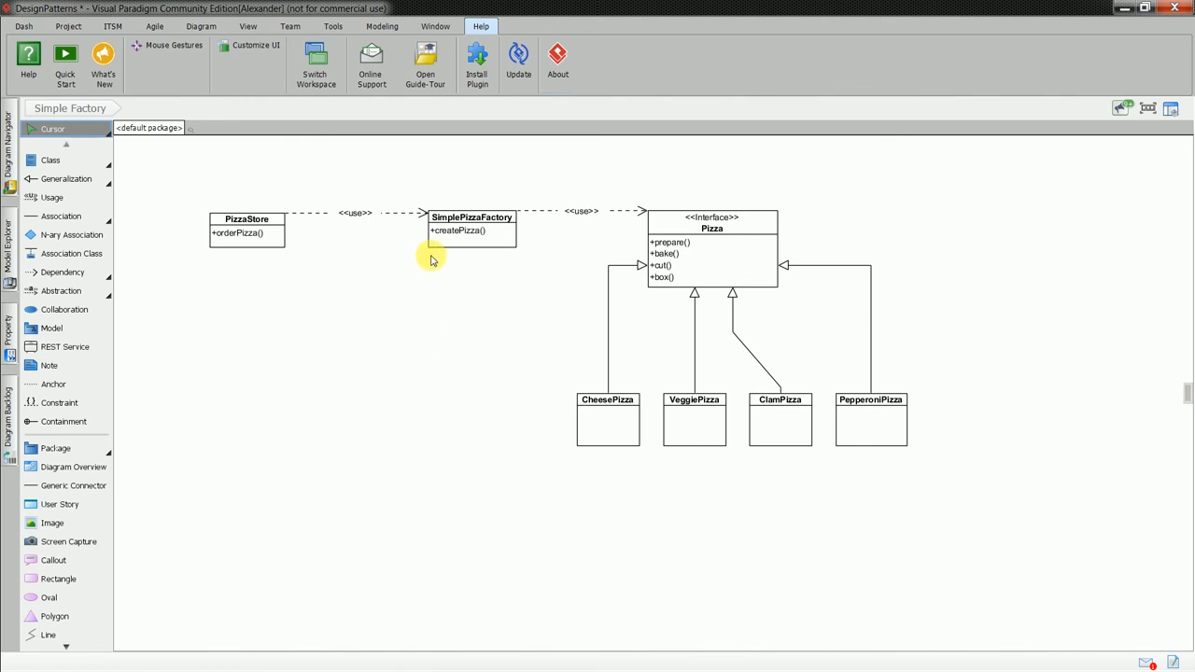
click(458, 232)
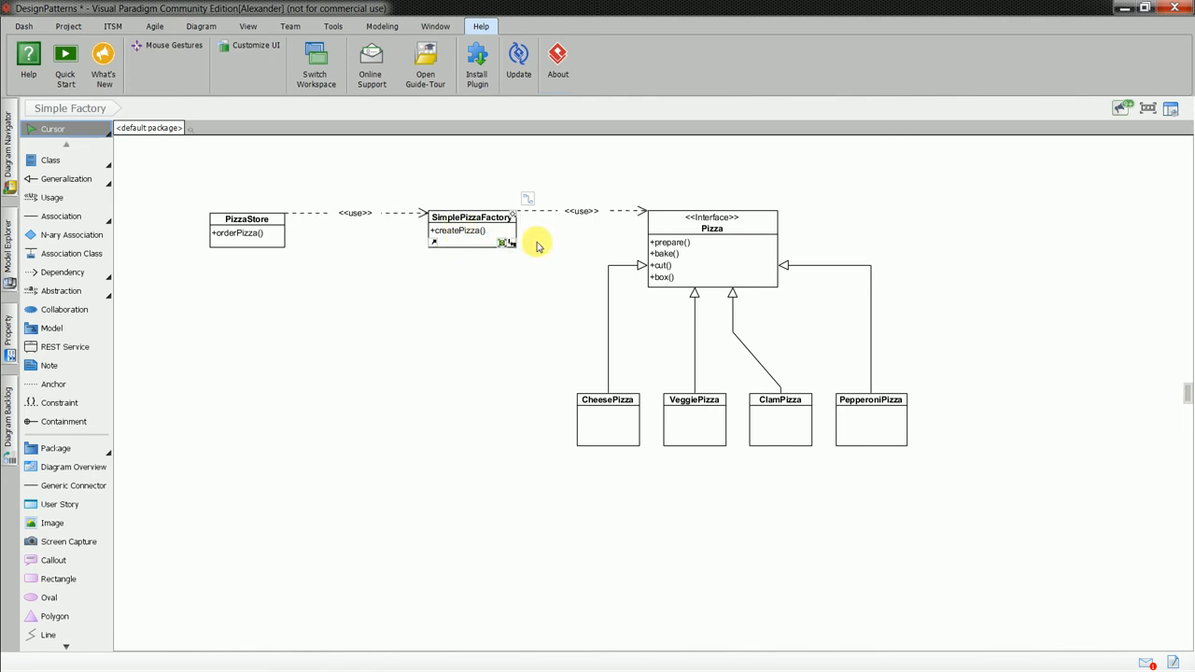
mouse_move(701, 241)
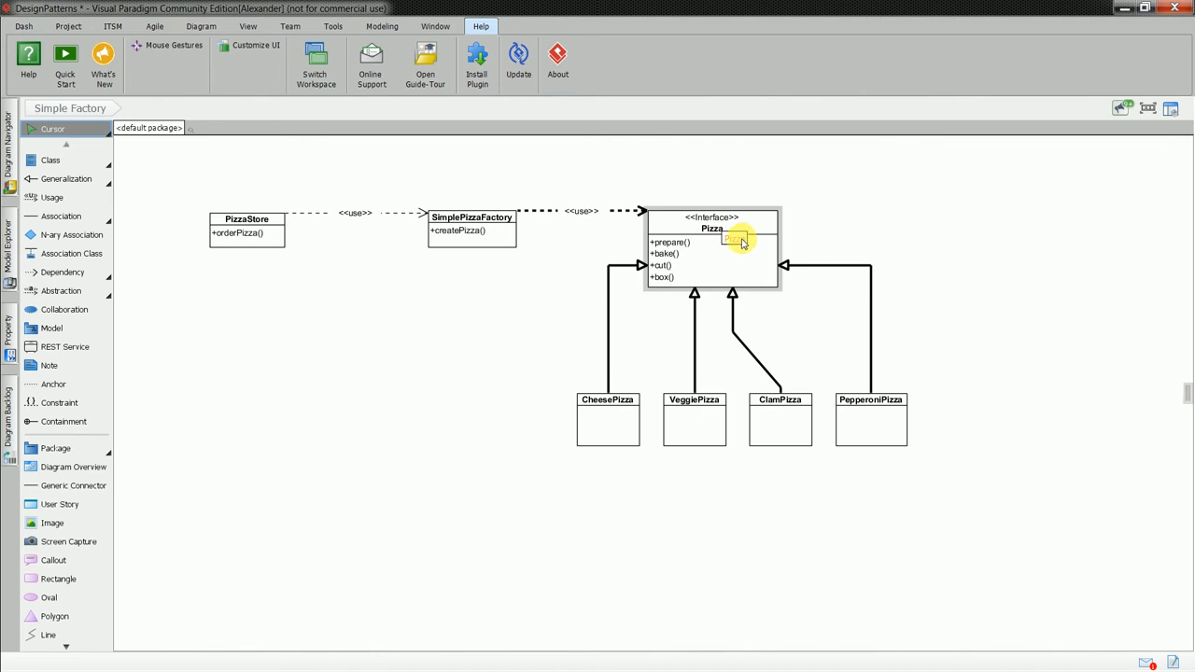
click(712, 228)
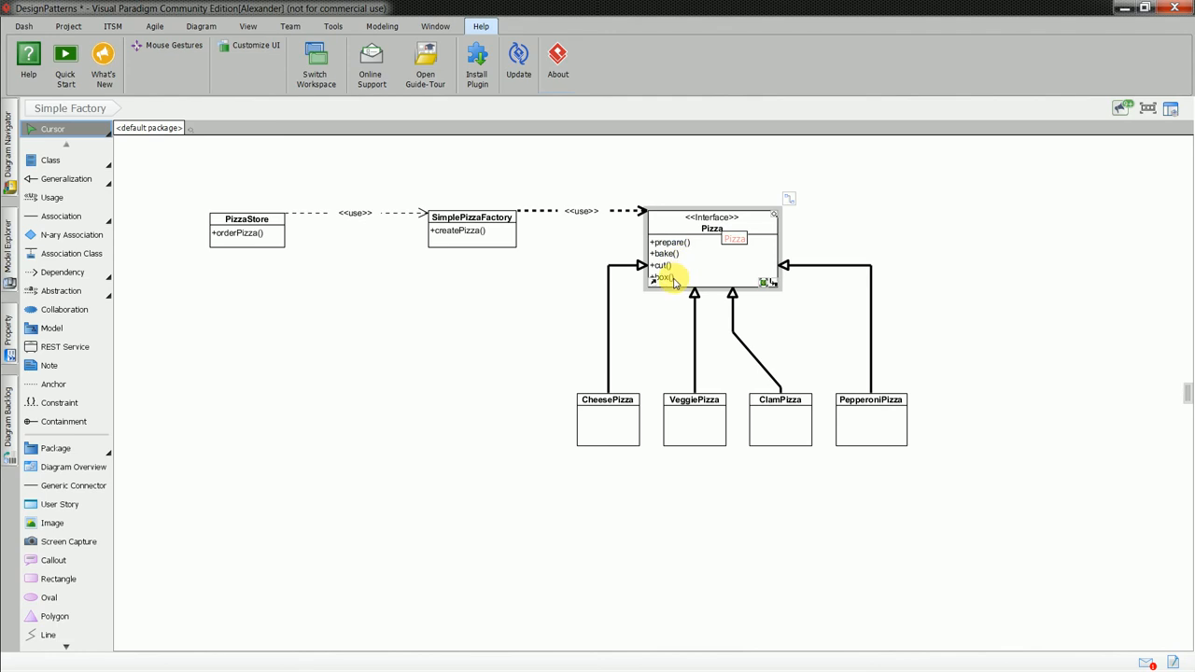
mouse_move(701, 265)
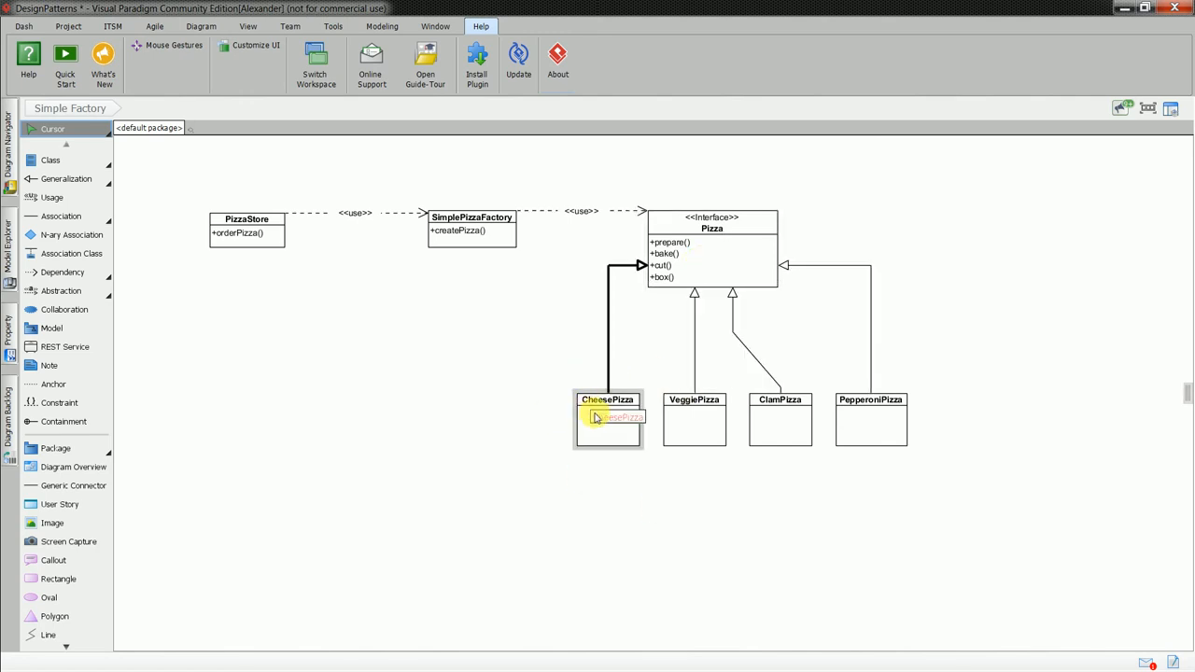
click(780, 400)
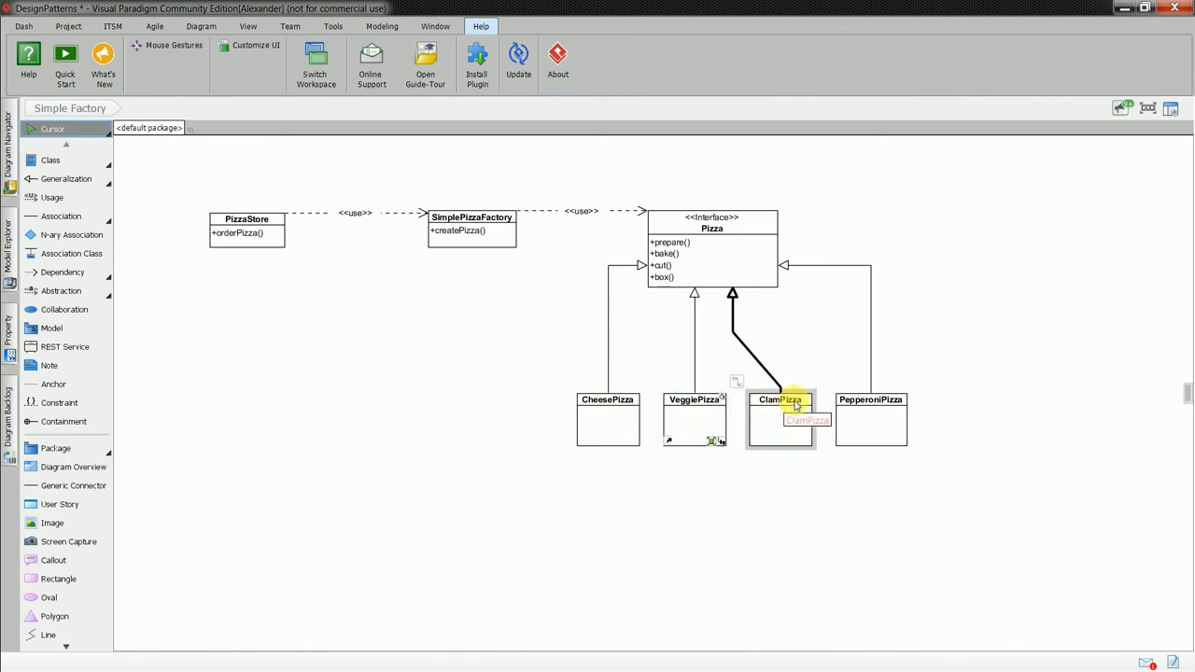
click(870, 399)
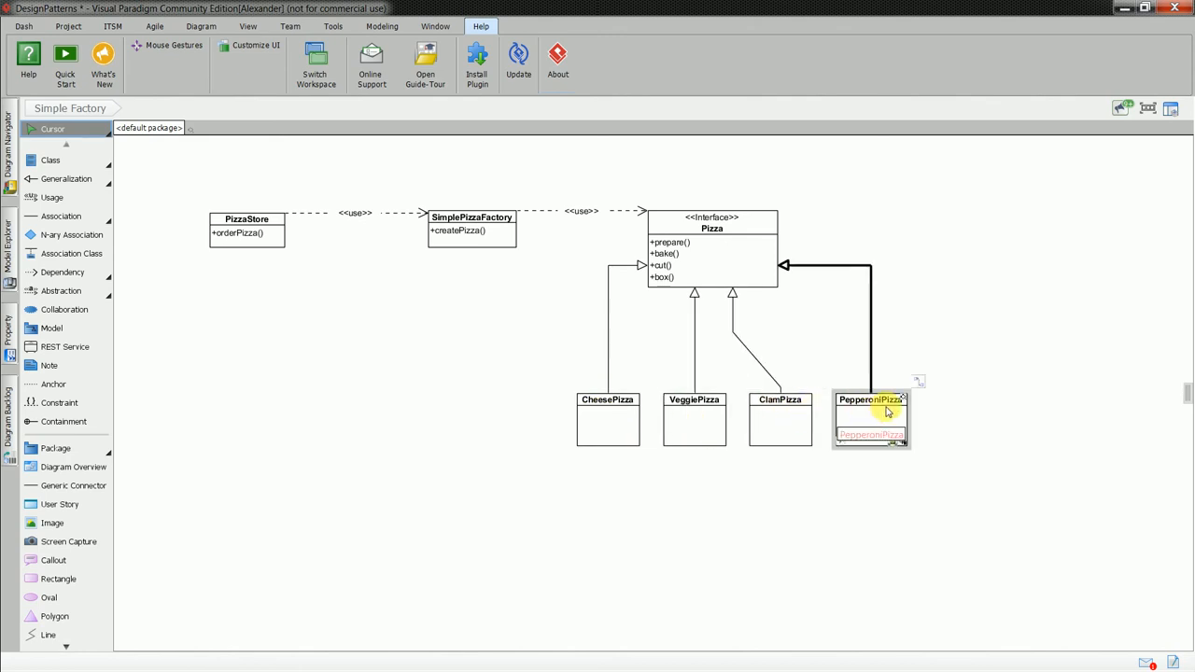
key(Alt+Tab)
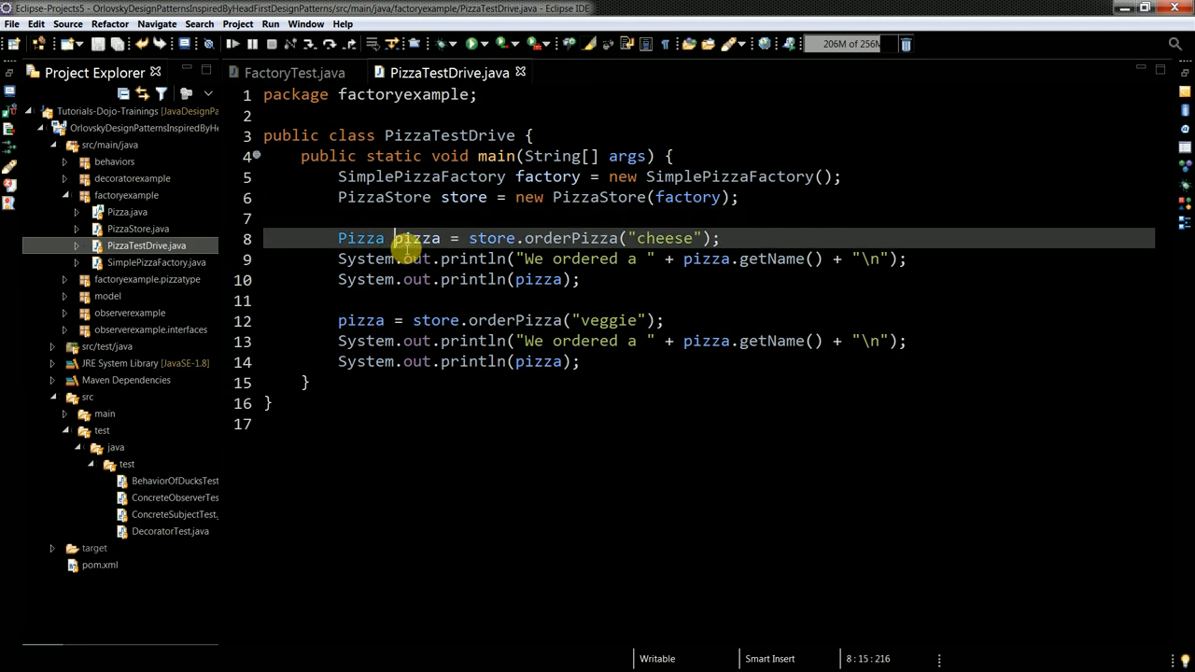
Step: Mark every occurrence of the pizza variable in PizzaTestDrive
double_click(417, 239)
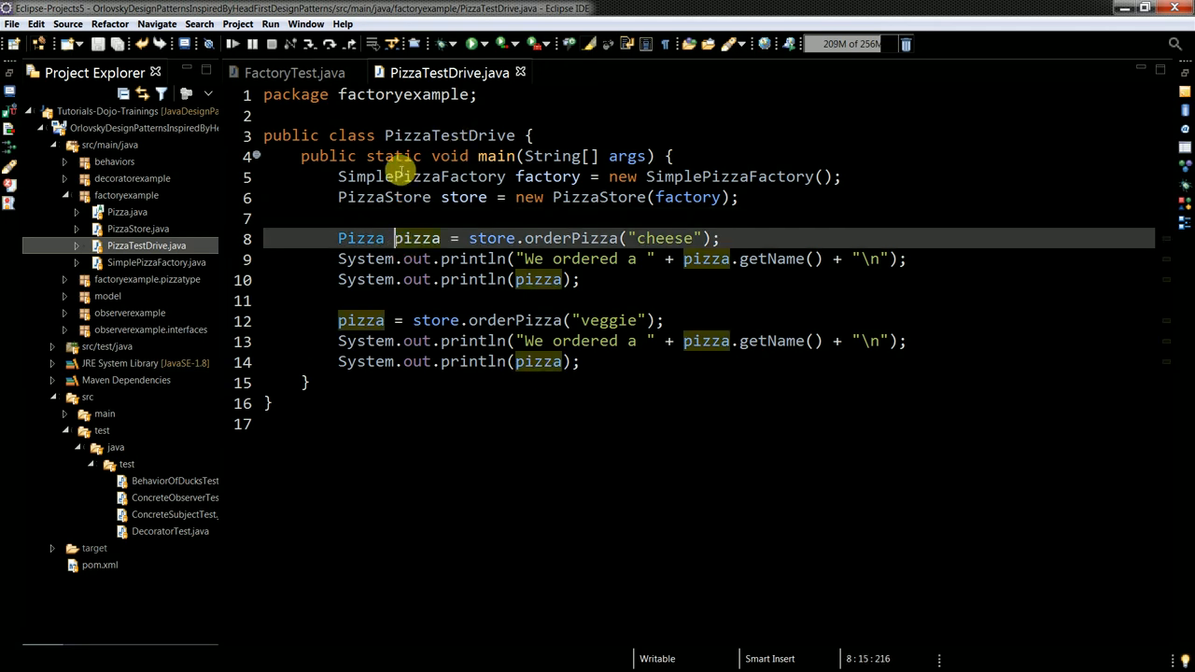
mouse_move(523, 71)
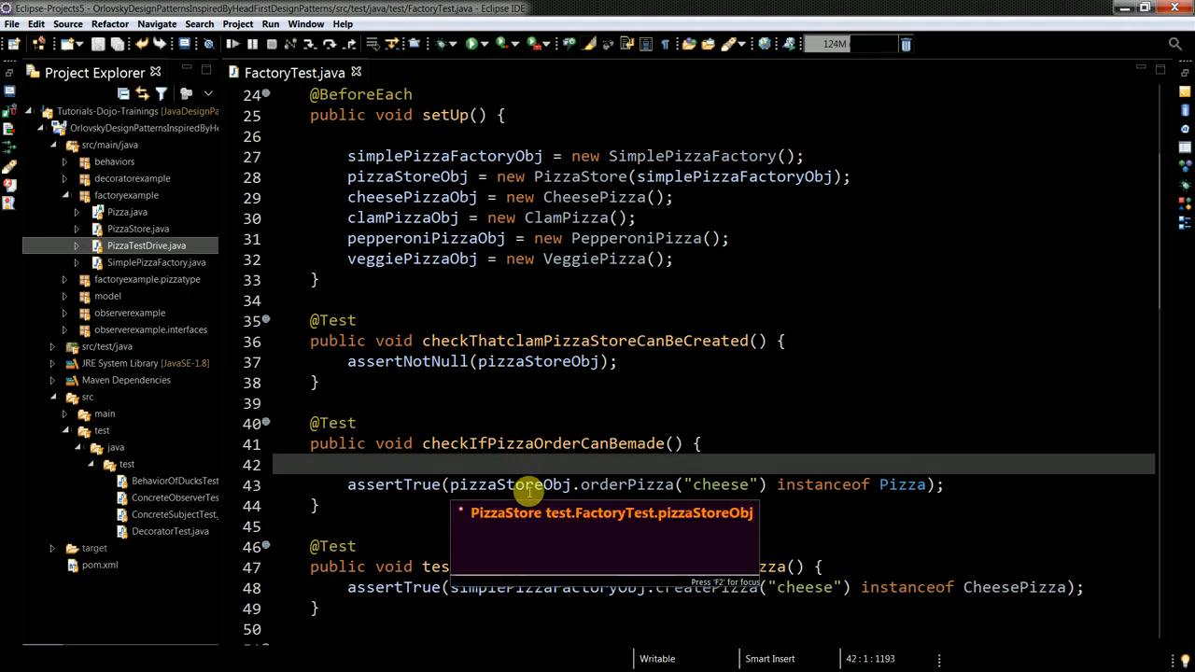
scroll(down, 3)
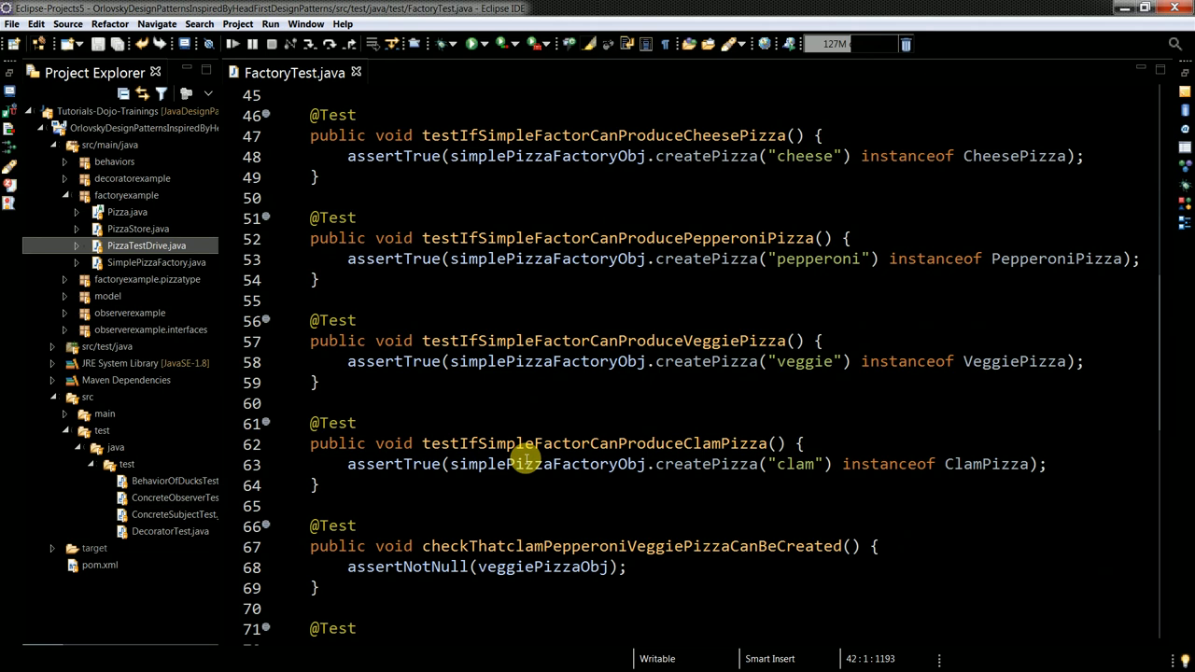
scroll(down, 3)
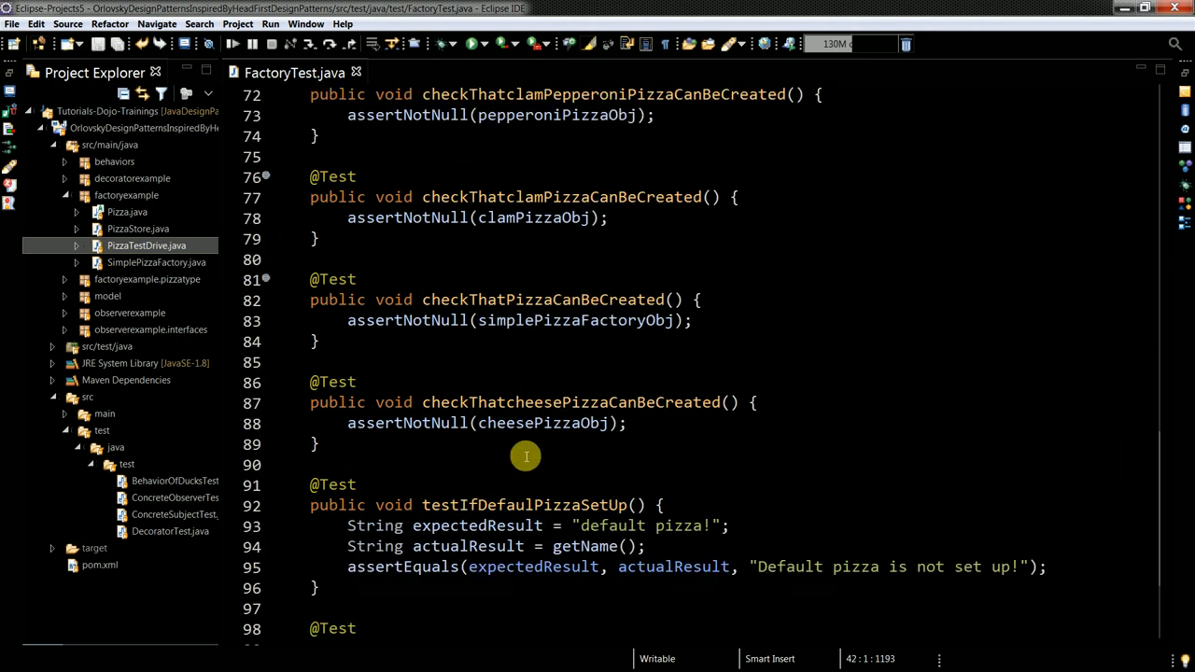
scroll(down, 3)
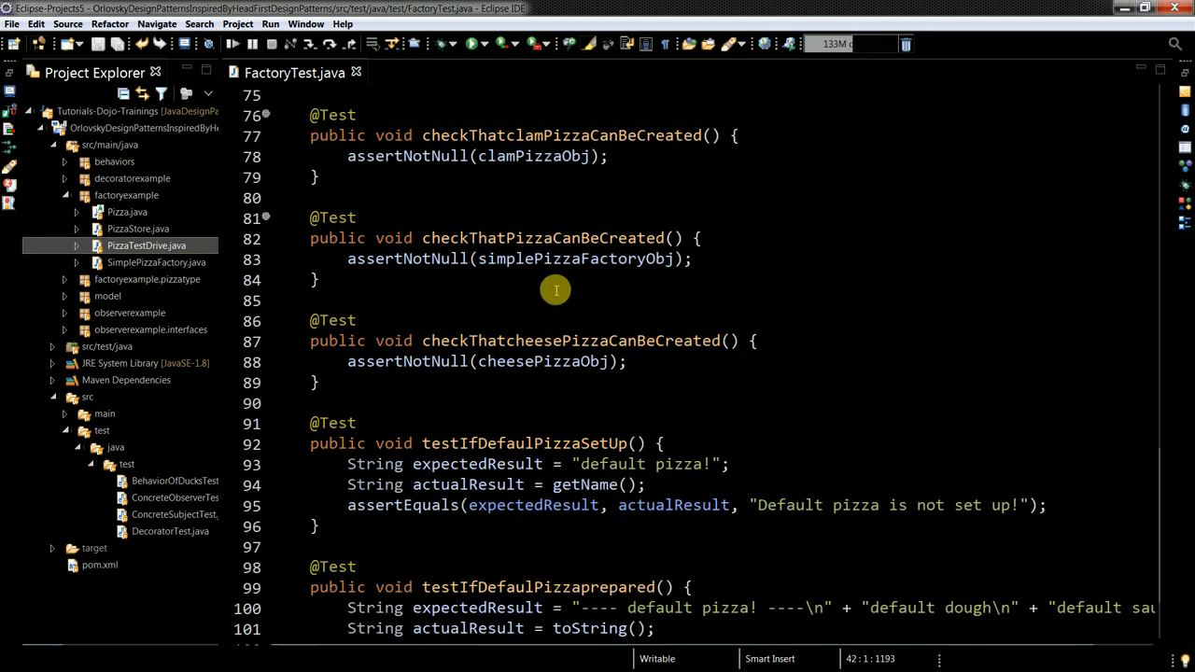
mouse_move(531, 299)
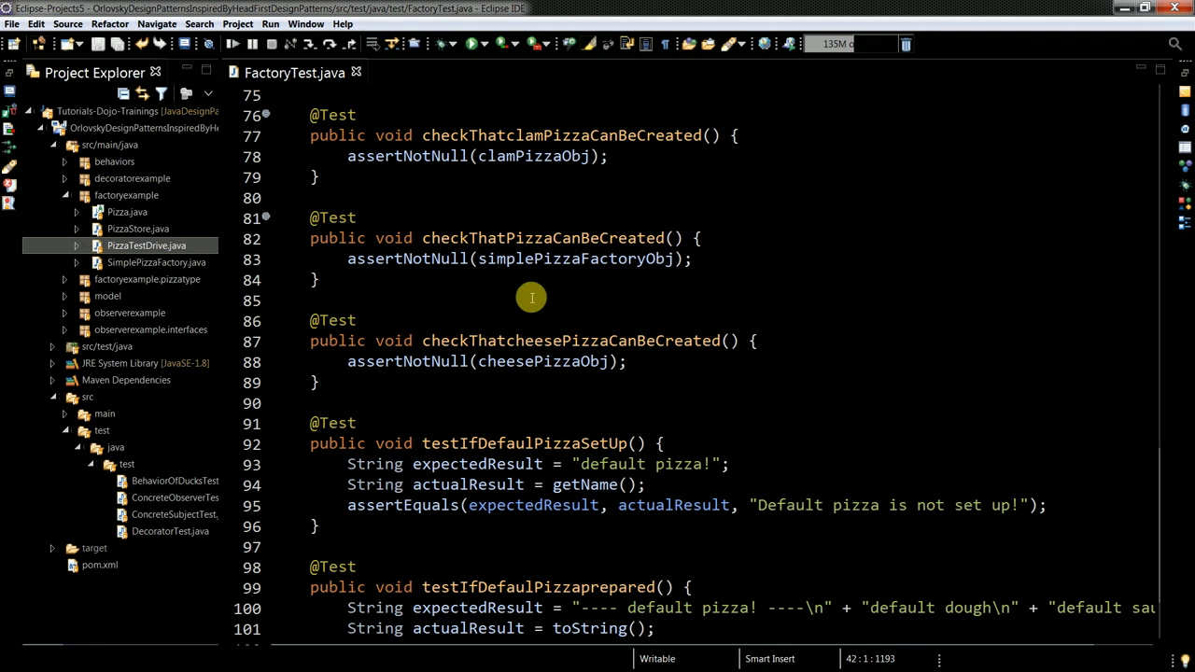
scroll(down, 3)
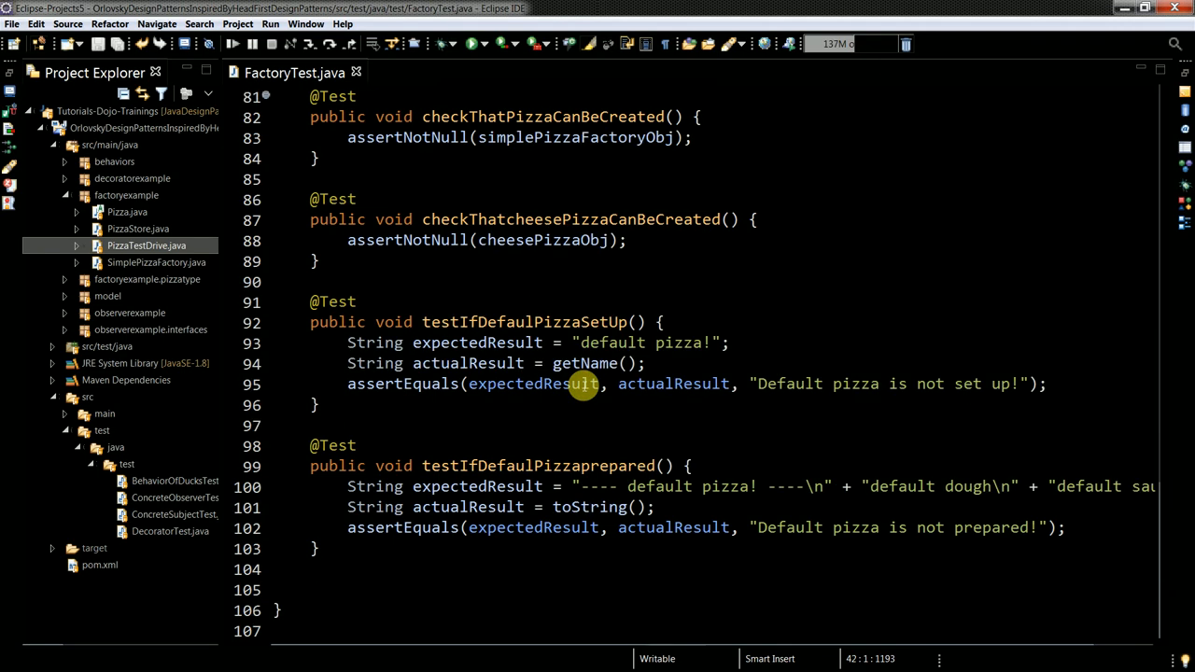
scroll(up, 3)
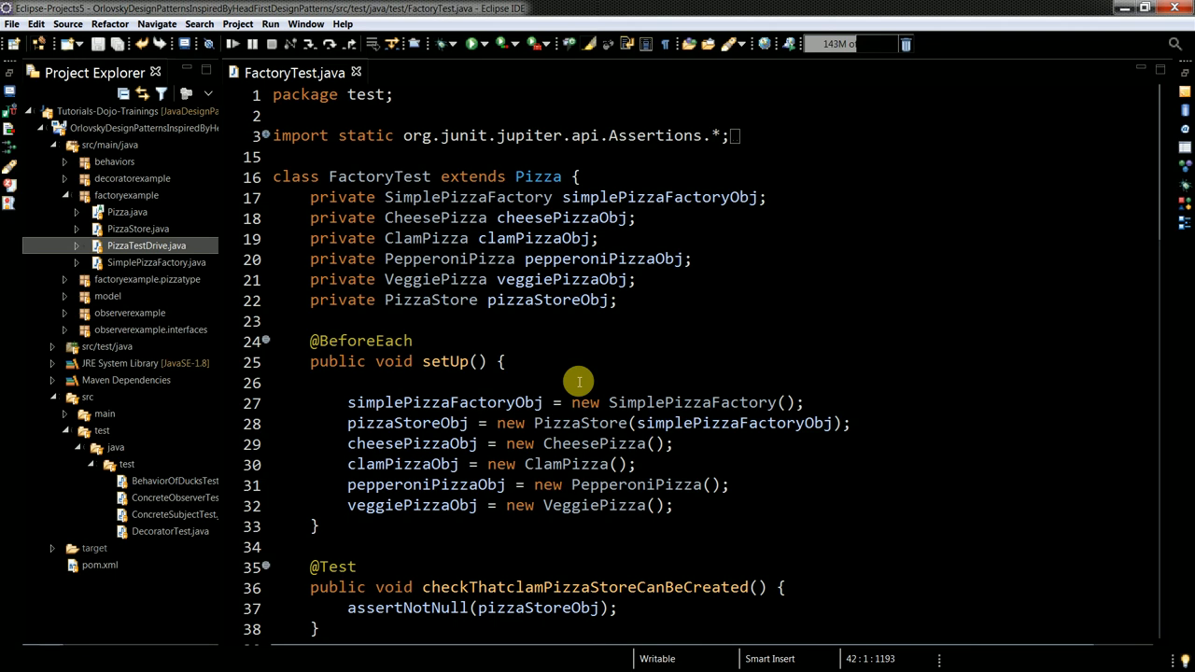
mouse_move(573, 378)
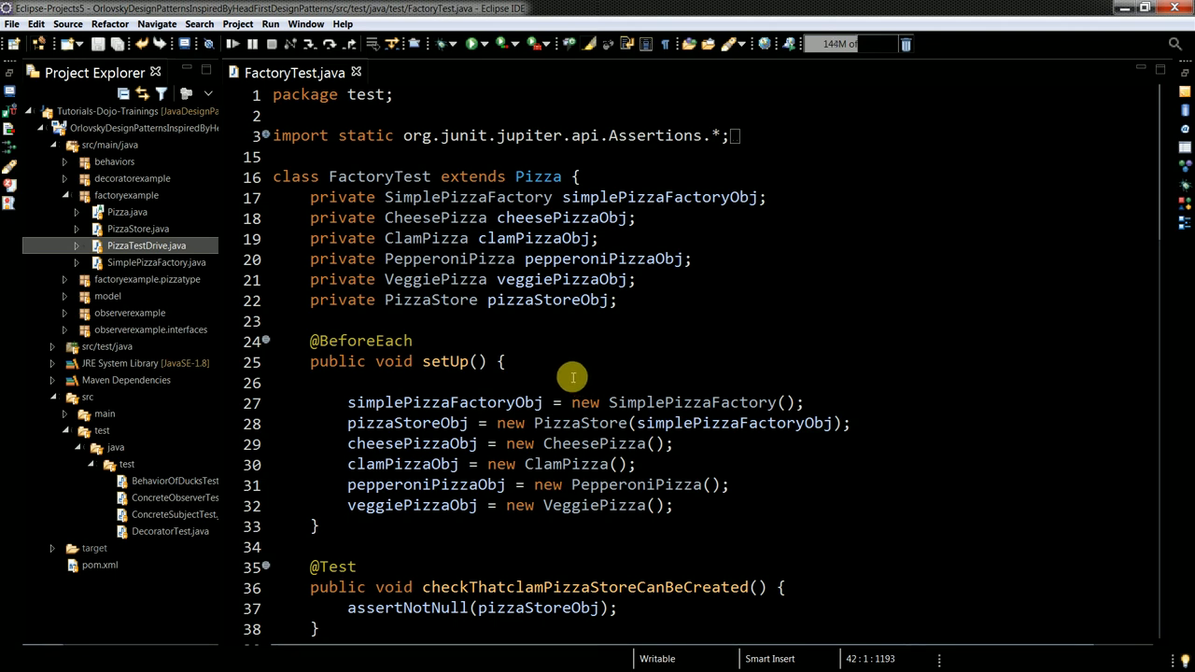
mouse_move(571, 386)
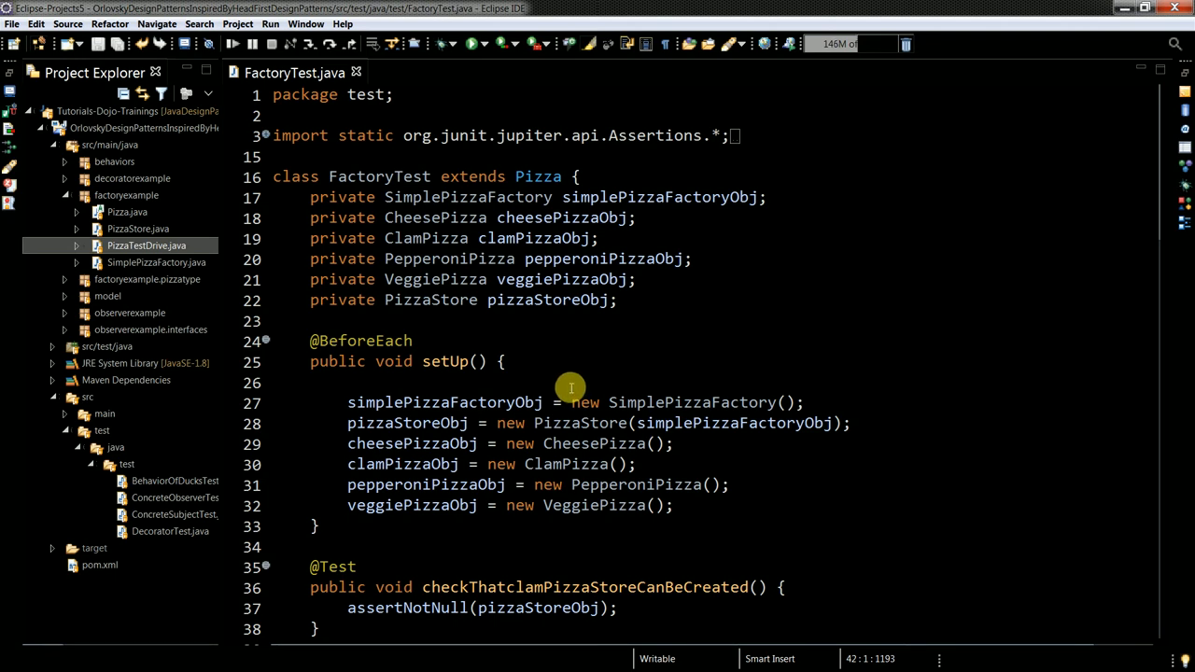
scroll(down, 3)
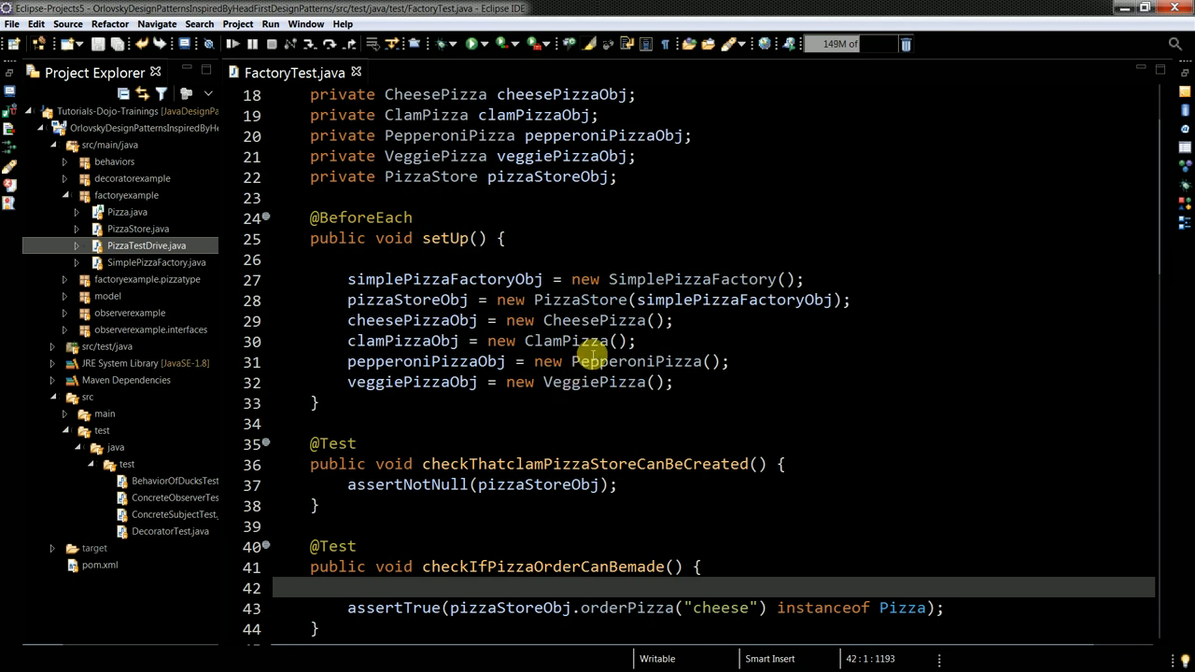
scroll(down, 3)
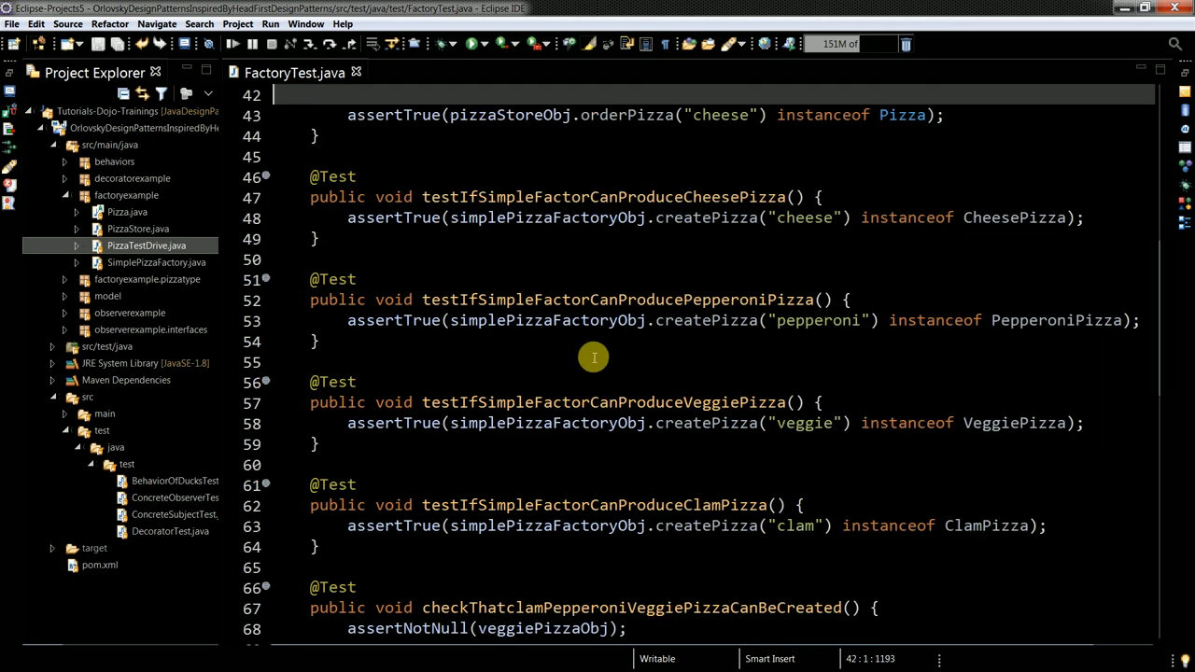
scroll(down, 3)
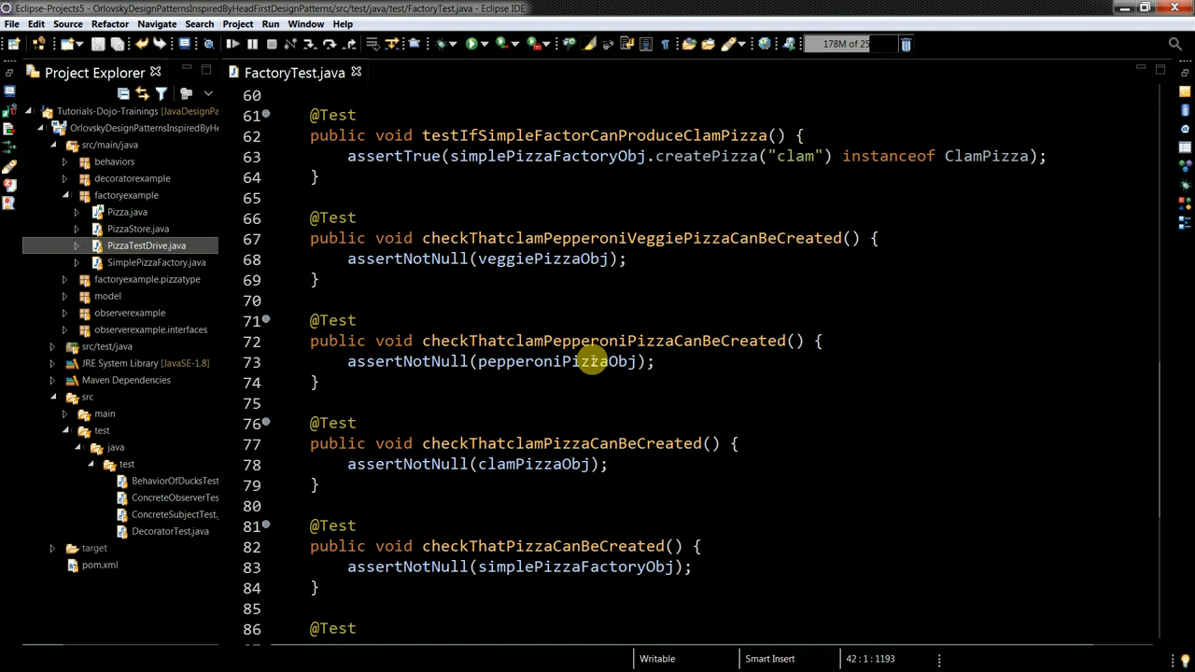
scroll(down, 3)
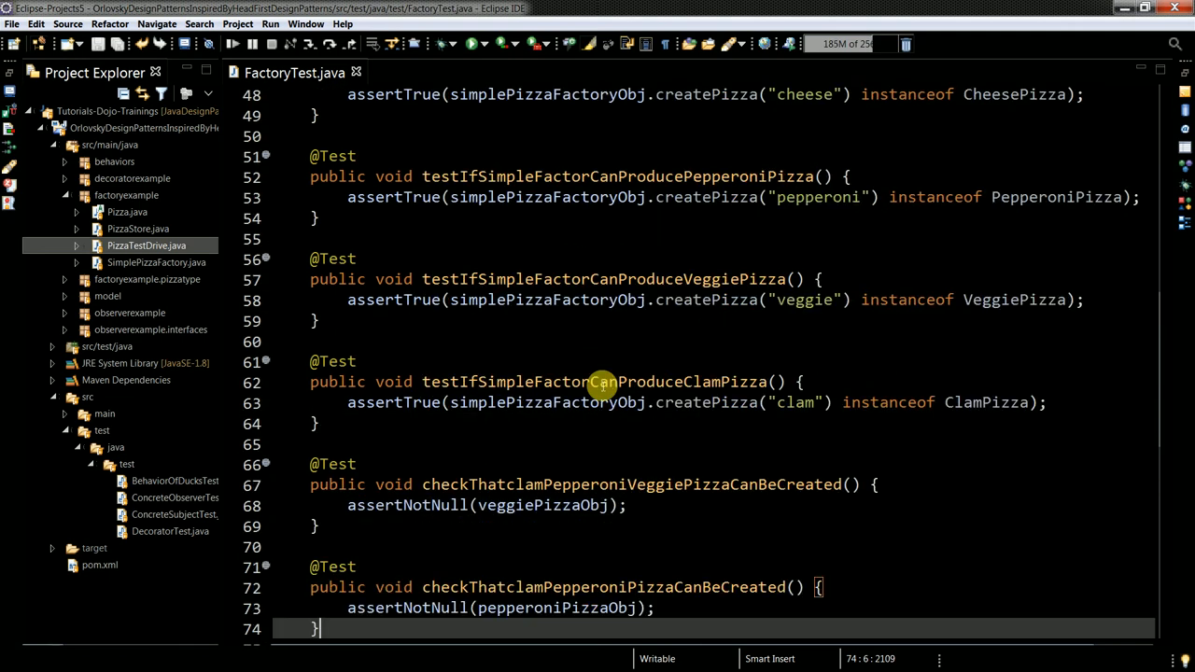
scroll(up, 3)
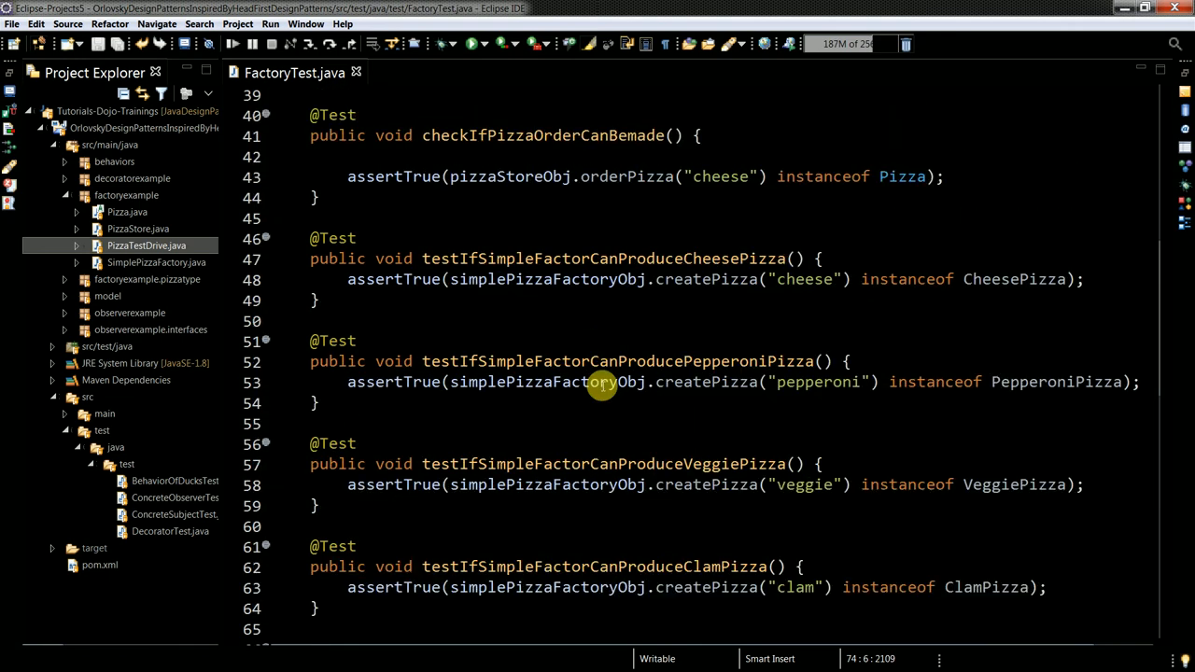
scroll(up, 3)
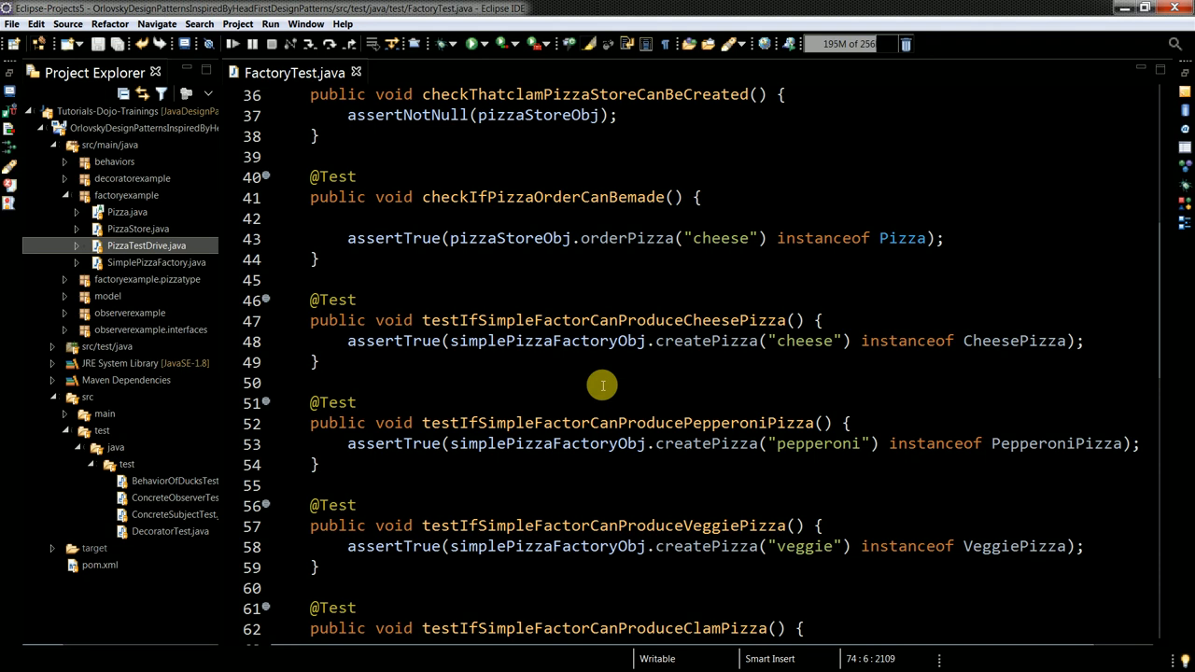
mouse_move(984, 364)
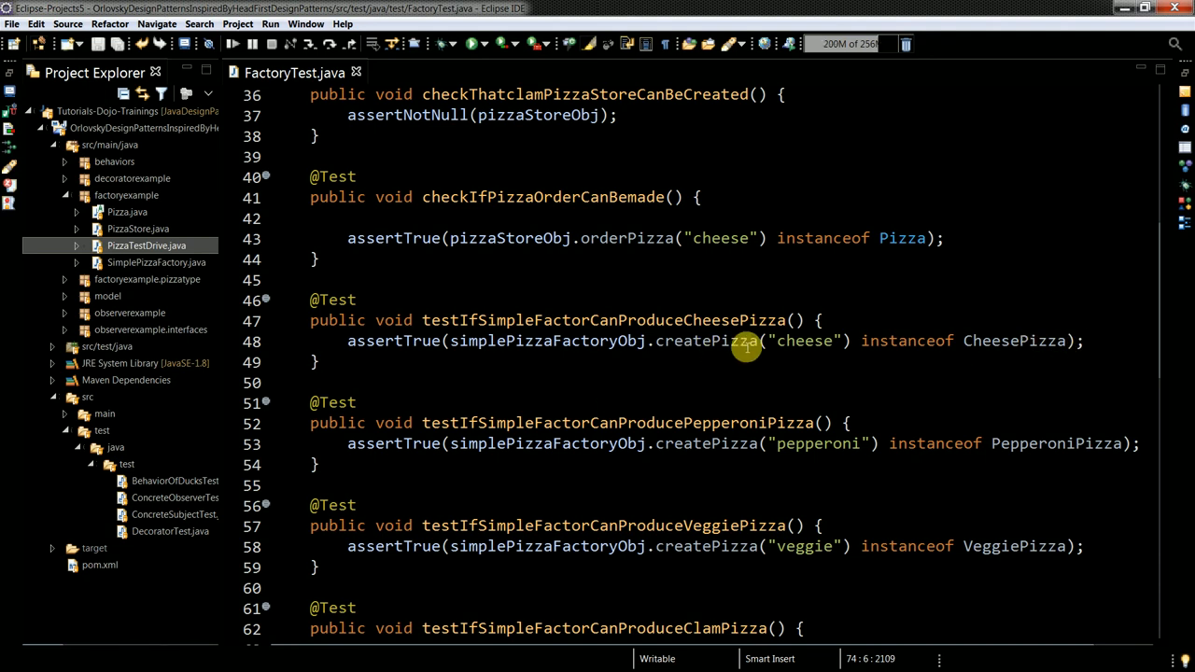
mouse_move(1119, 343)
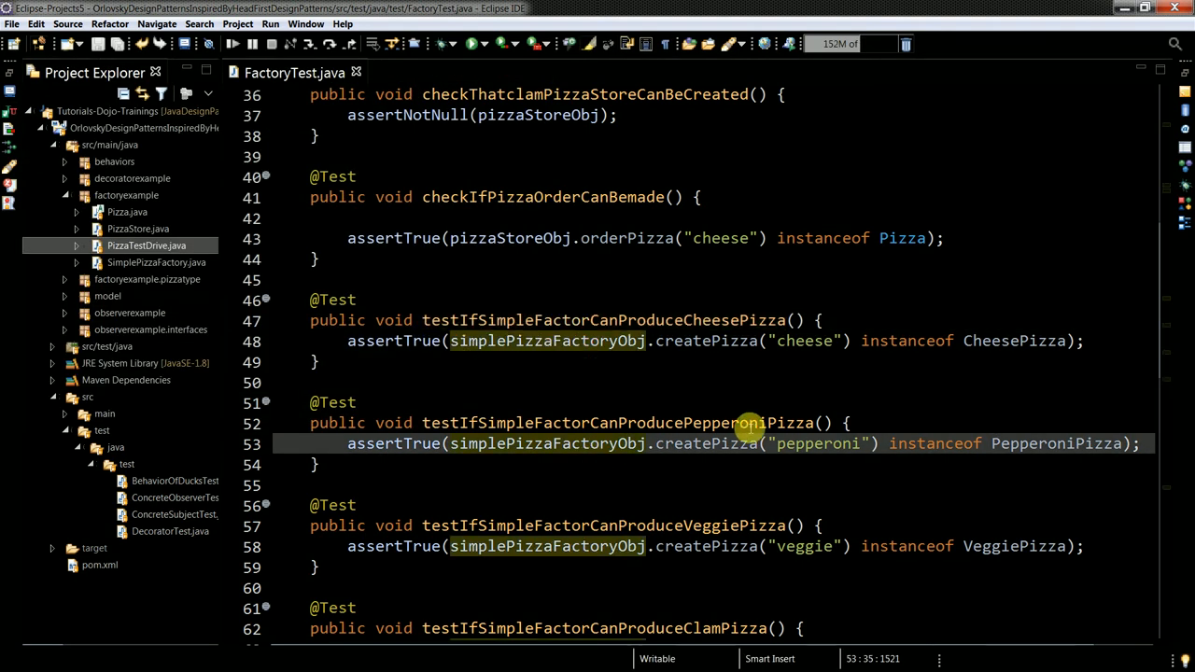
scroll(down, 3)
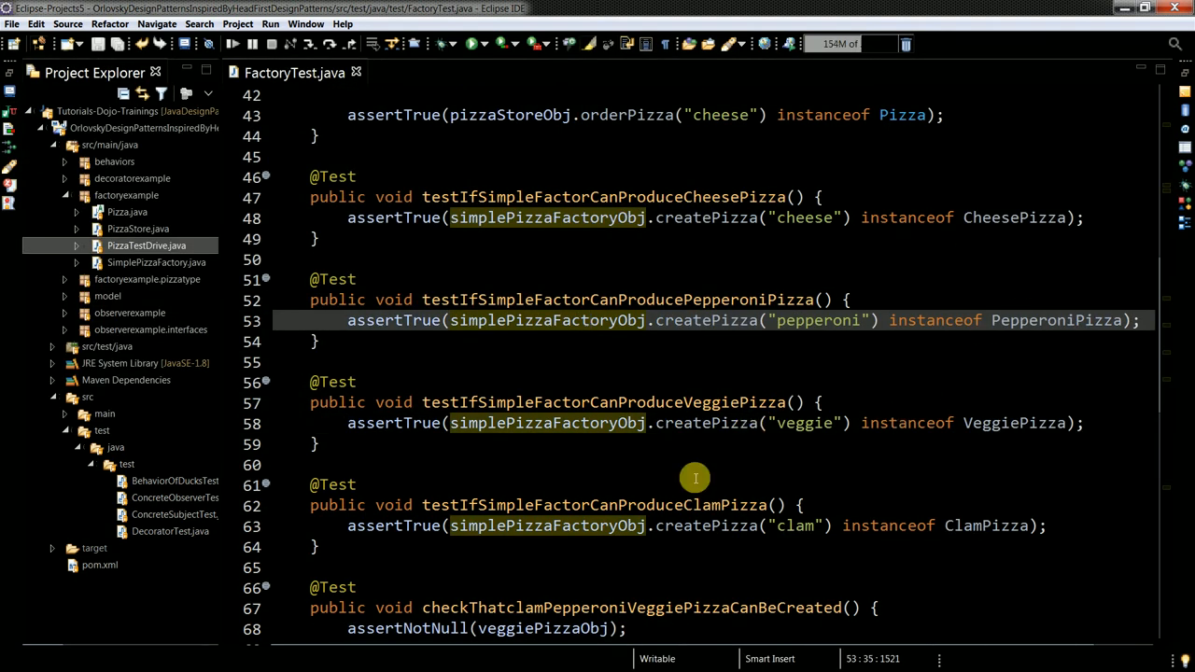
mouse_move(917, 288)
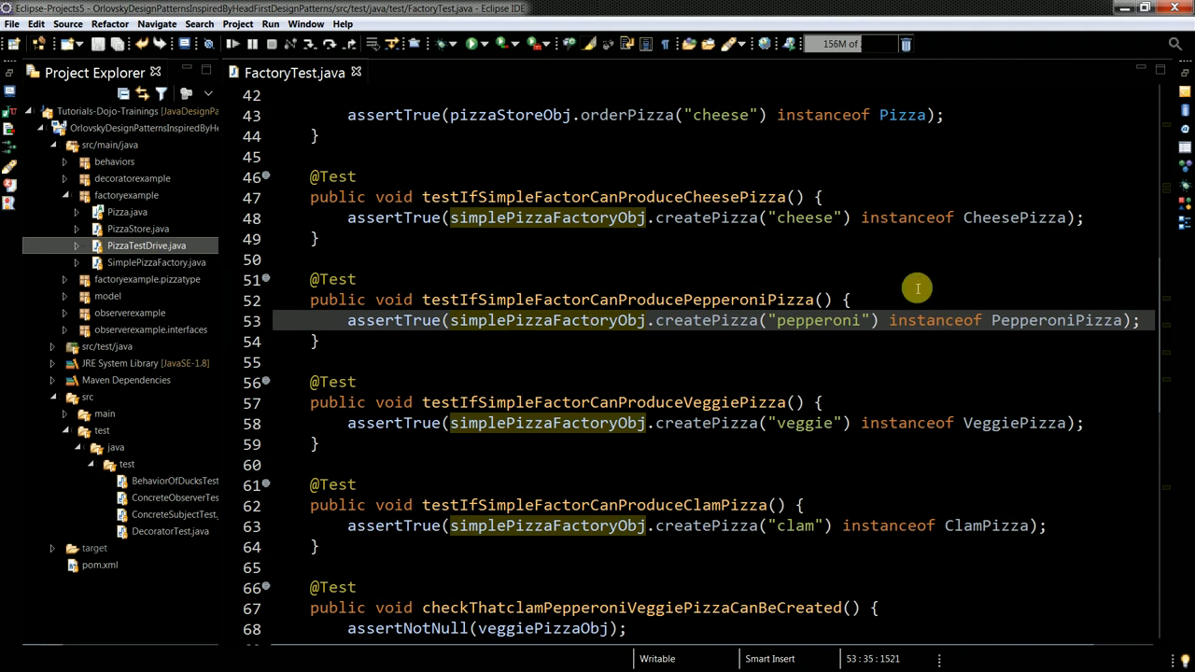
click(358, 280)
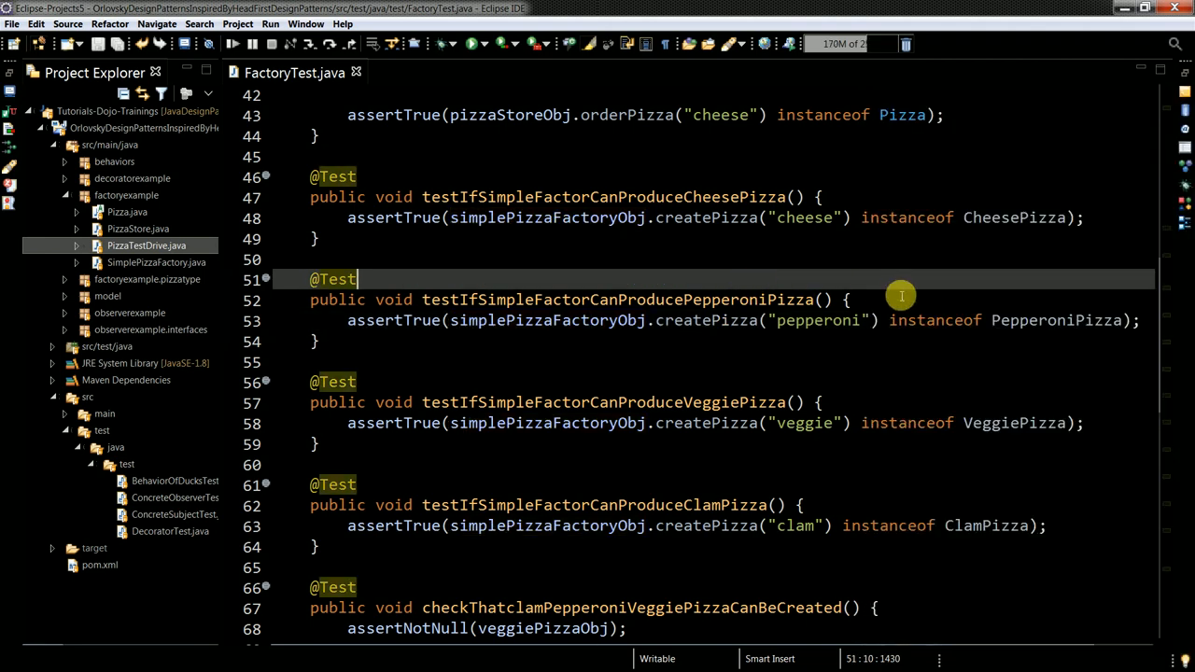
mouse_move(917, 308)
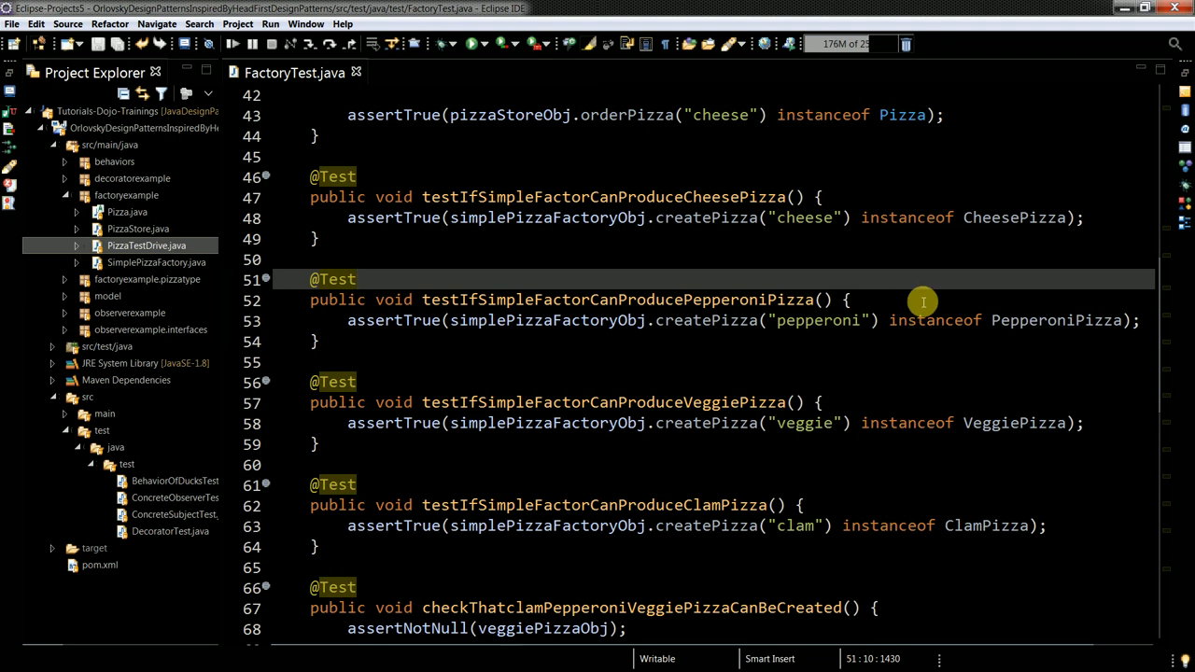
mouse_move(838, 464)
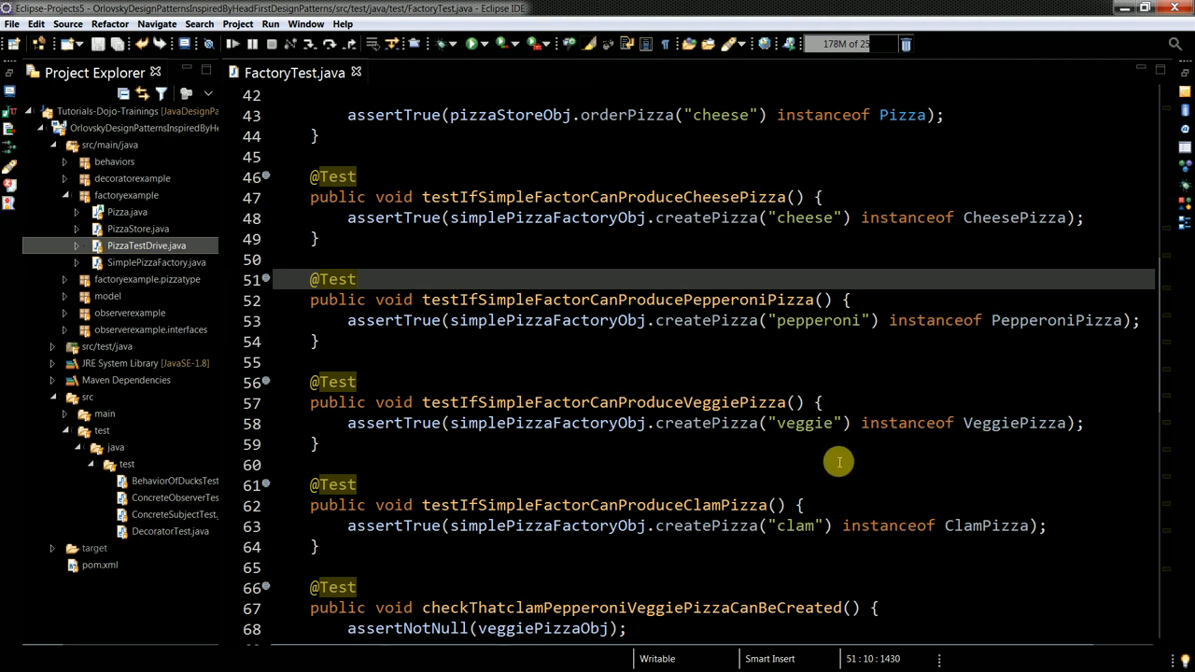
click(829, 466)
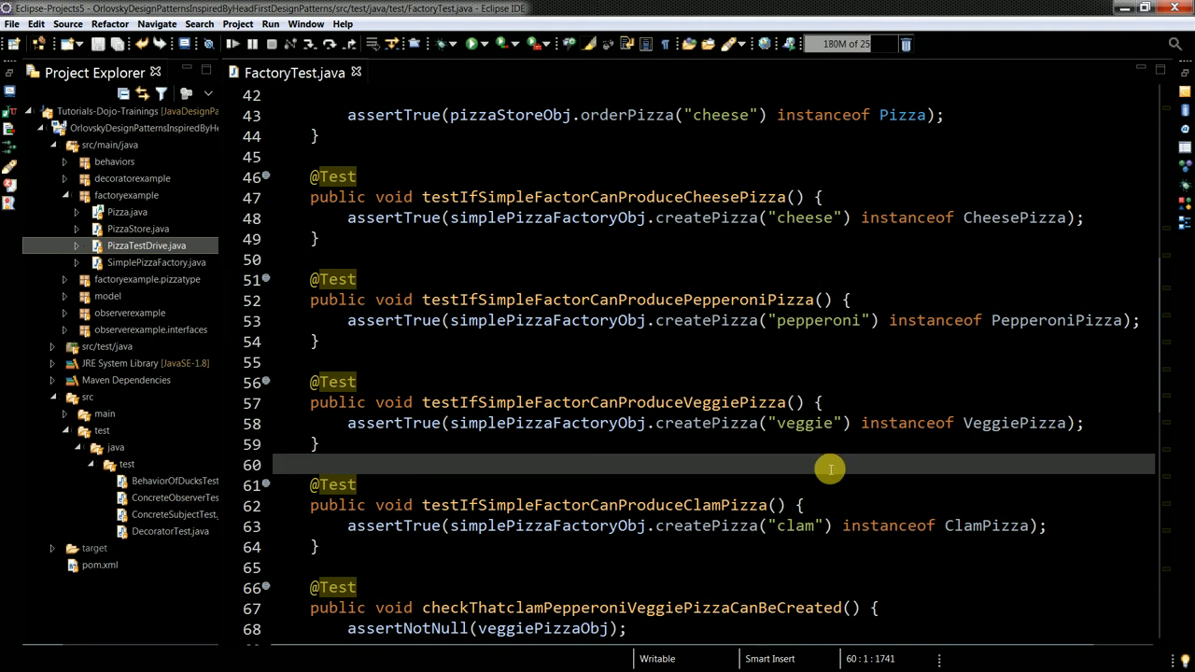
mouse_move(788, 216)
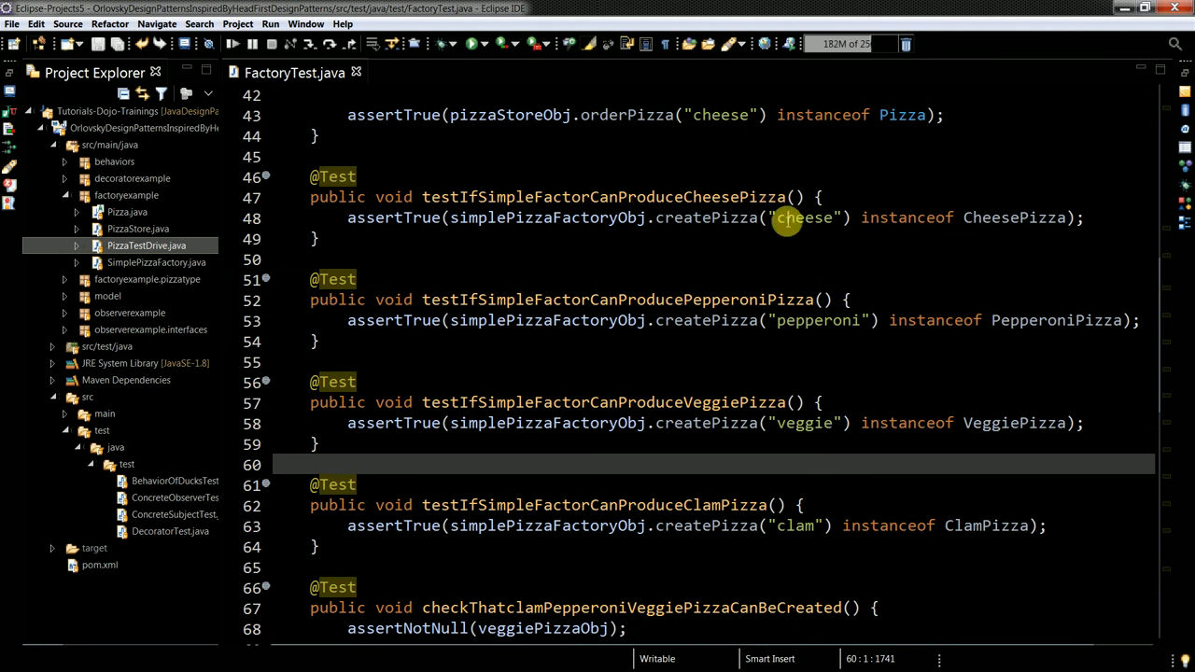
mouse_move(891, 249)
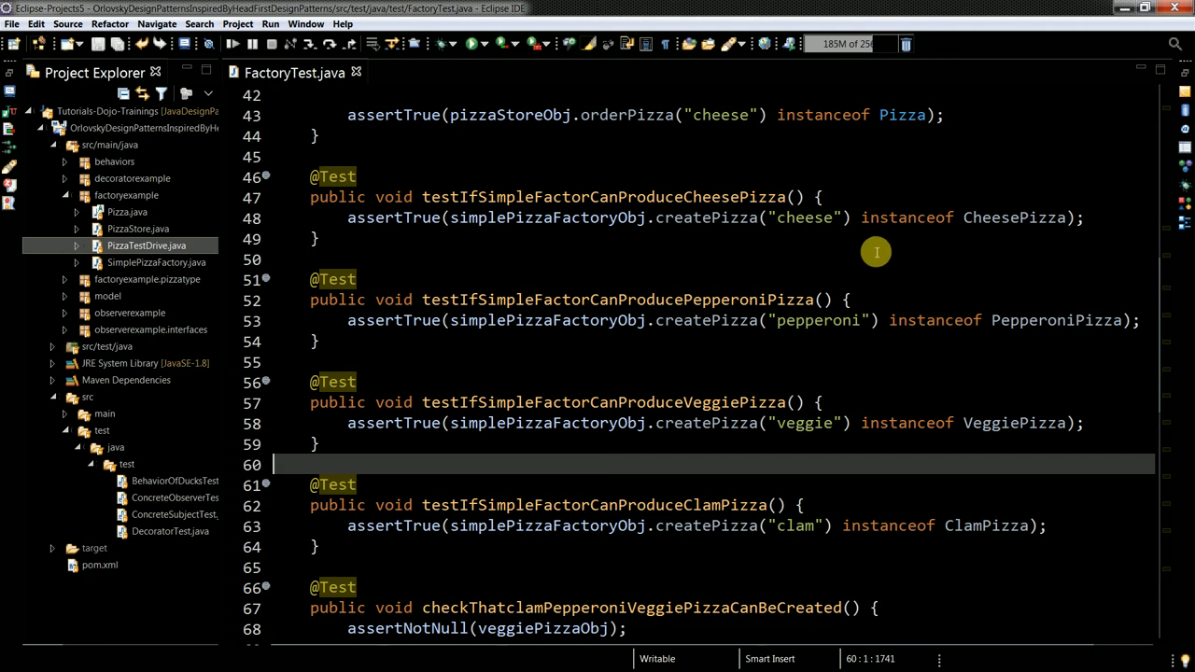
scroll(down, 3)
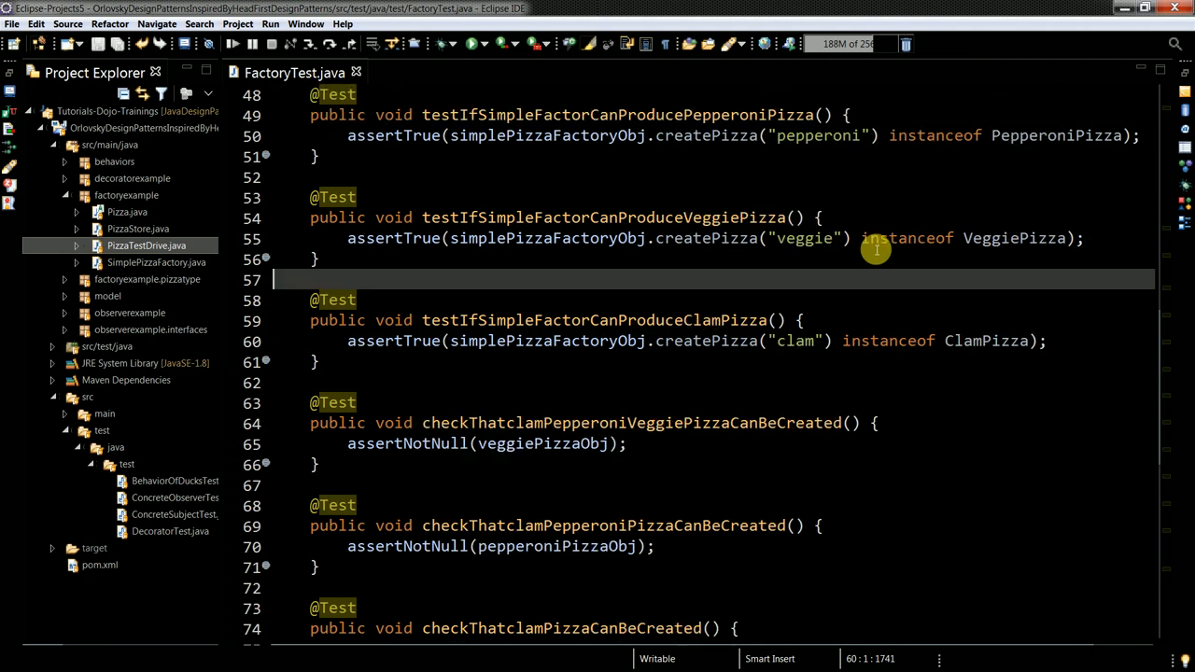
scroll(down, 3)
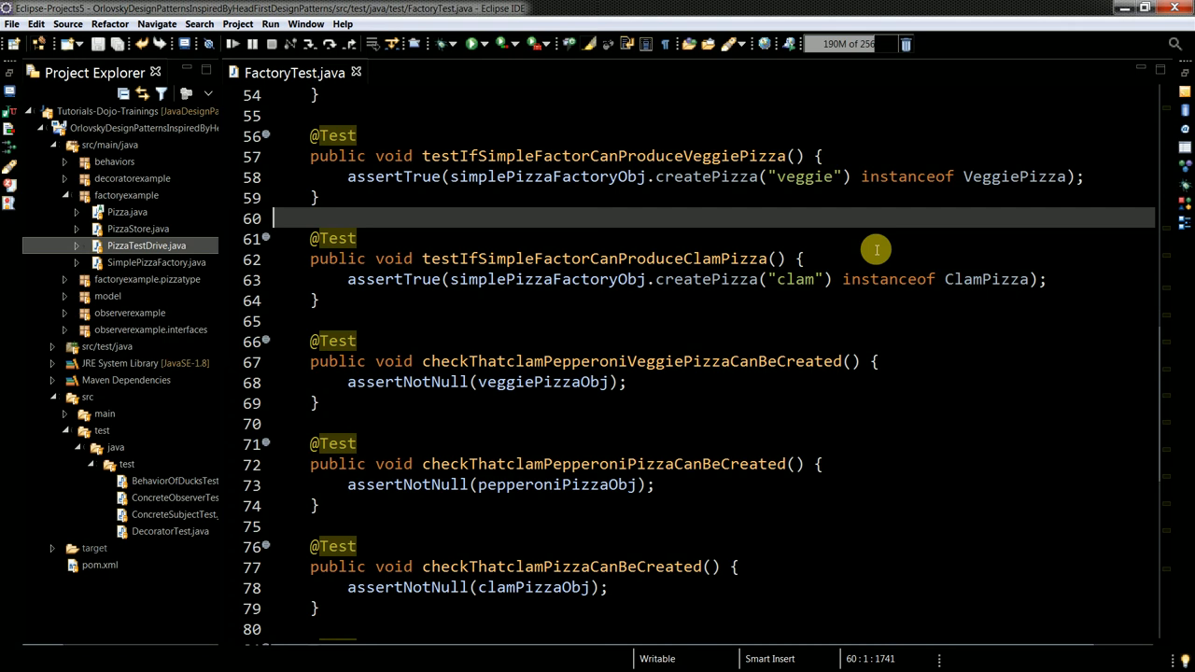
scroll(down, 3)
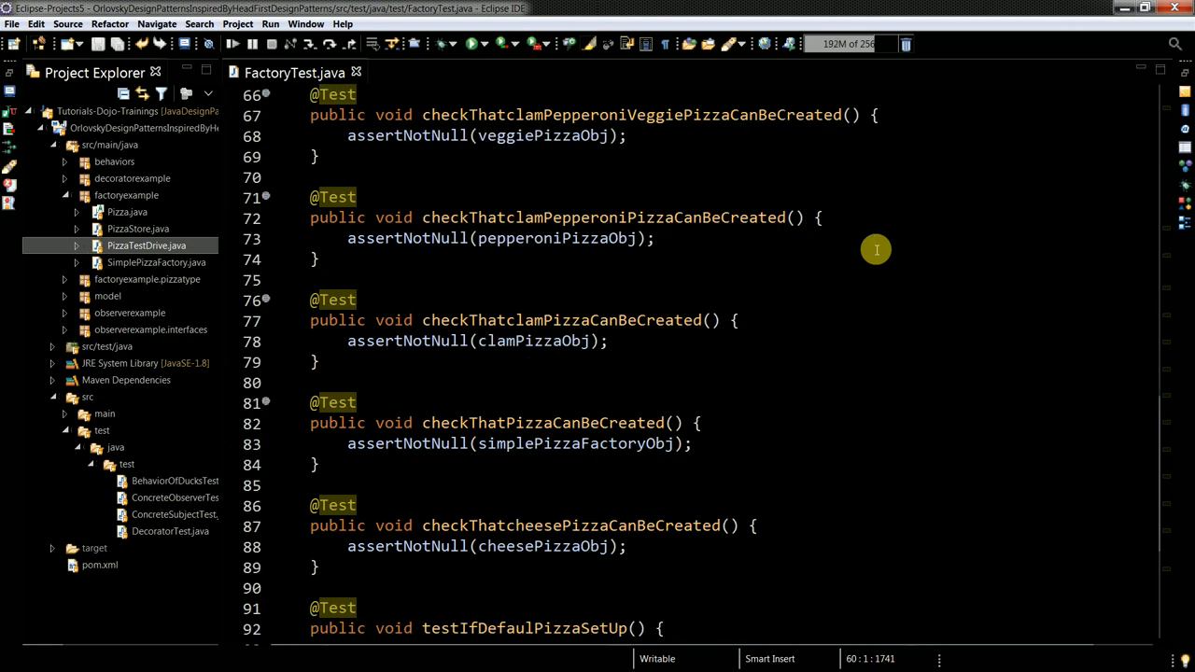
scroll(down, 3)
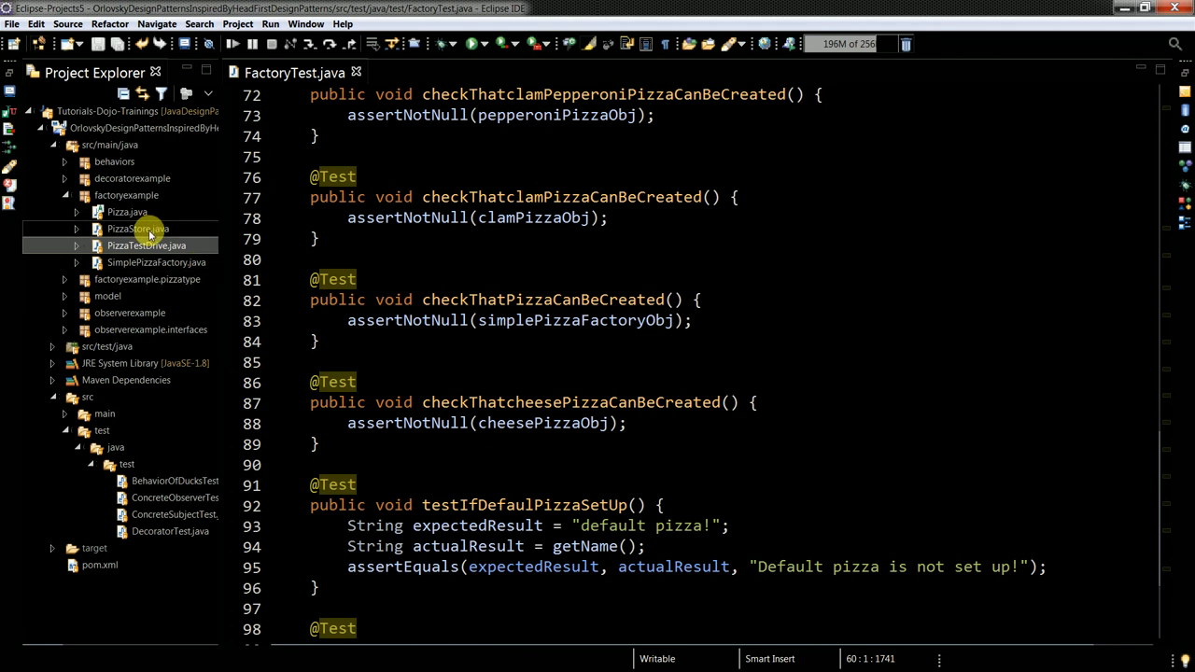
Step: Open Pizza.java from factoryexample and scroll through its fields and preparation methods
click(127, 213)
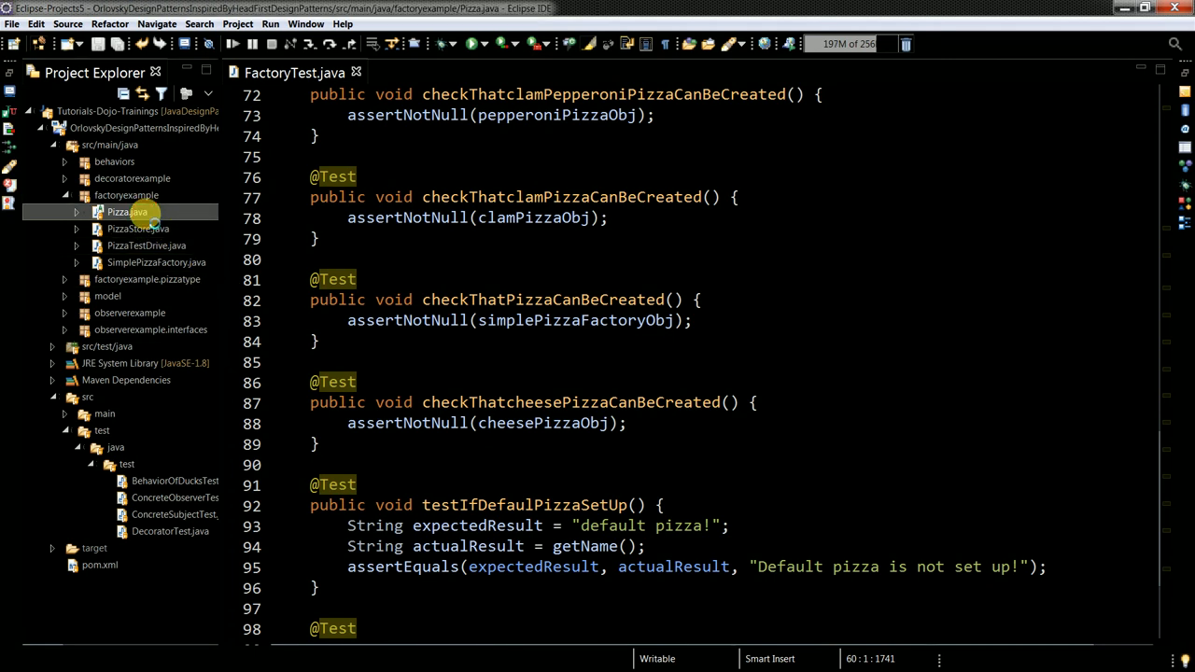
double_click(127, 213)
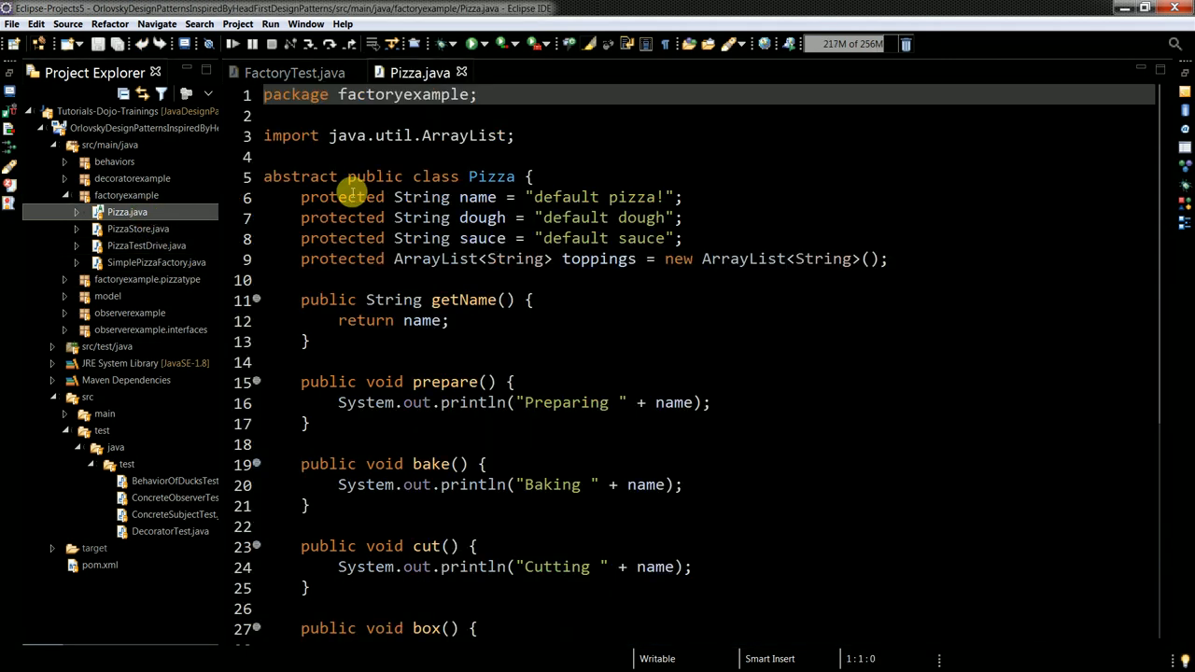
scroll(down, 3)
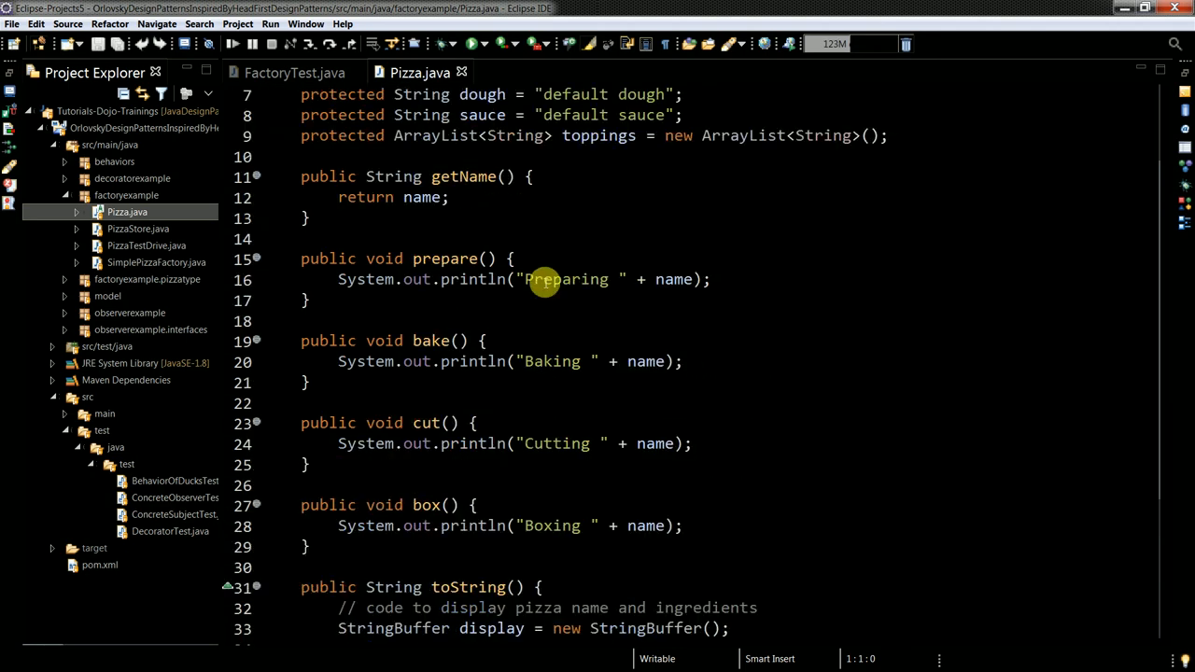
scroll(down, 3)
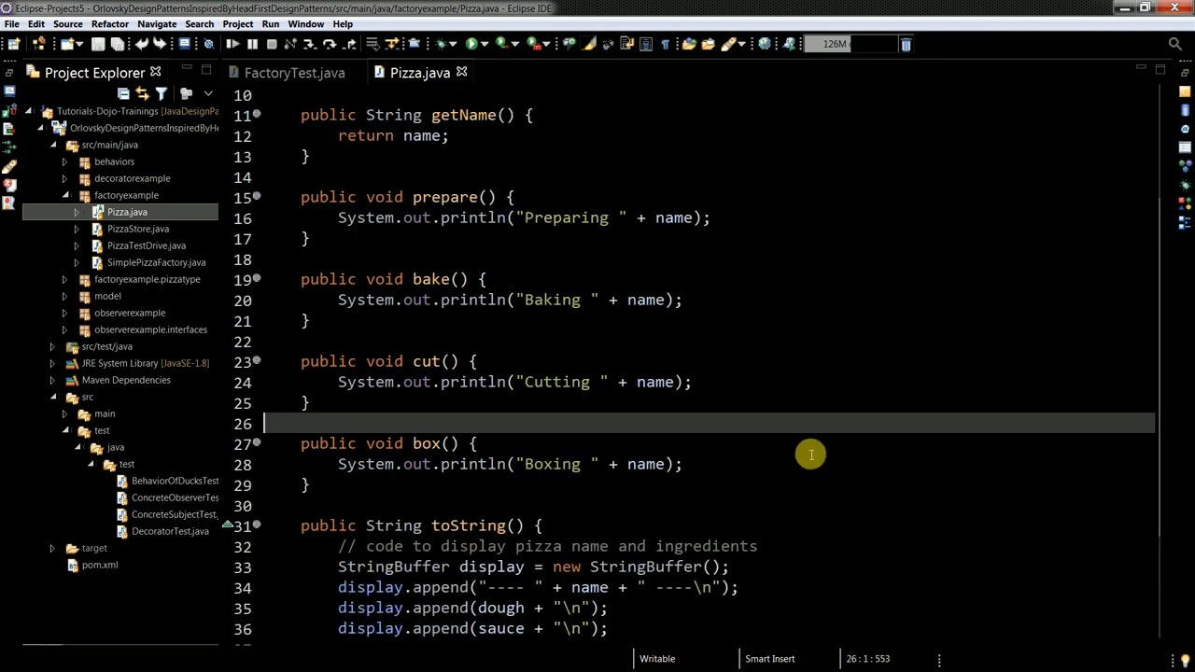
scroll(down, 3)
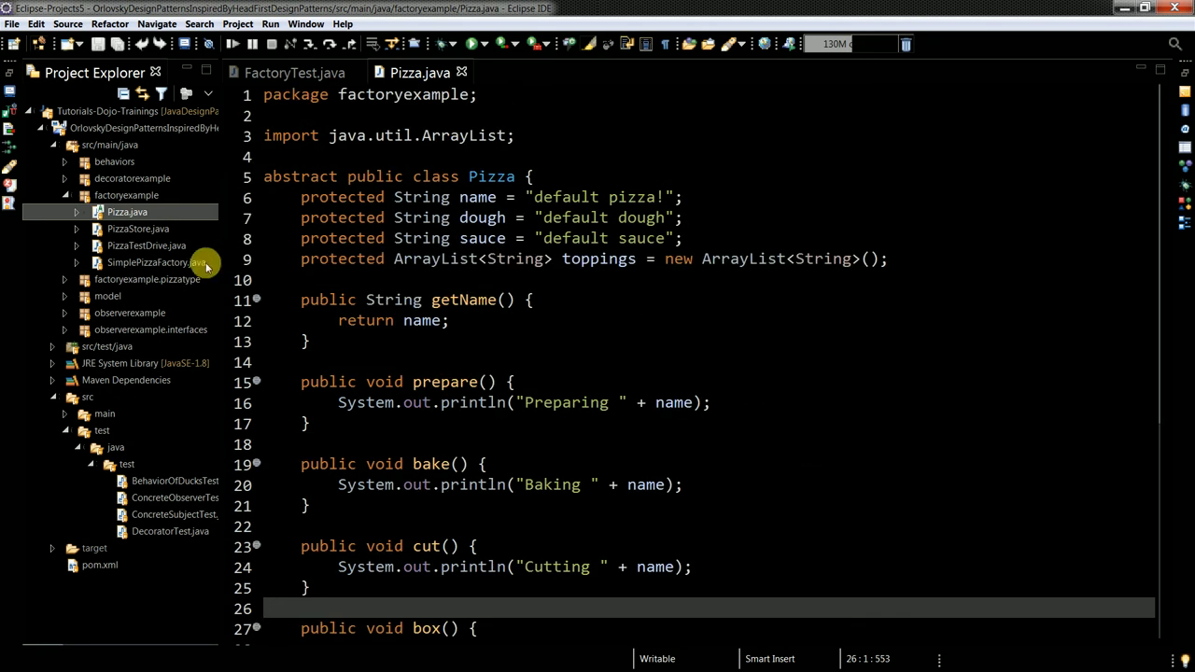
double_click(146, 261)
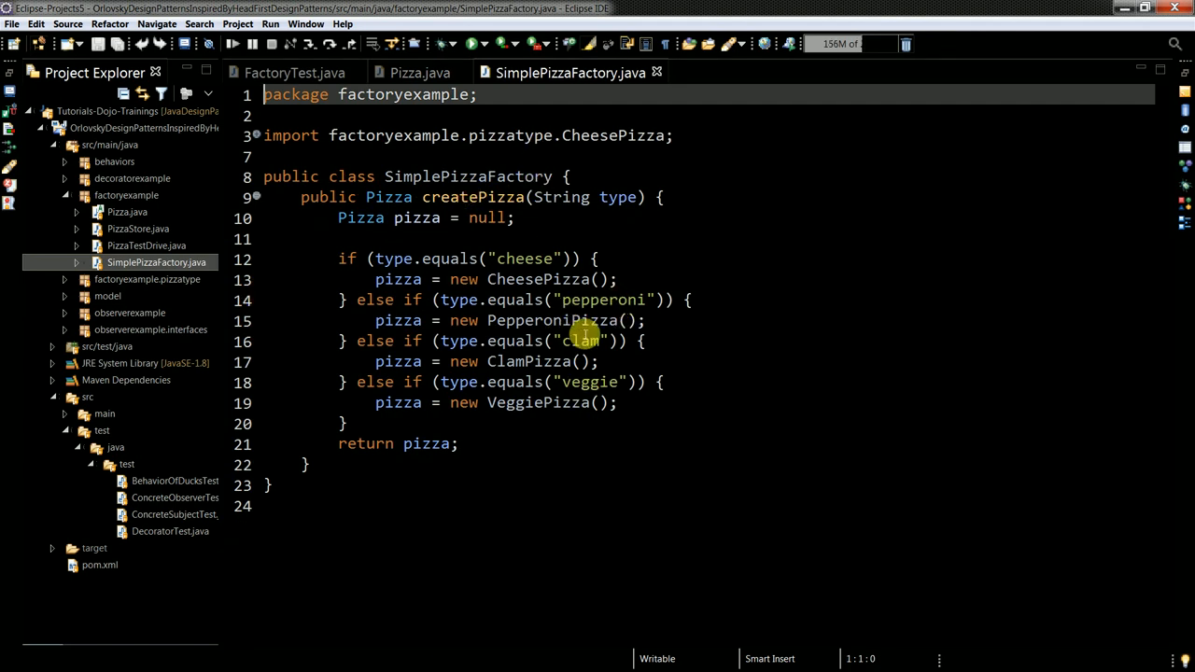
mouse_move(570, 178)
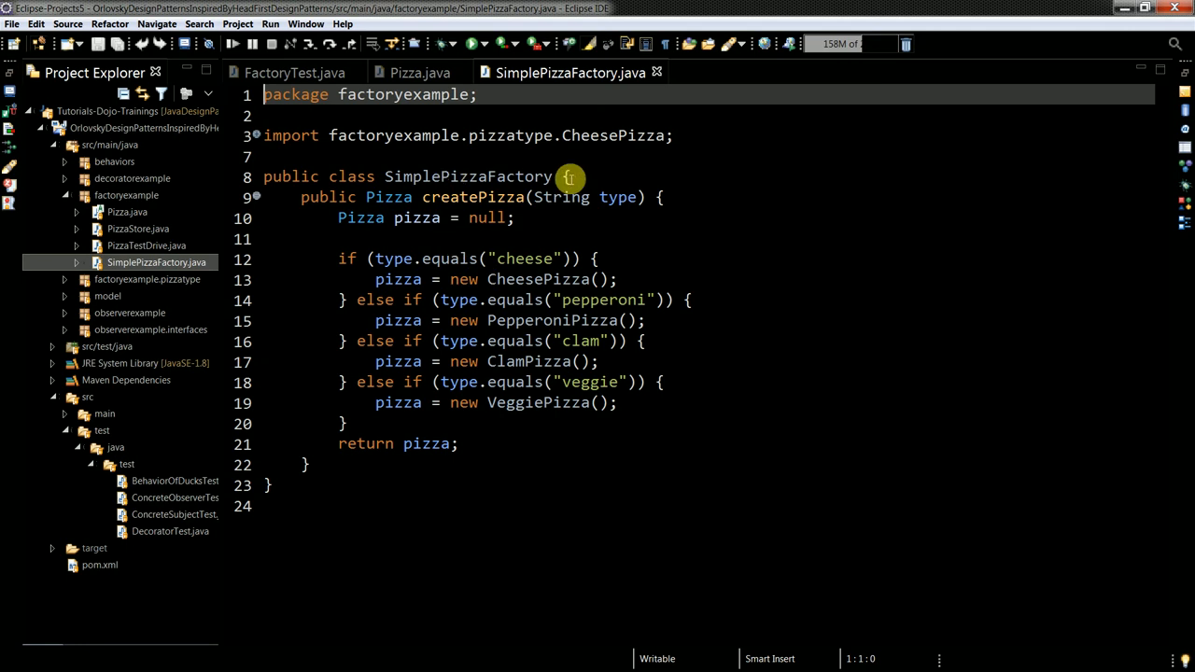
mouse_move(576, 198)
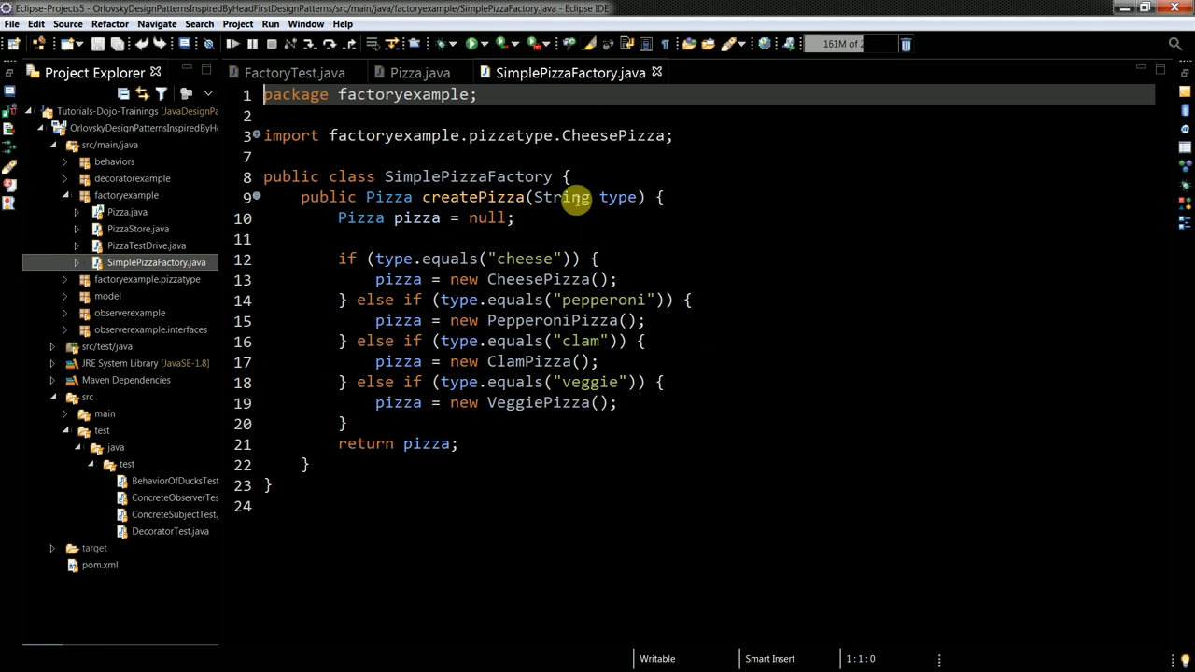
mouse_move(661, 320)
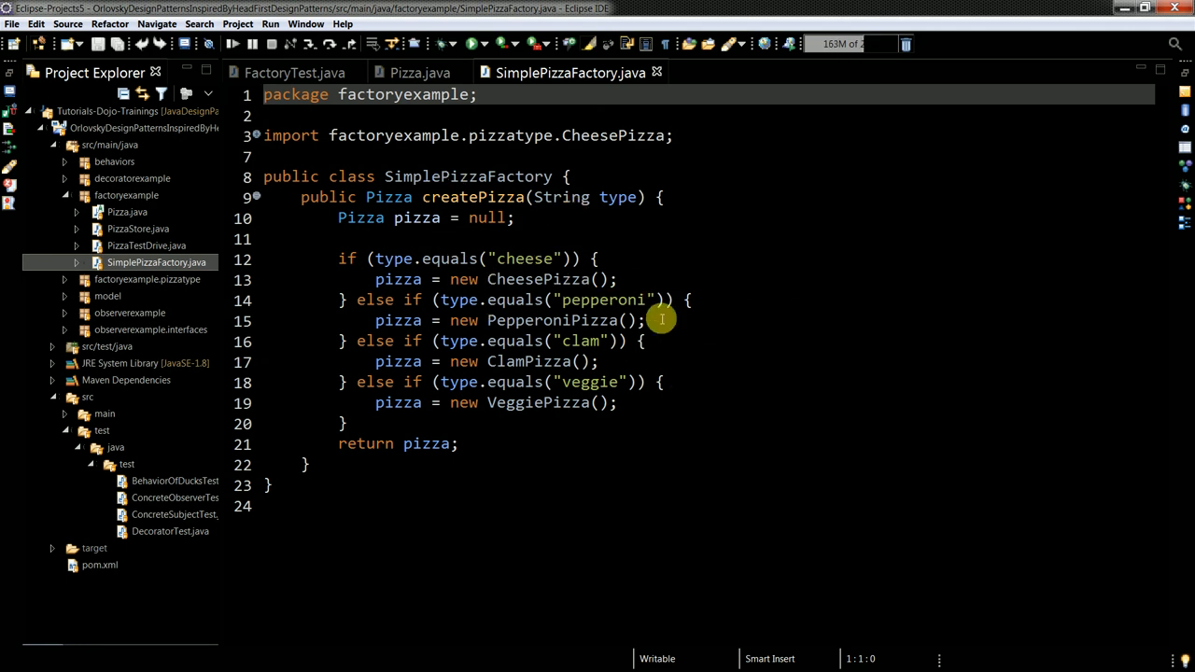
mouse_move(732, 305)
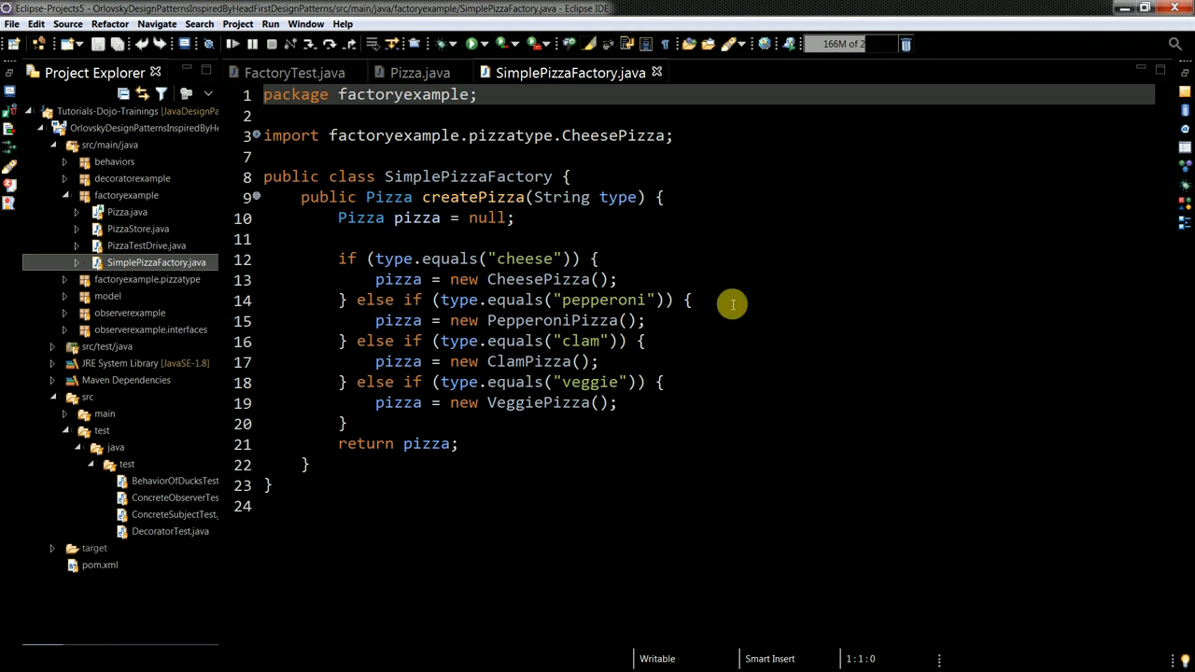
mouse_move(400, 230)
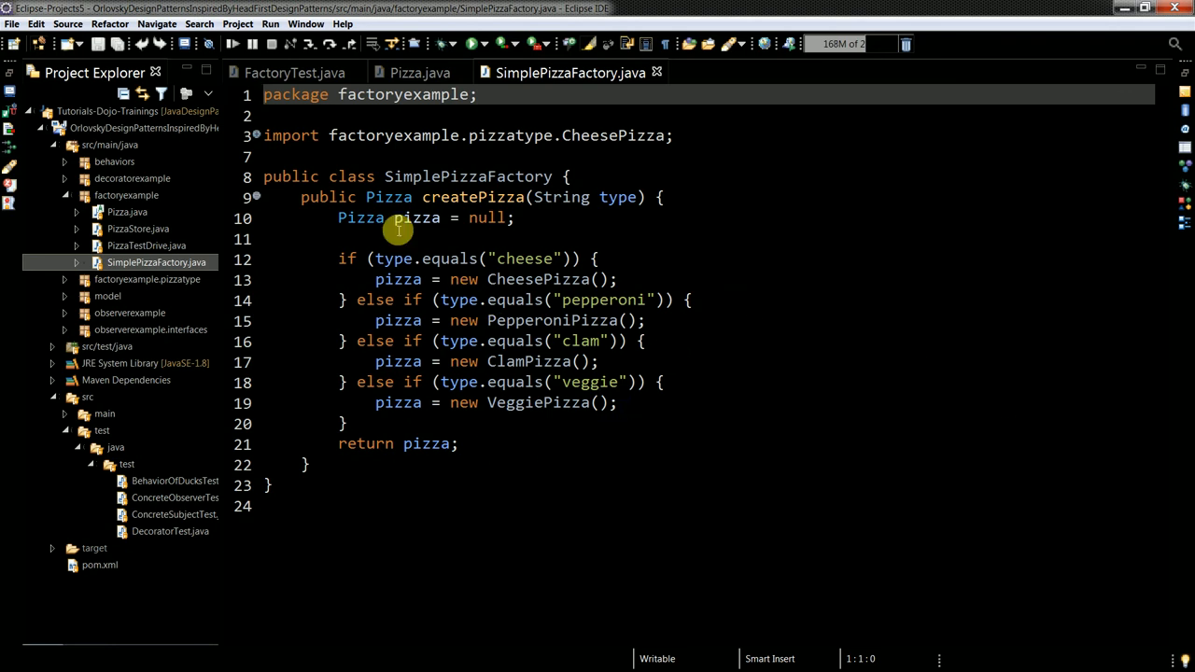
Step: Open PizzaStore.java and highlight its orderPizza method
click(138, 228)
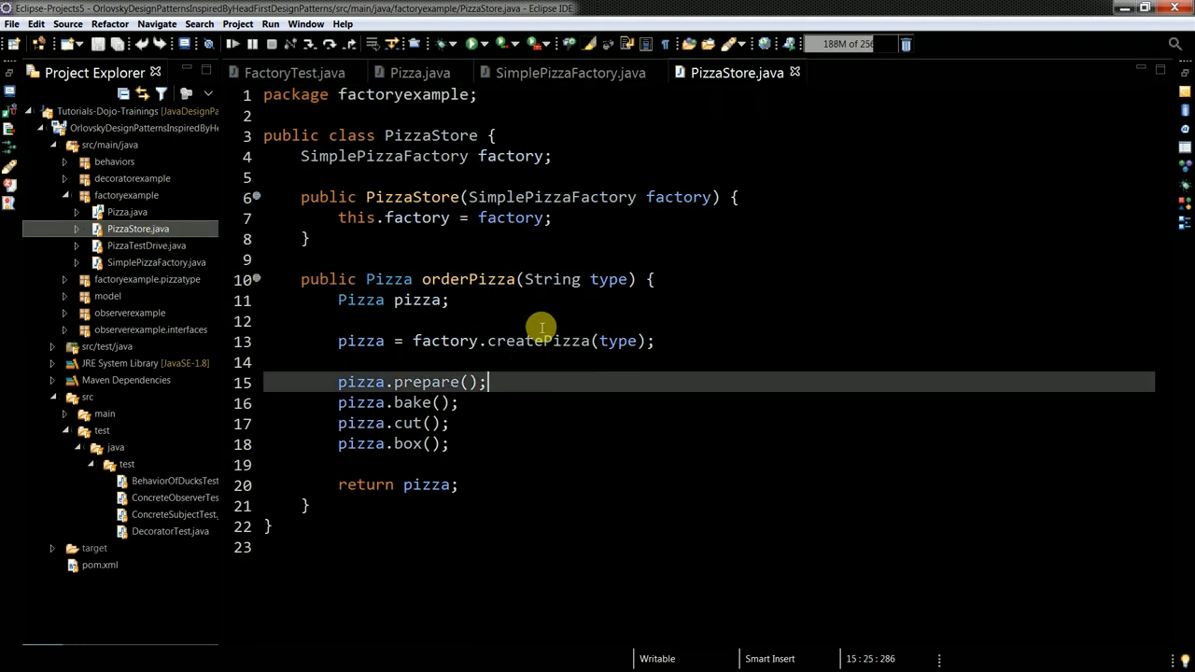
mouse_move(549, 250)
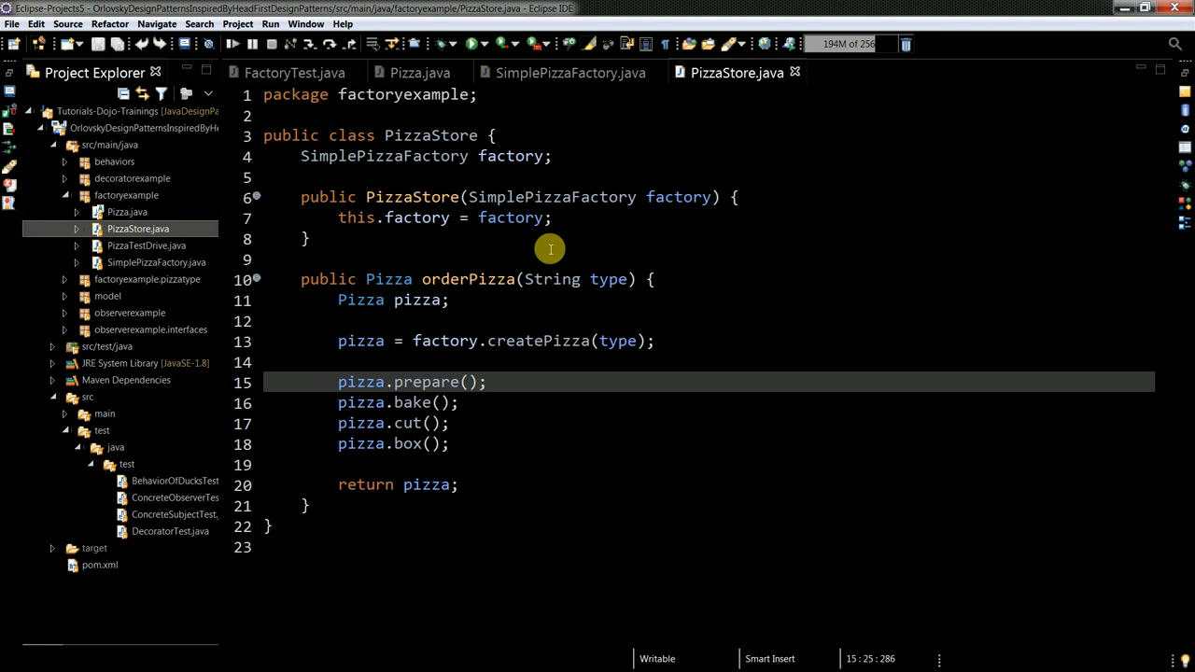
double_click(467, 280)
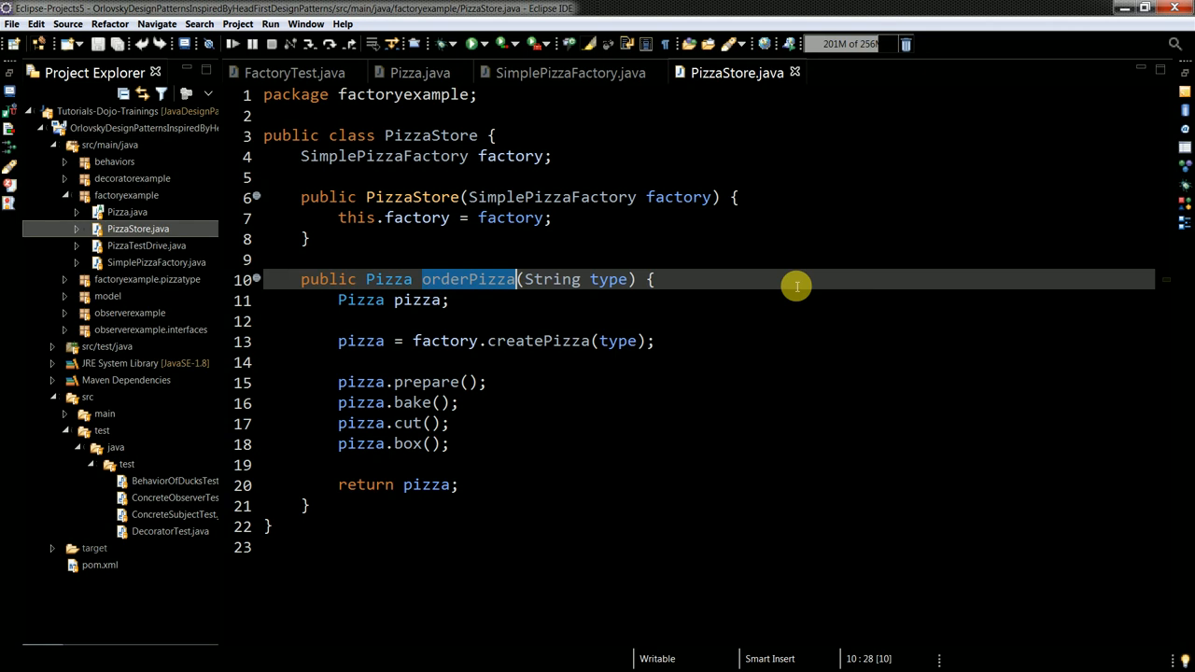
mouse_move(295, 73)
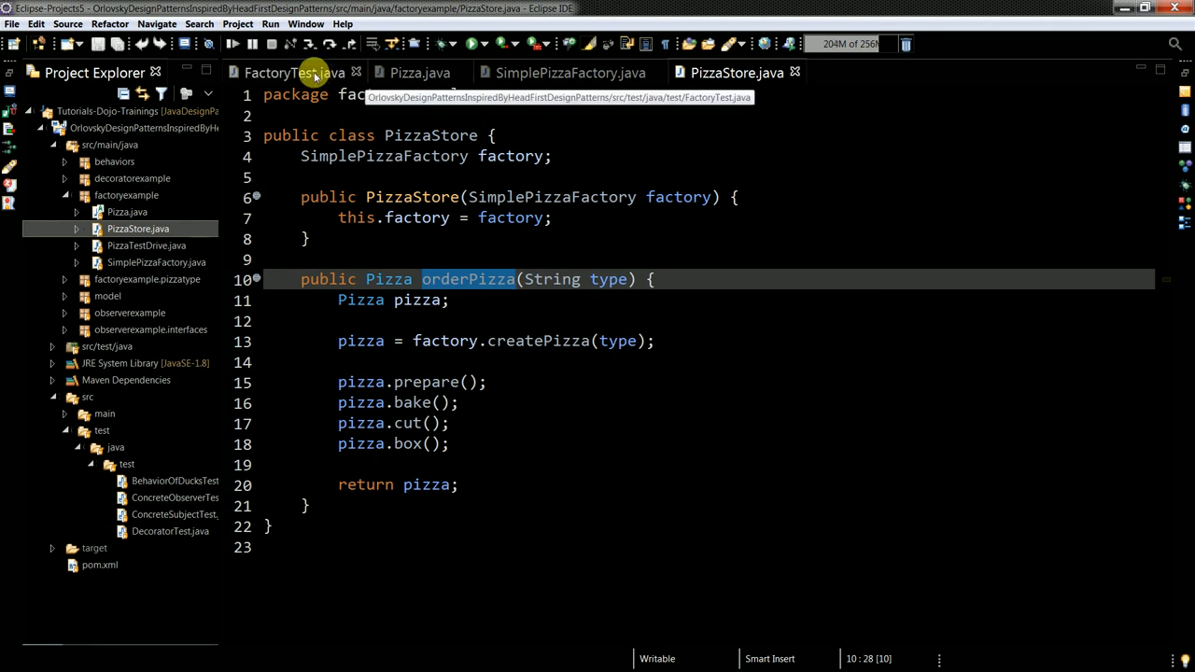
Step: Show FactoryTest's checkIfPizzaOrderCanBemade test and highlight its orderPizza call for a cheese pizza
click(293, 73)
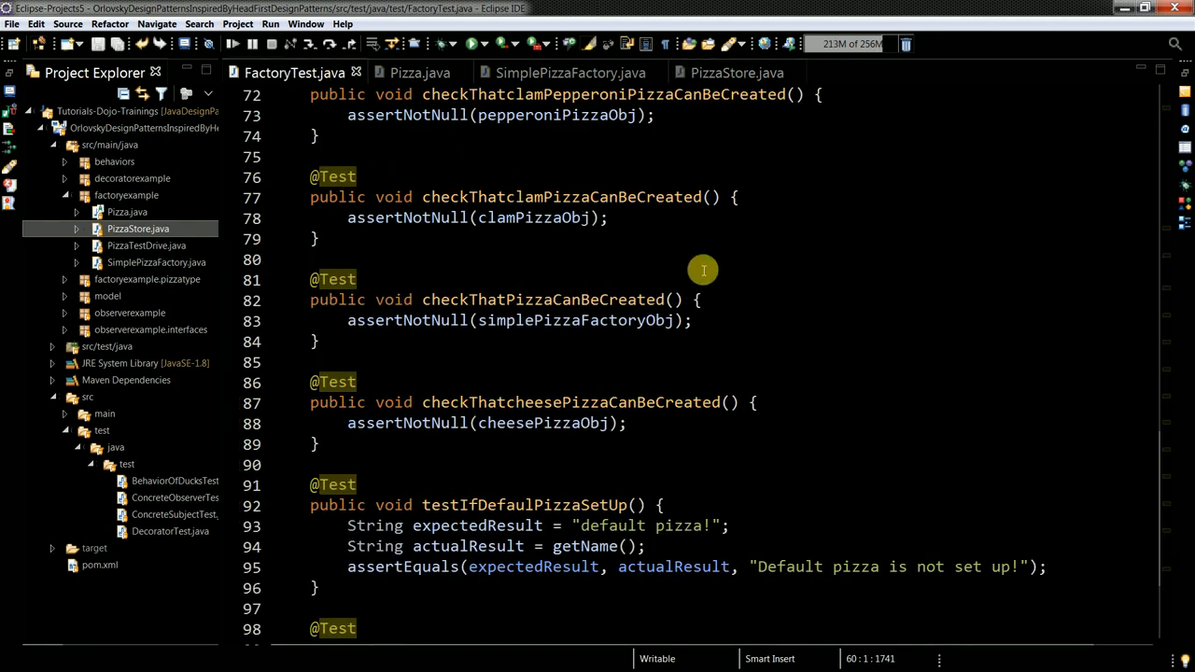
scroll(up, 3)
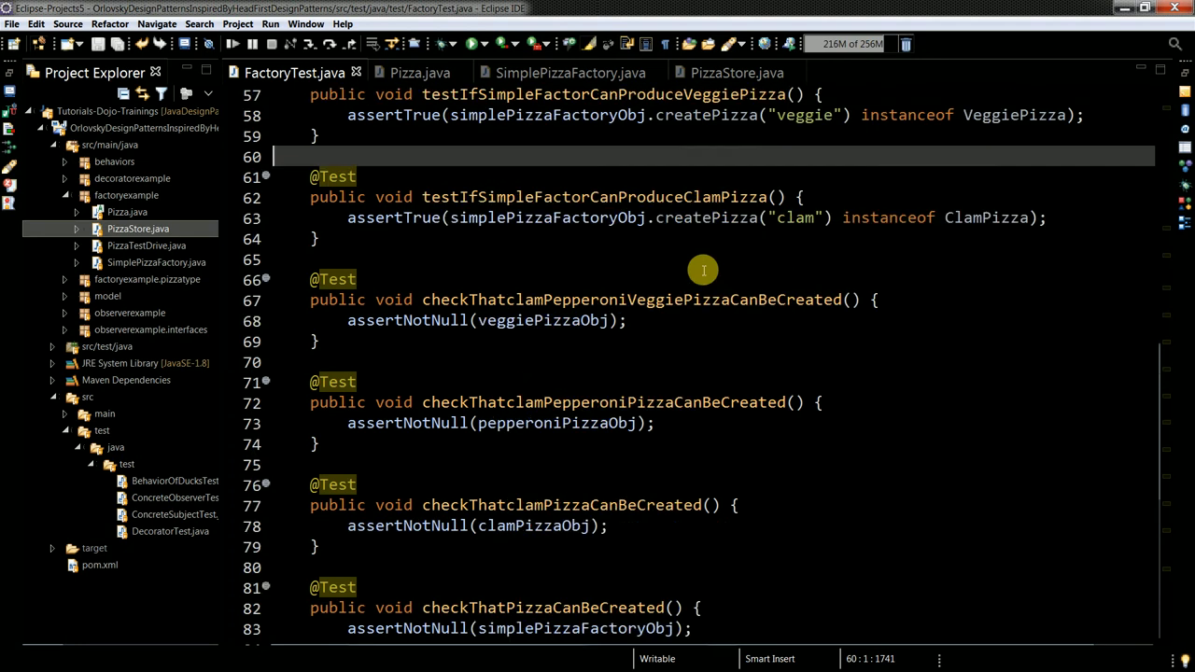
scroll(up, 3)
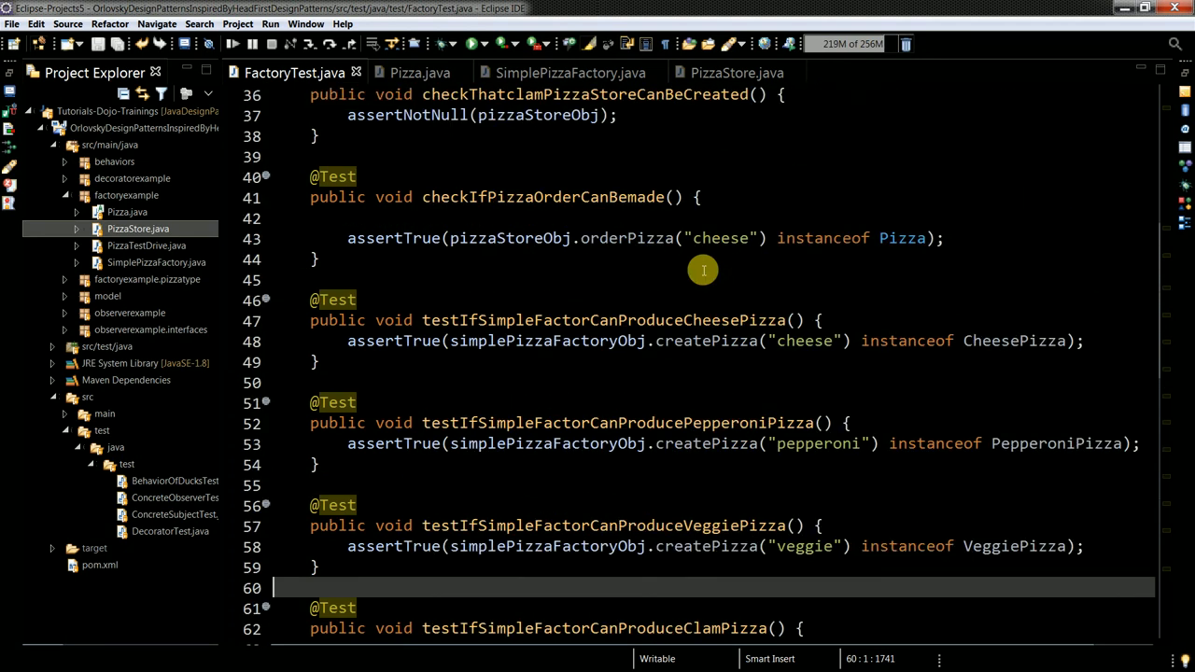
scroll(up, 3)
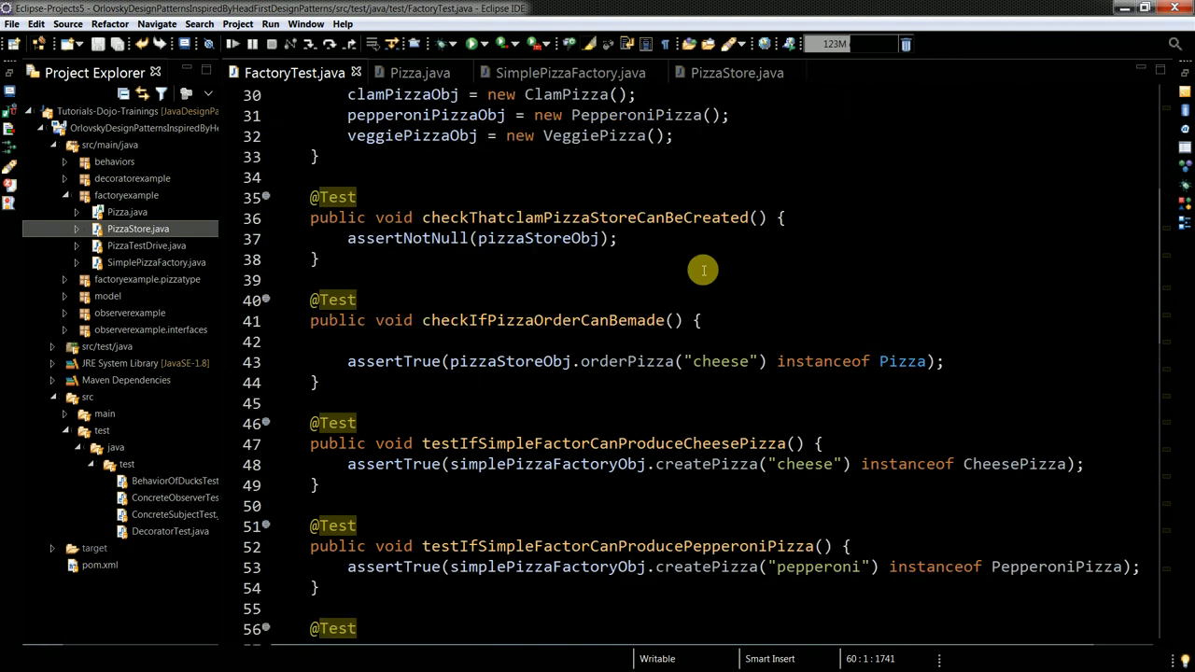
scroll(up, 3)
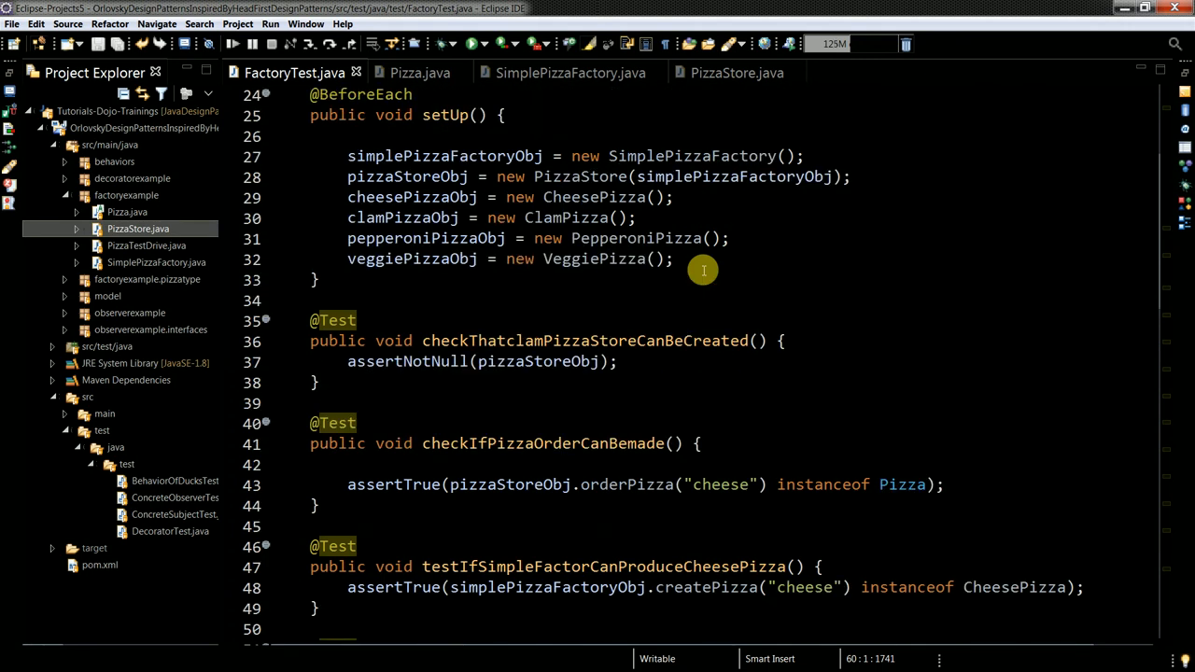
scroll(down, 3)
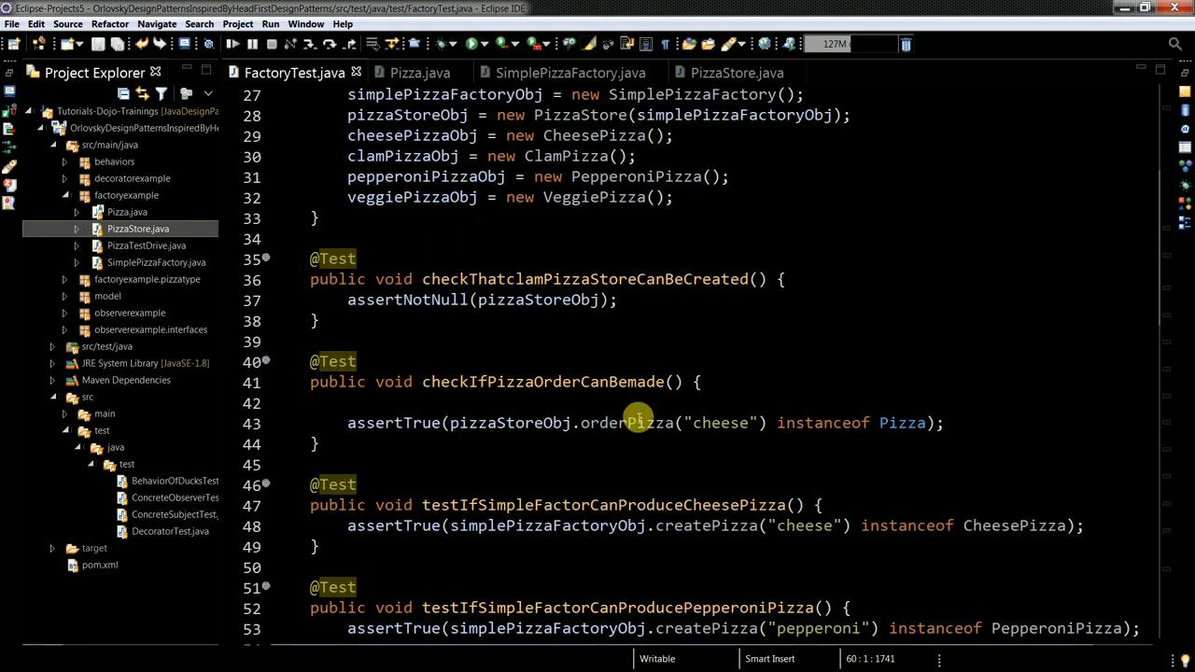
double_click(628, 422)
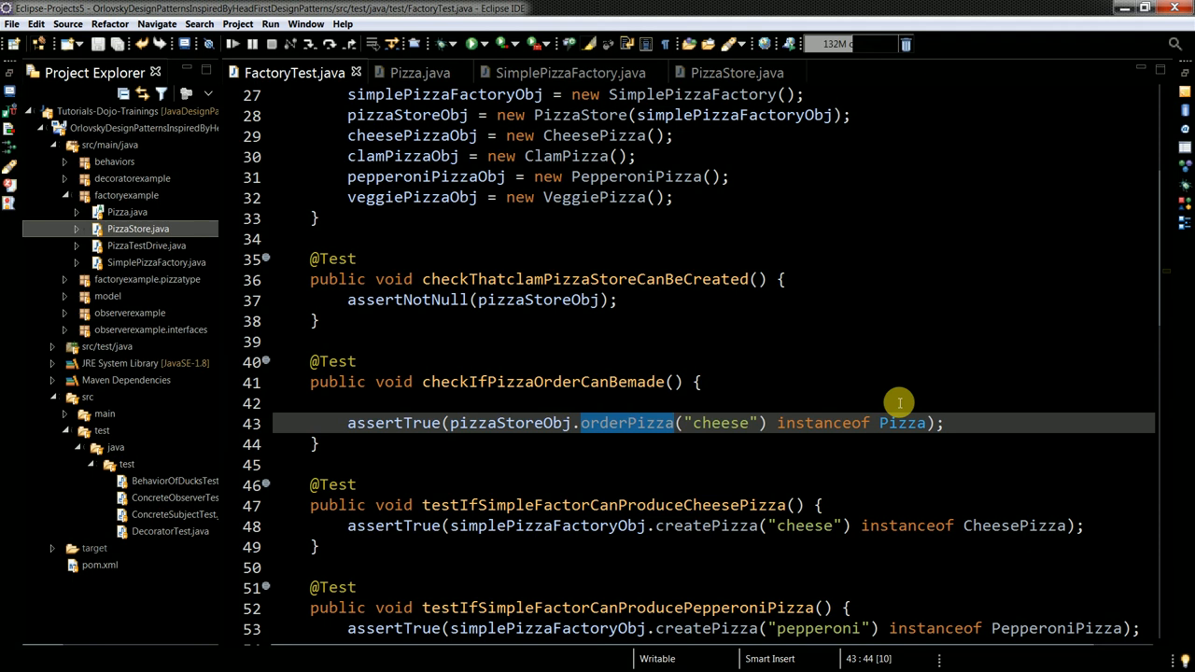
mouse_move(777, 409)
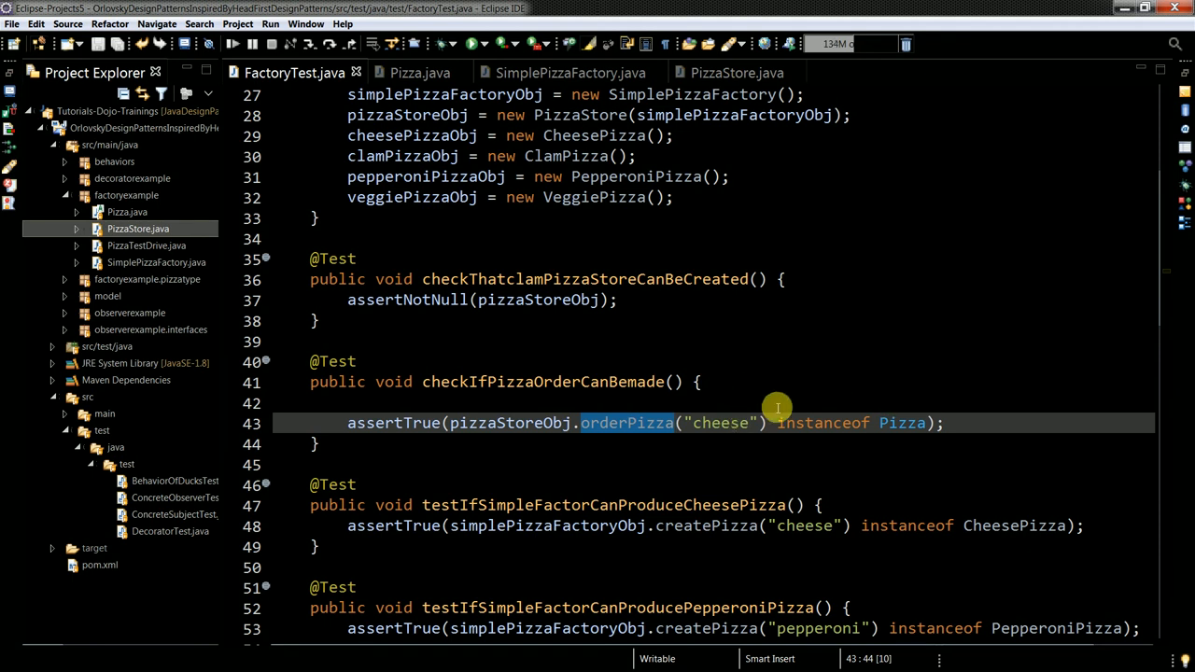
click(620, 422)
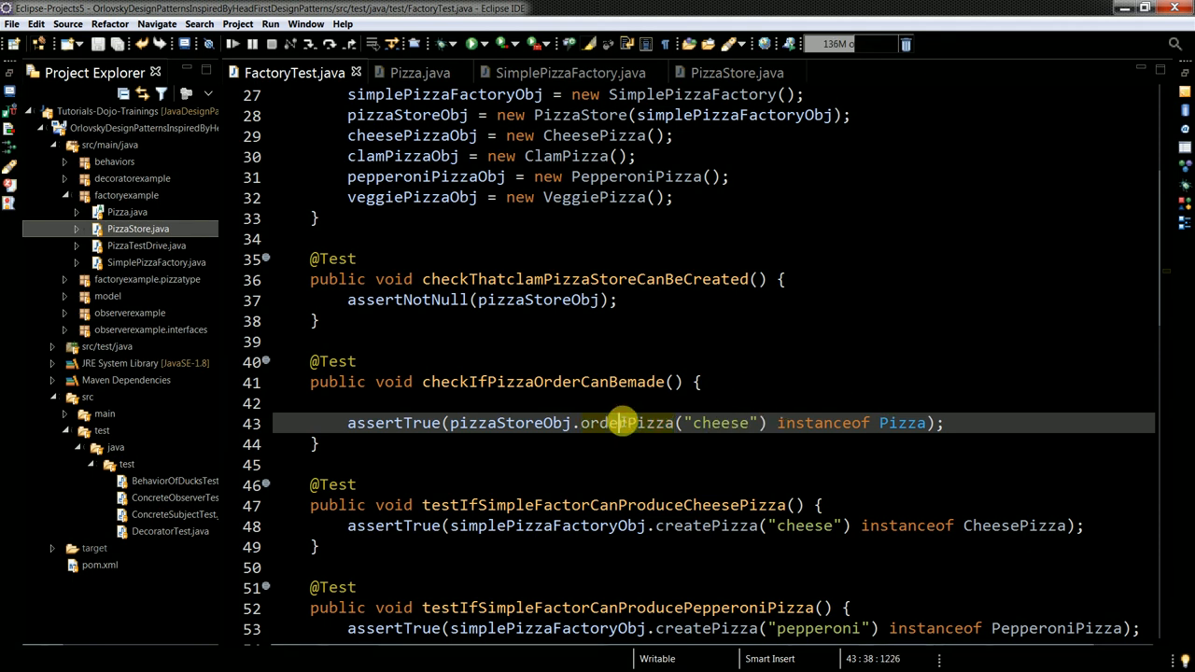
mouse_move(616, 422)
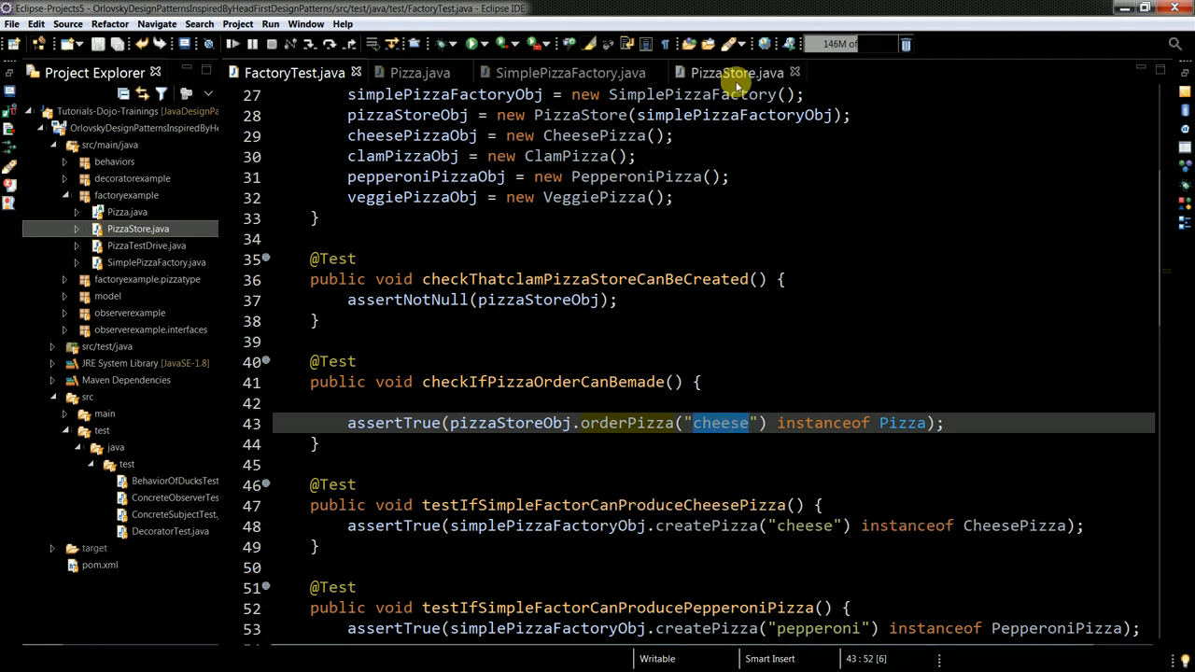
mouse_move(736, 73)
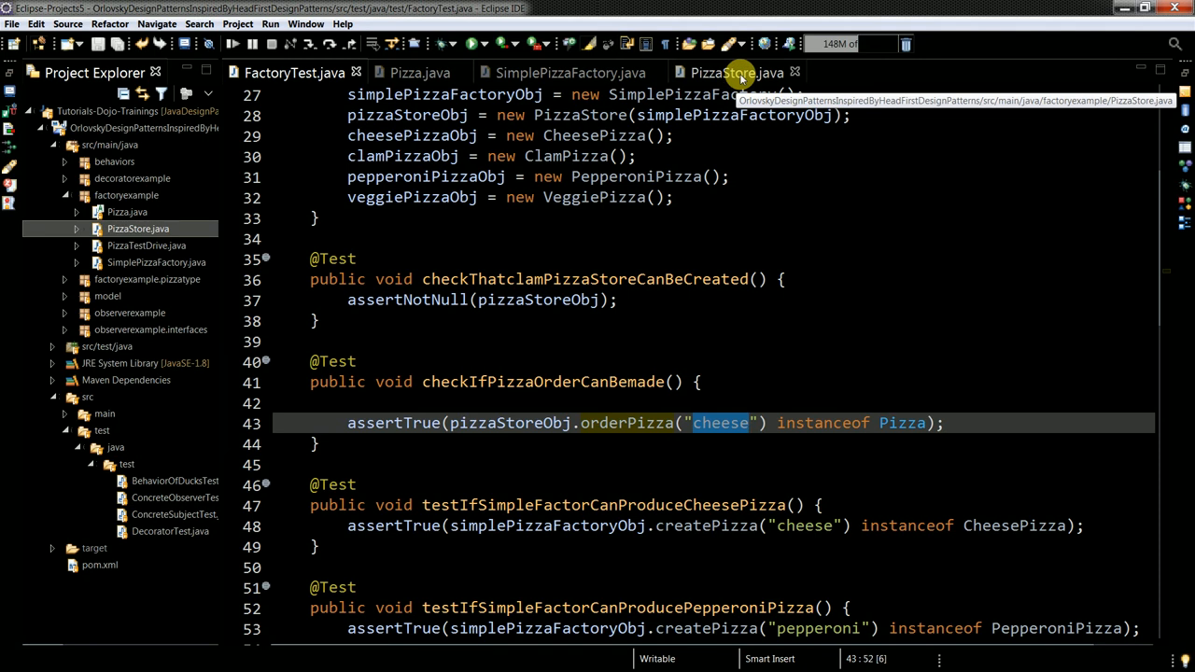
Step: Walk through PizzaStore's orderPizza lines and class header
click(736, 71)
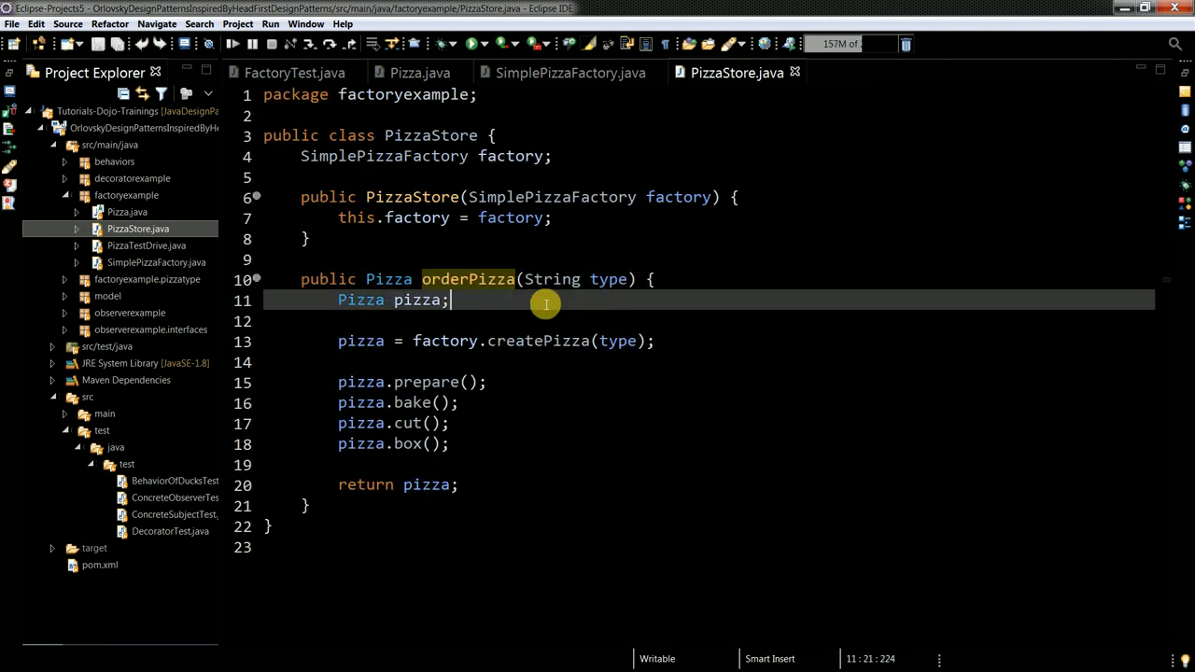
mouse_move(616, 359)
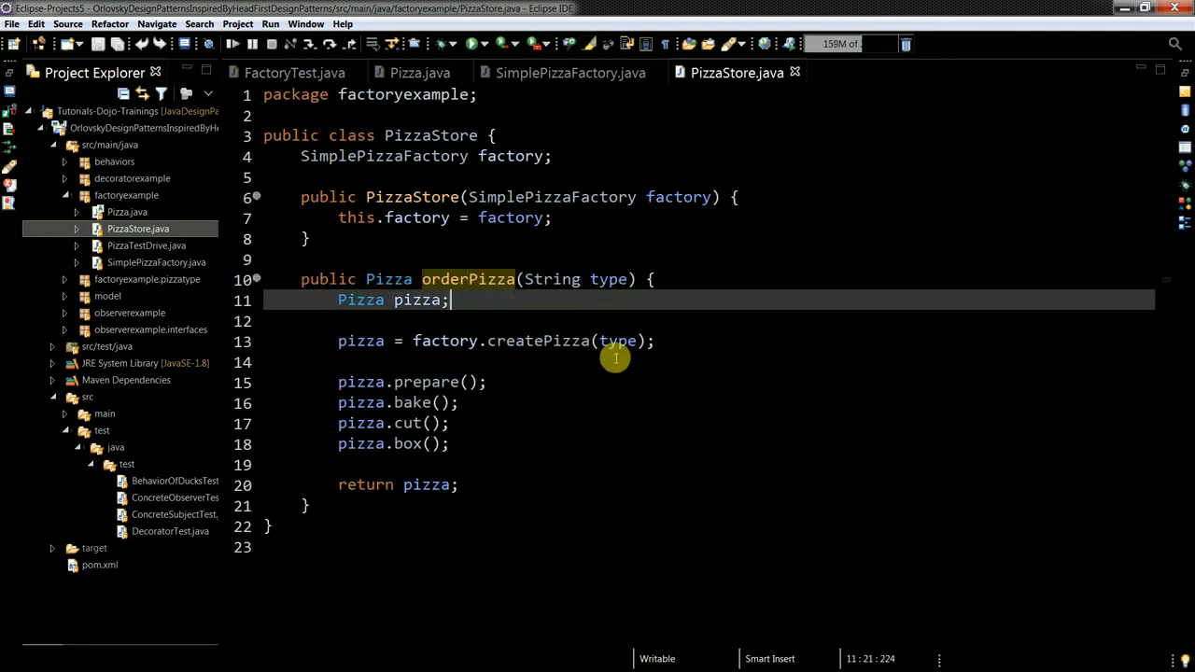
mouse_move(542, 351)
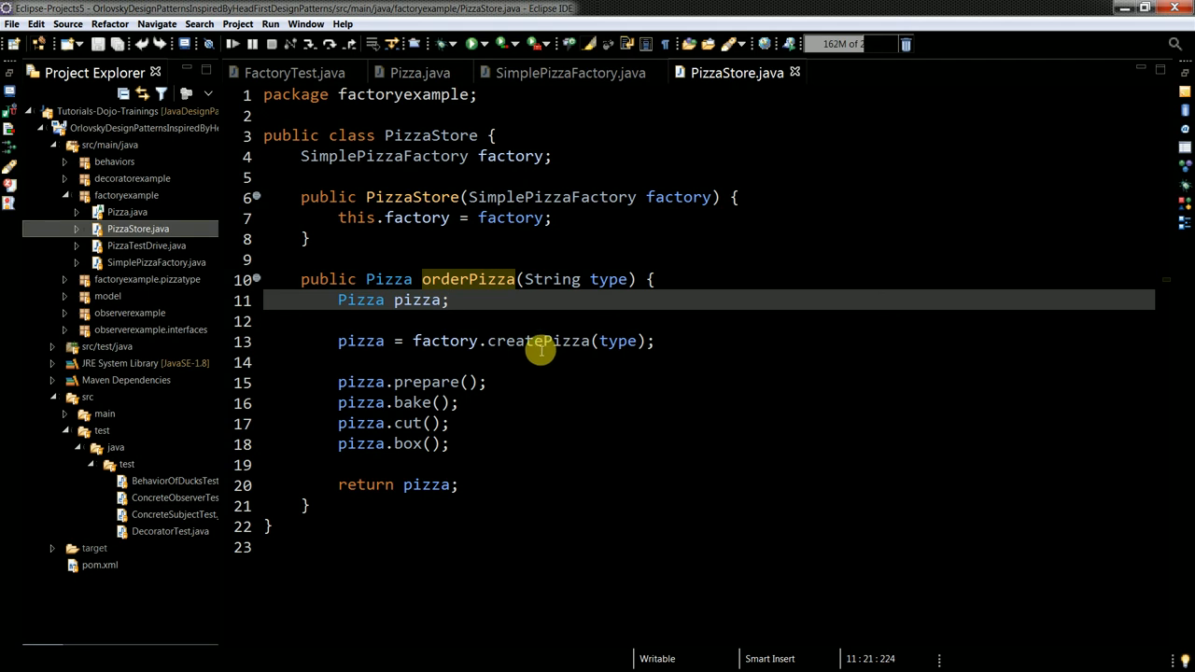
mouse_move(443, 340)
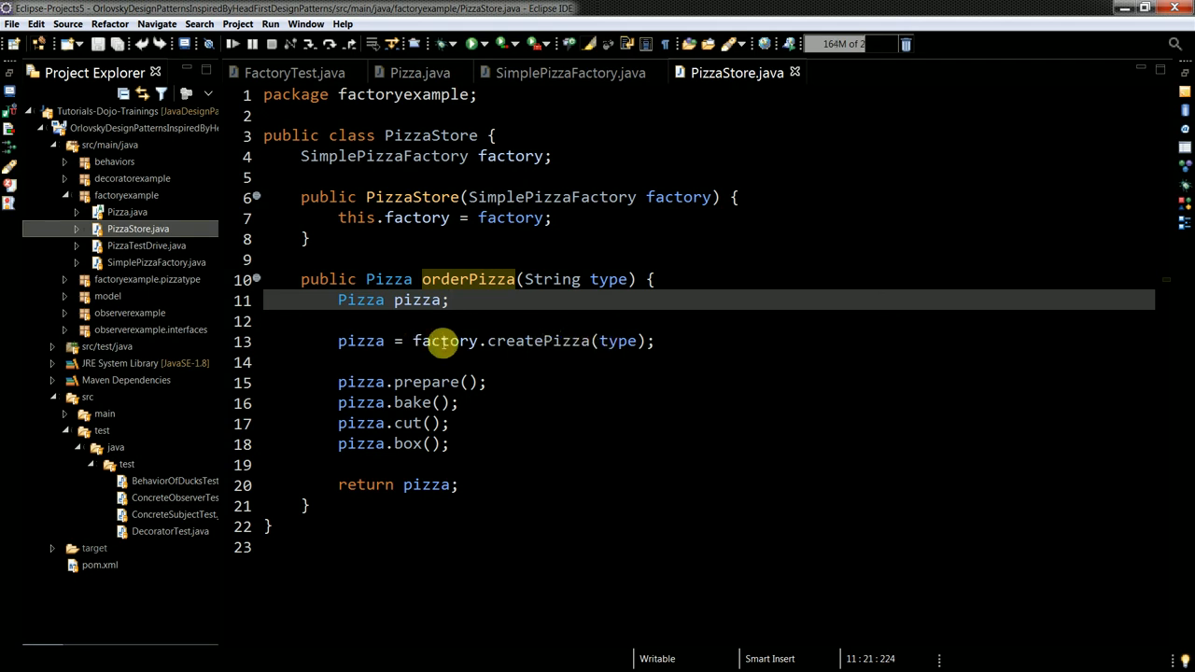
mouse_move(621, 278)
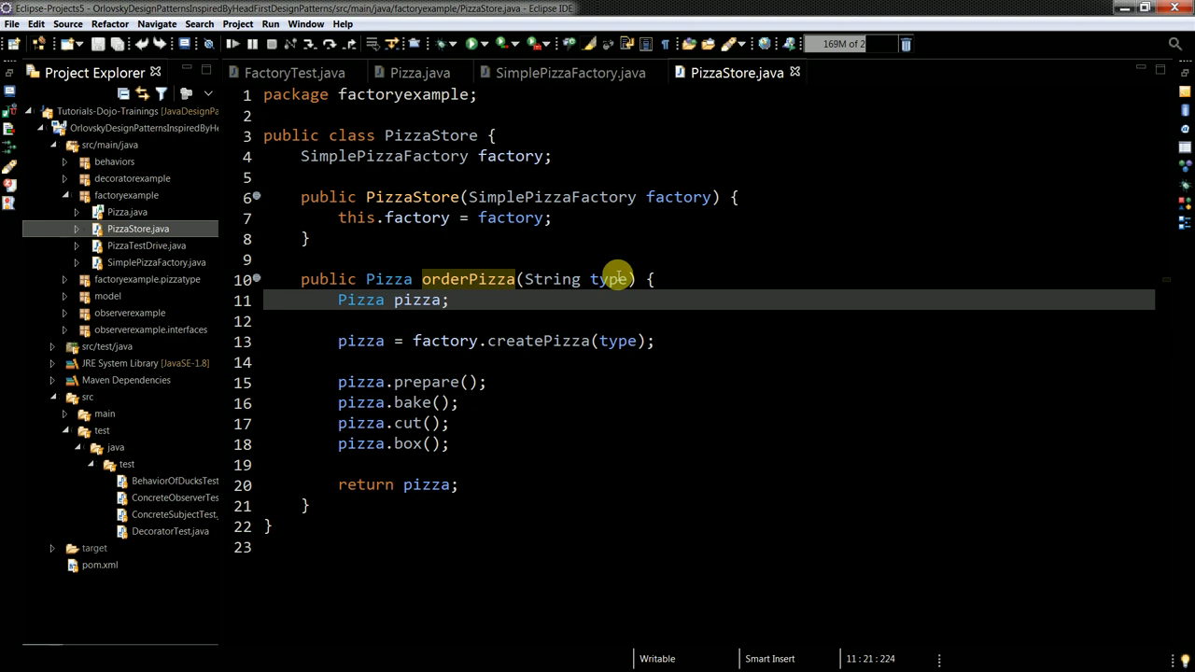
click(488, 381)
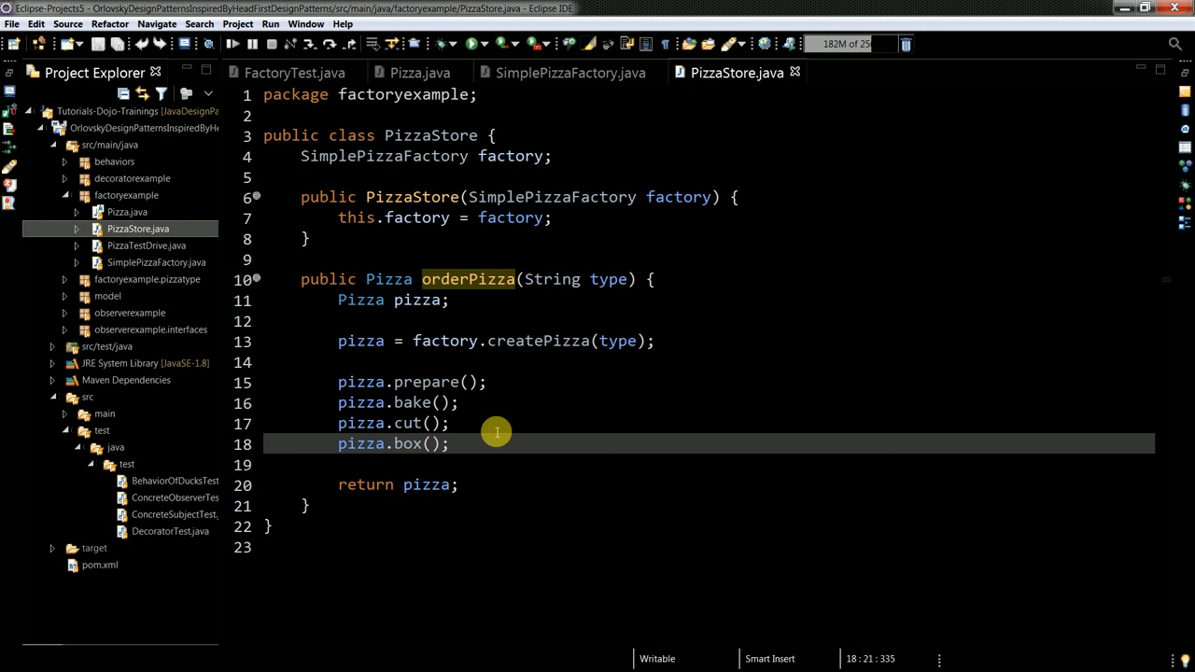
mouse_move(484, 142)
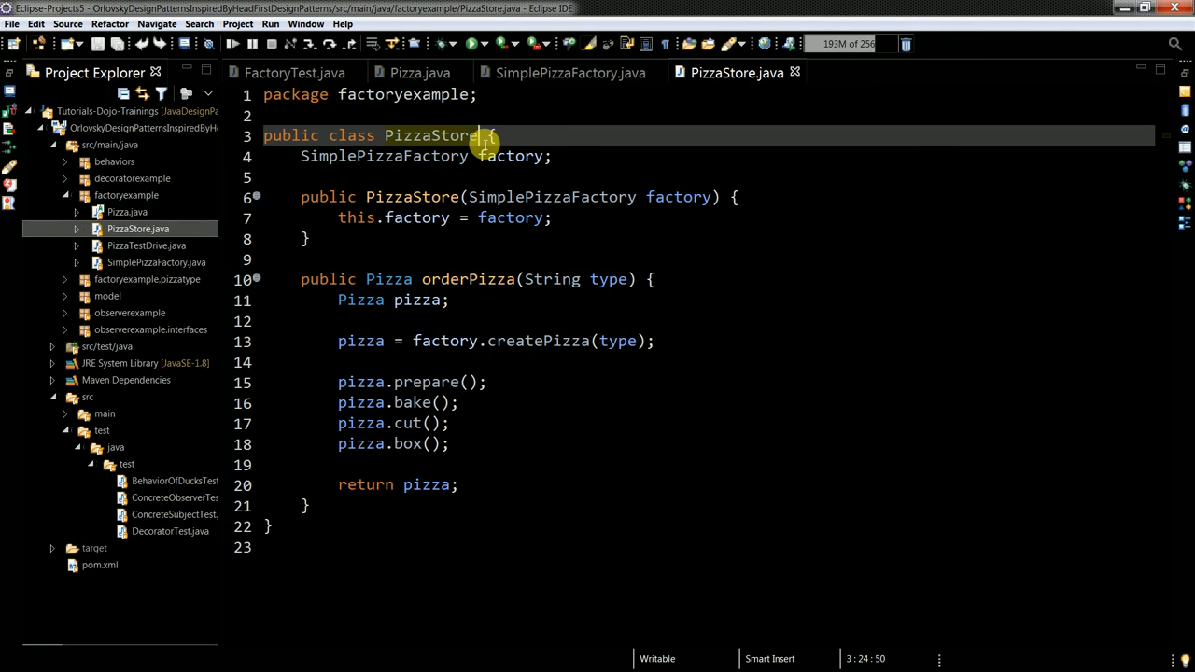
click(127, 213)
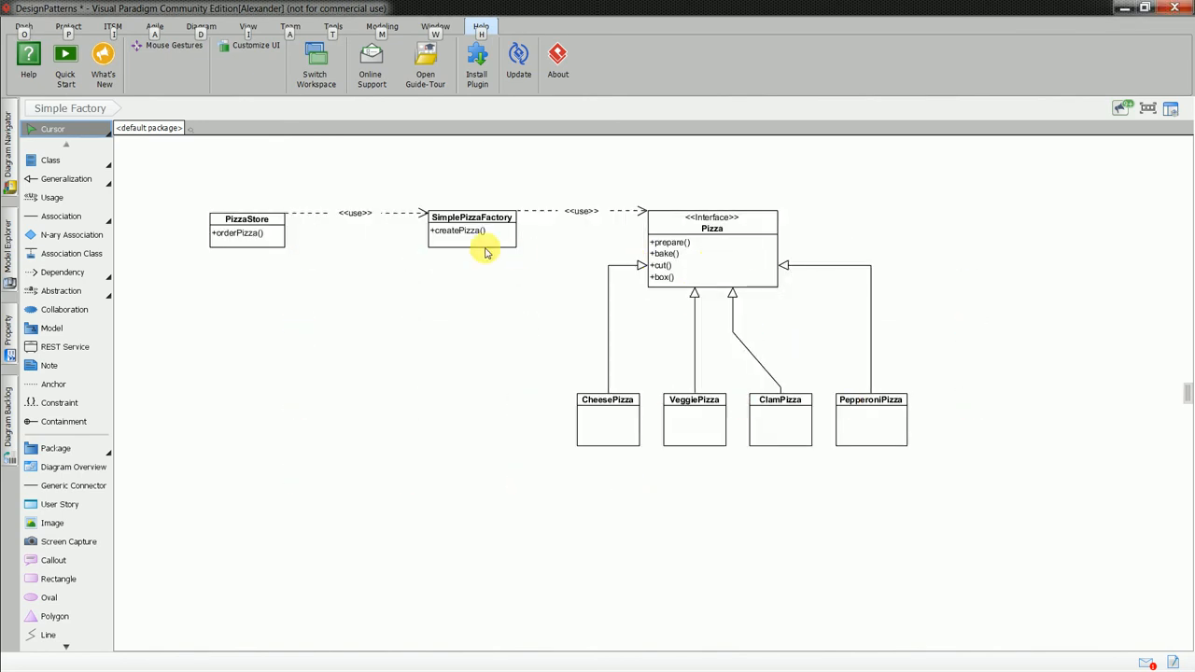
Step: Select the Pizza interface in the Simple Factory diagram
click(732, 250)
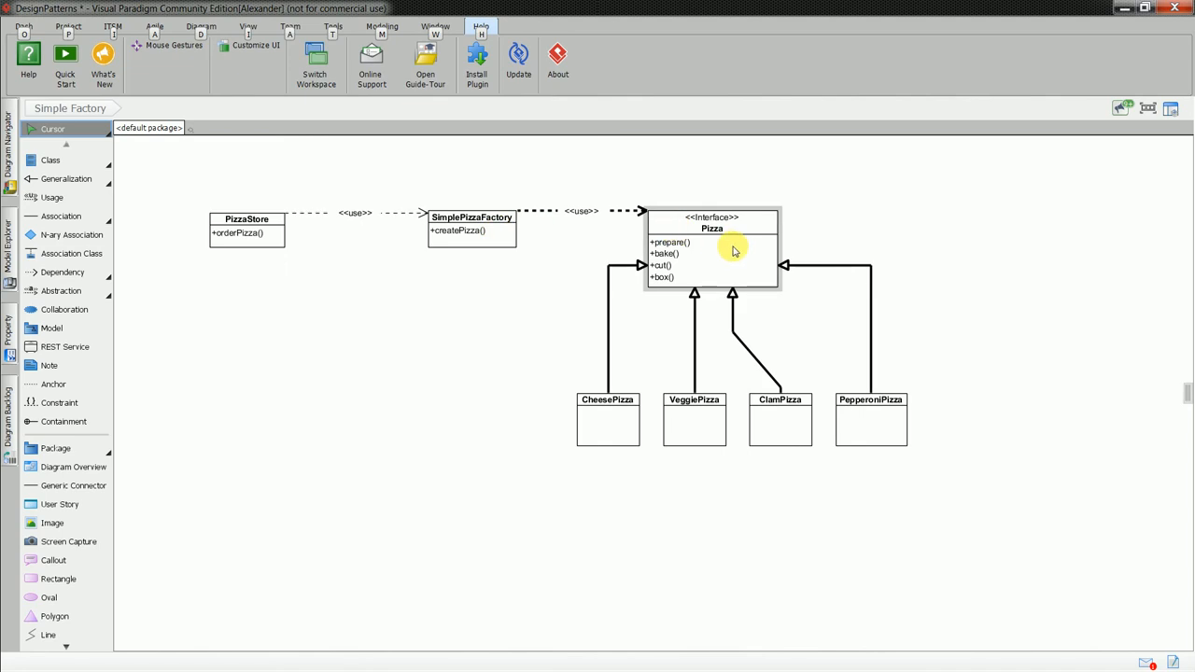